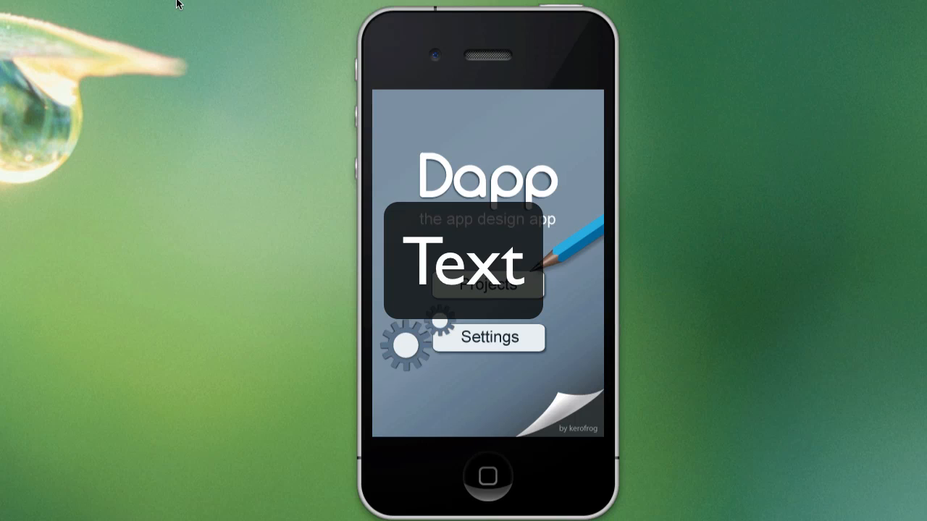
mouse_move(499, 296)
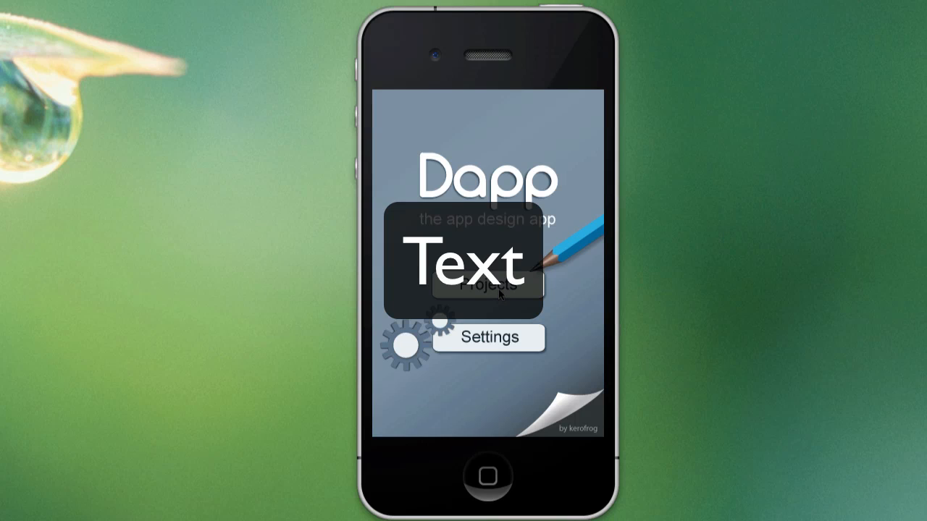
Step: Create a new project named MapView and open it
click(488, 289)
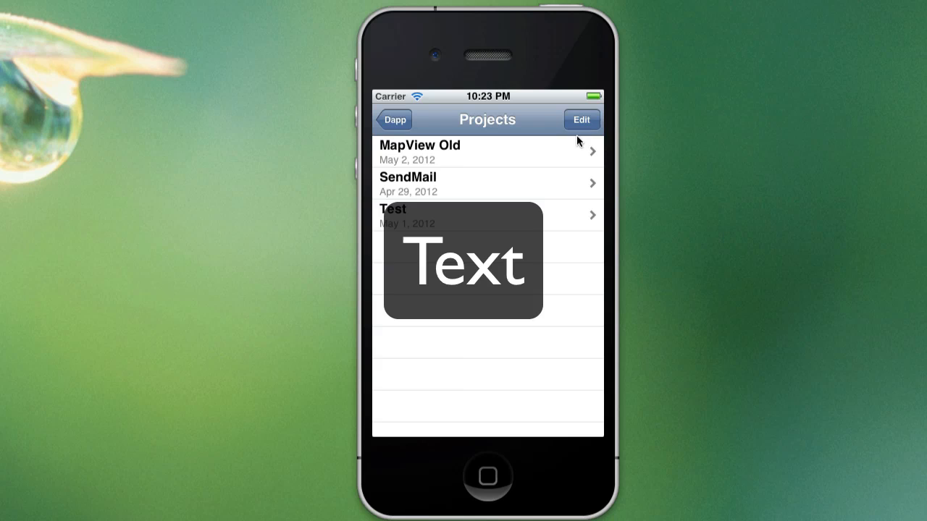
click(580, 120)
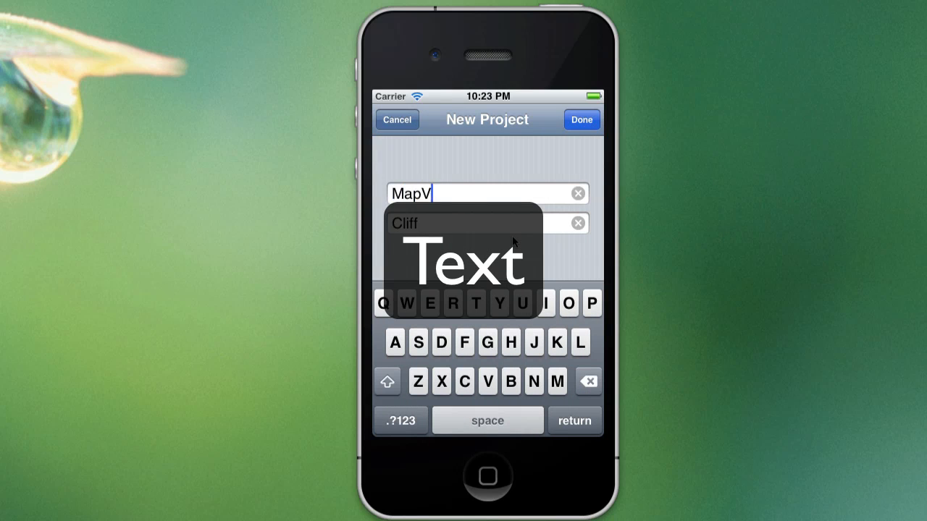
click(581, 119)
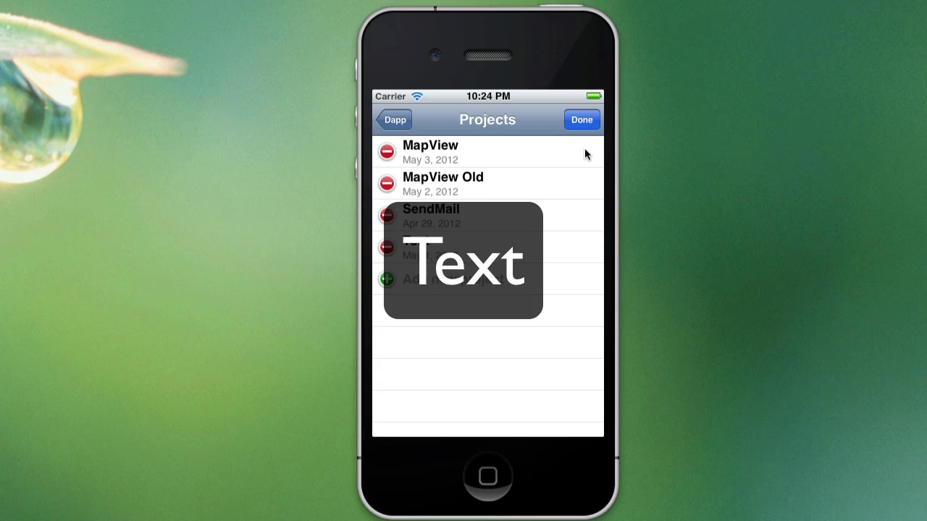
click(430, 152)
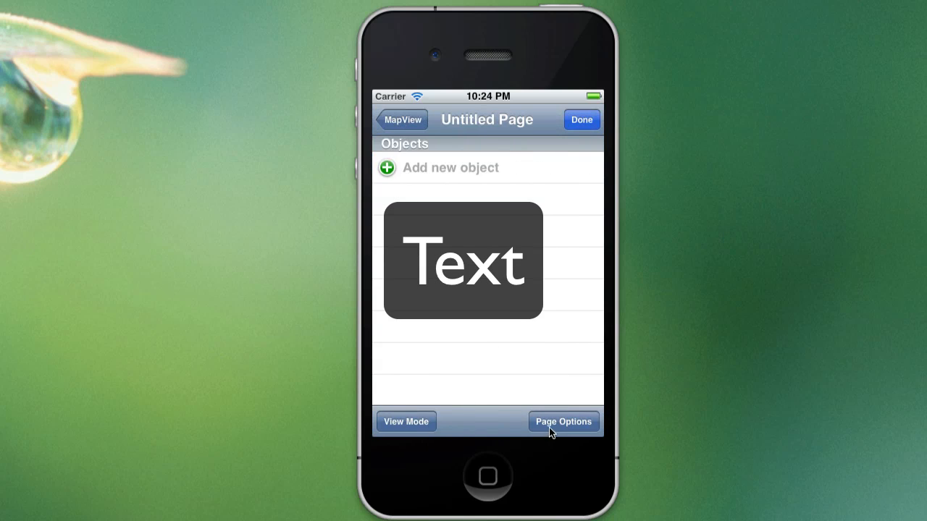
Step: Title the project's first page 'Home' and return to the page list
click(564, 422)
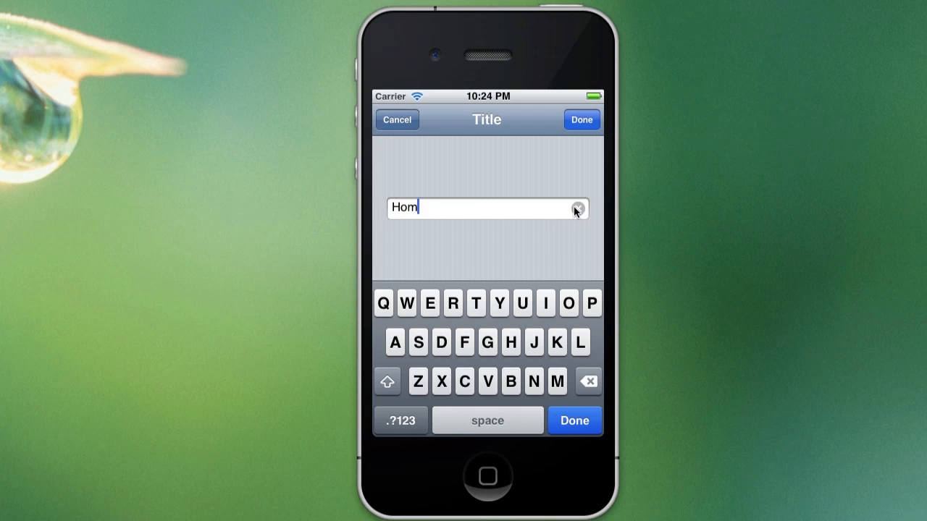
click(581, 120)
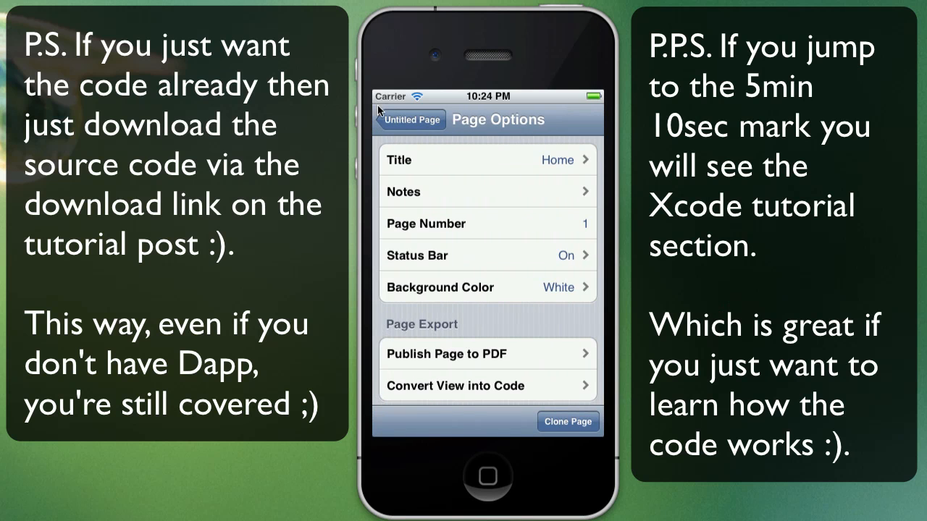
click(408, 120)
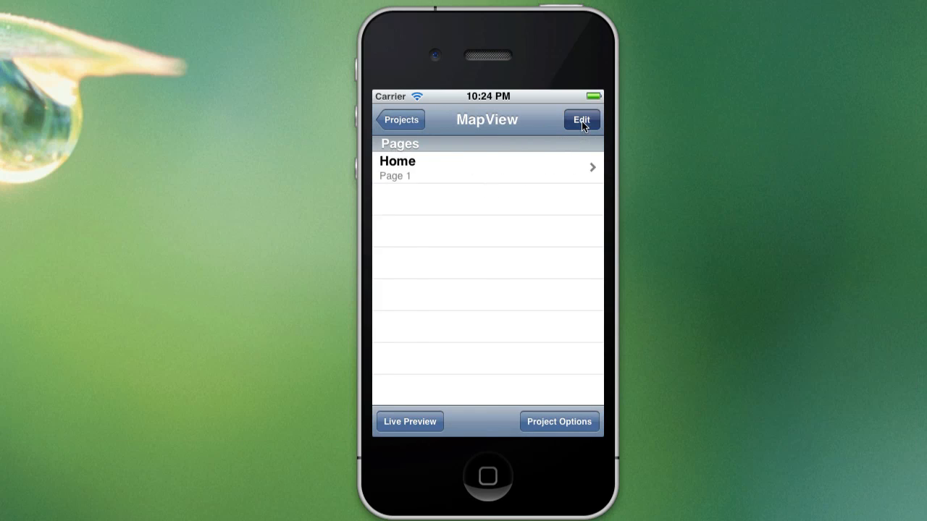
Step: Add a new page titled 'Untitled' to the MapView project
click(581, 119)
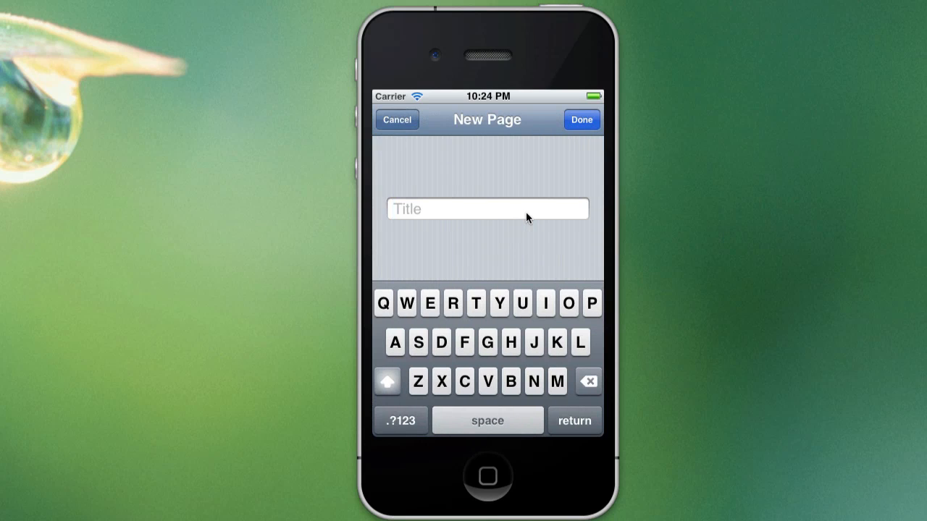
text(Untitled)
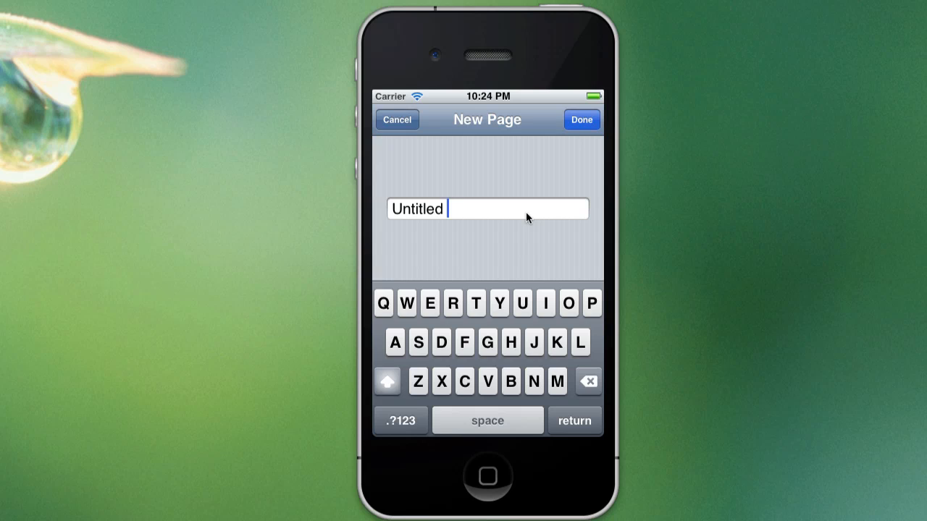
click(581, 120)
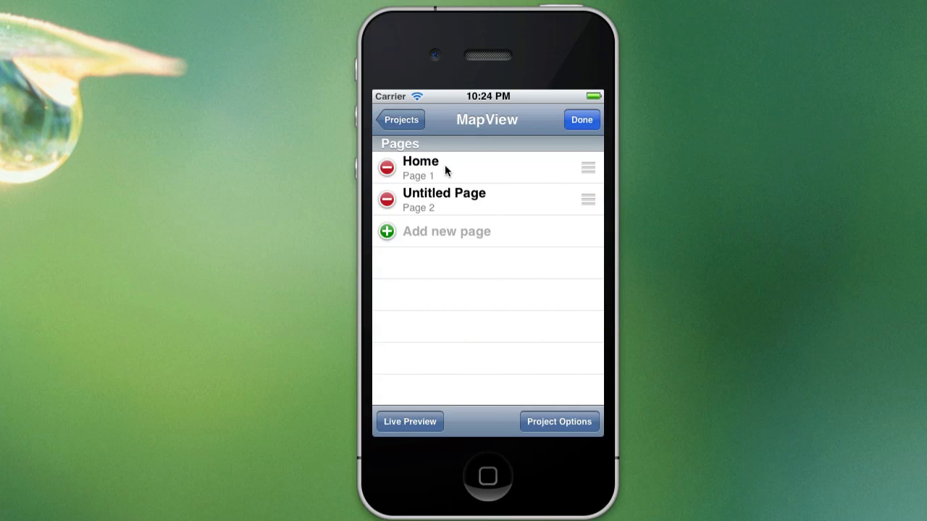
click(582, 120)
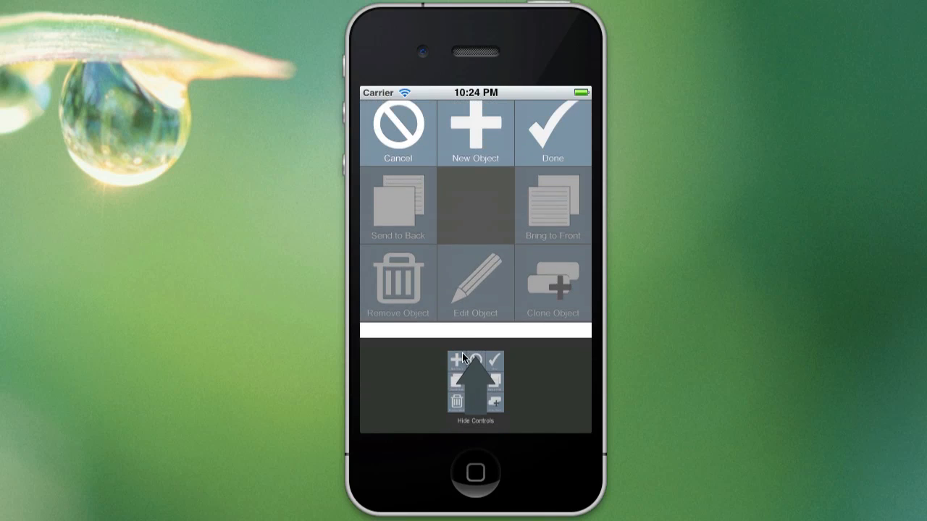
Step: Add a Toolbar object and drag it to the bottom of the page
click(475, 134)
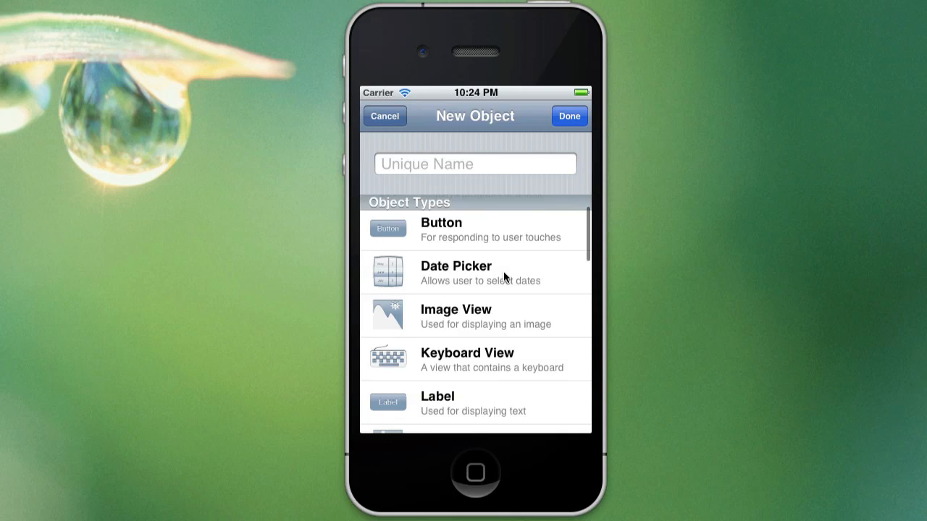
scroll(down, 3)
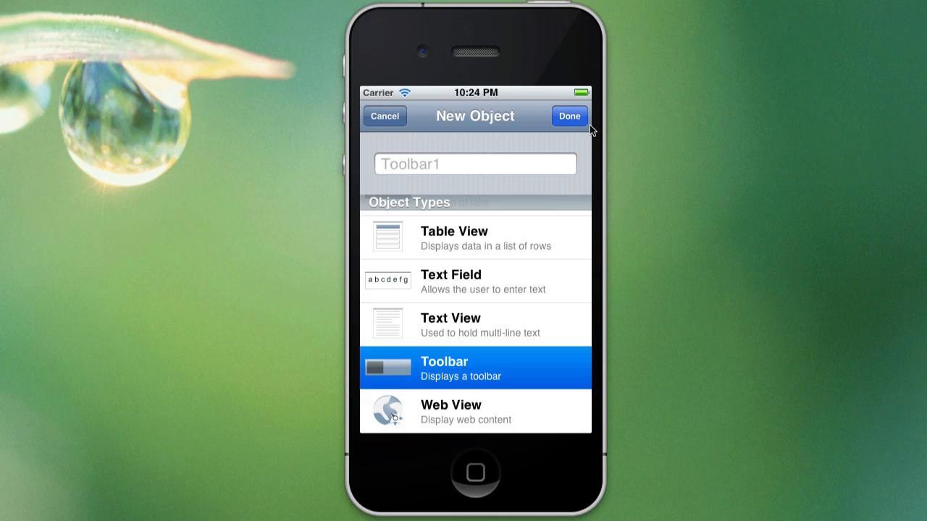
mouse_move(578, 125)
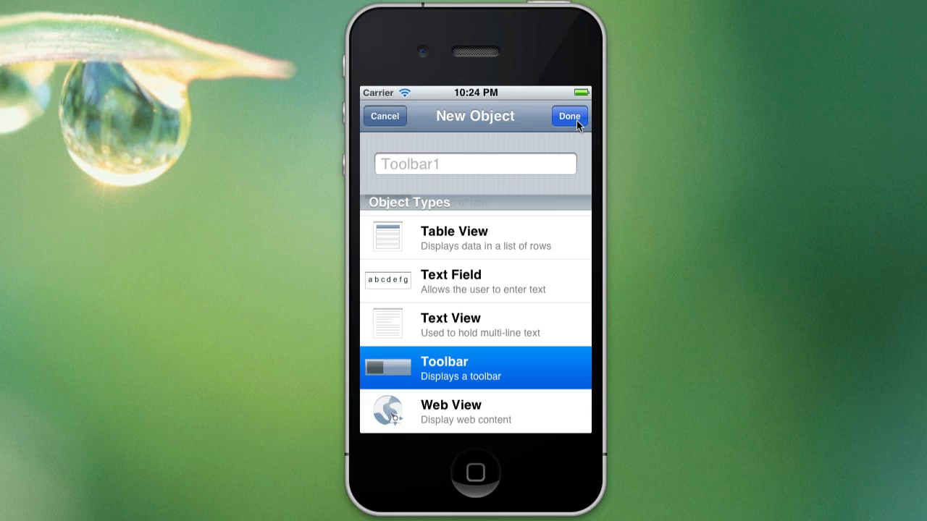
click(569, 116)
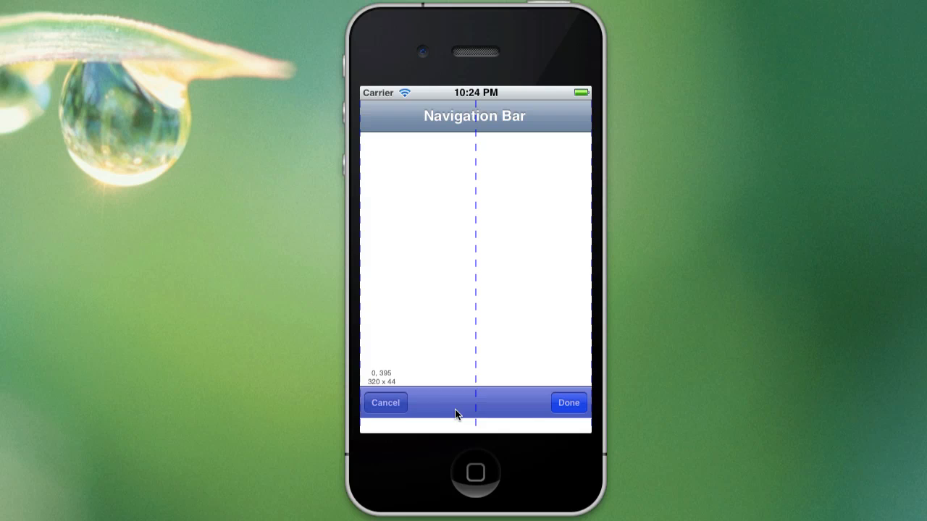
drag(458, 403, 484, 418)
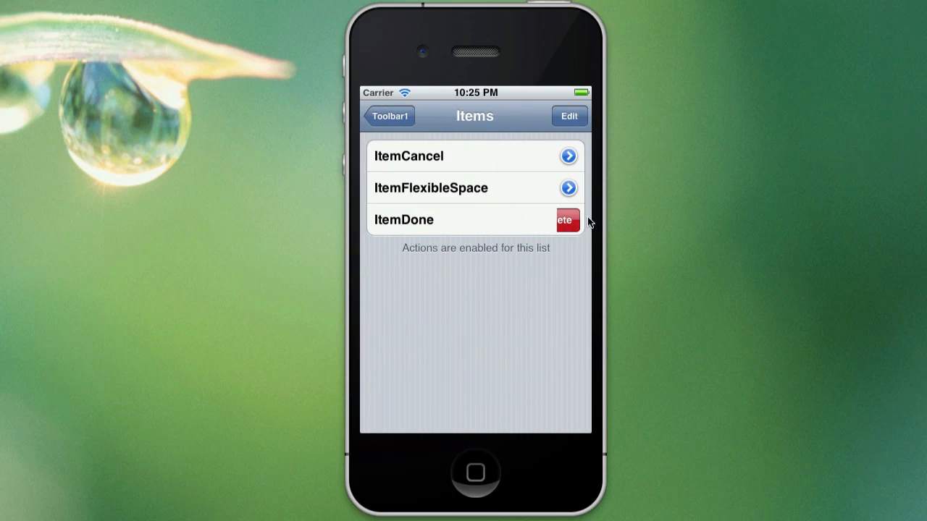
Step: Delete the toolbar's ItemDone, ItemFlexibleSpace and ItemCancel items
click(565, 220)
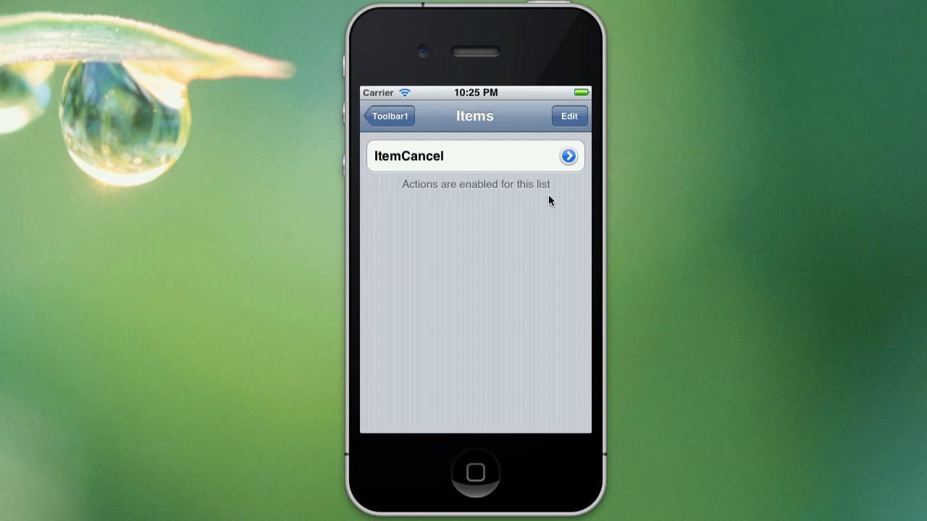
mouse_move(464, 168)
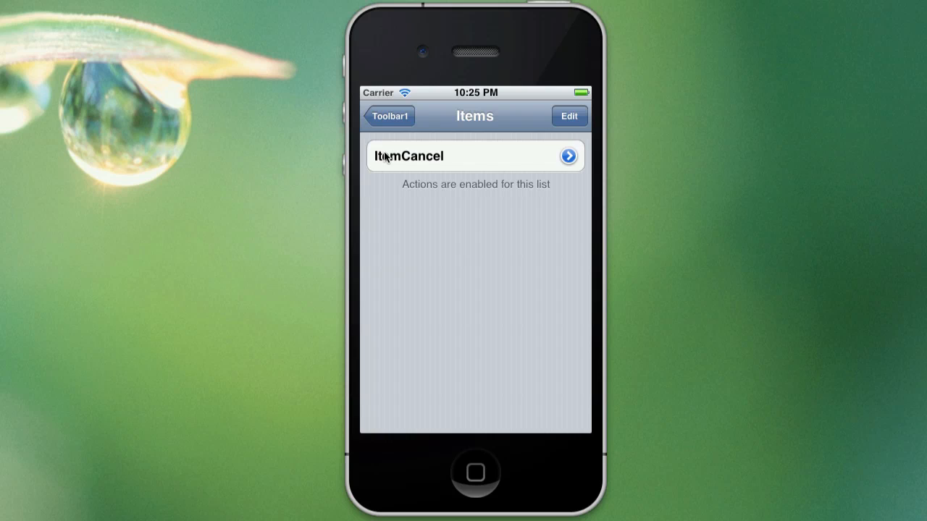
click(568, 155)
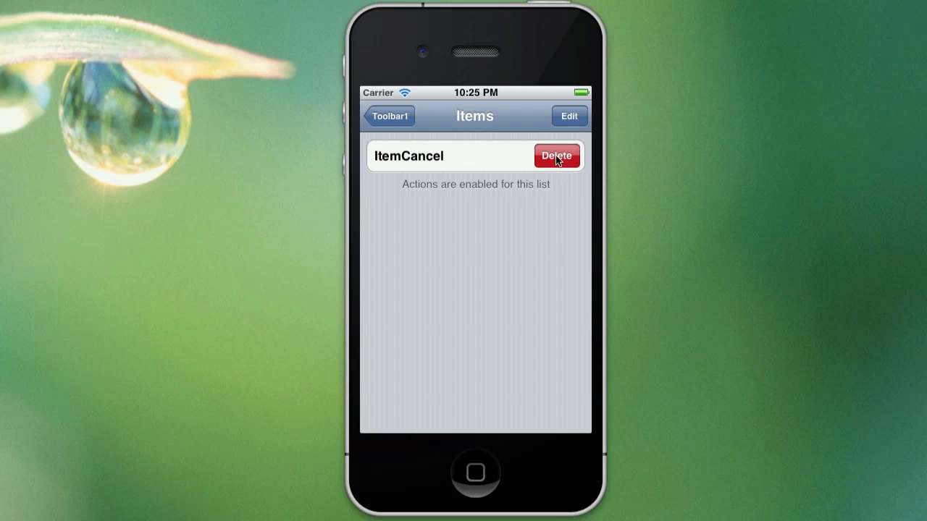
click(556, 156)
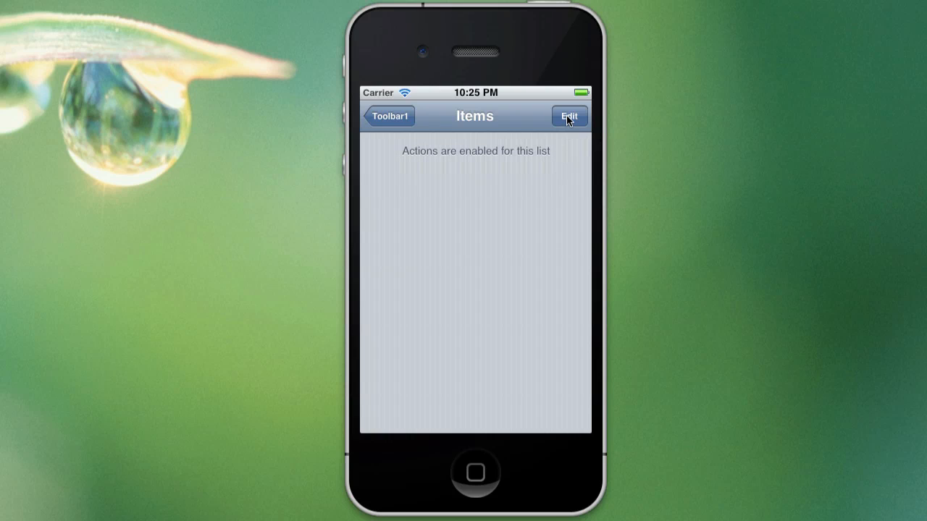
Step: Add a Search item to the toolbar
click(569, 115)
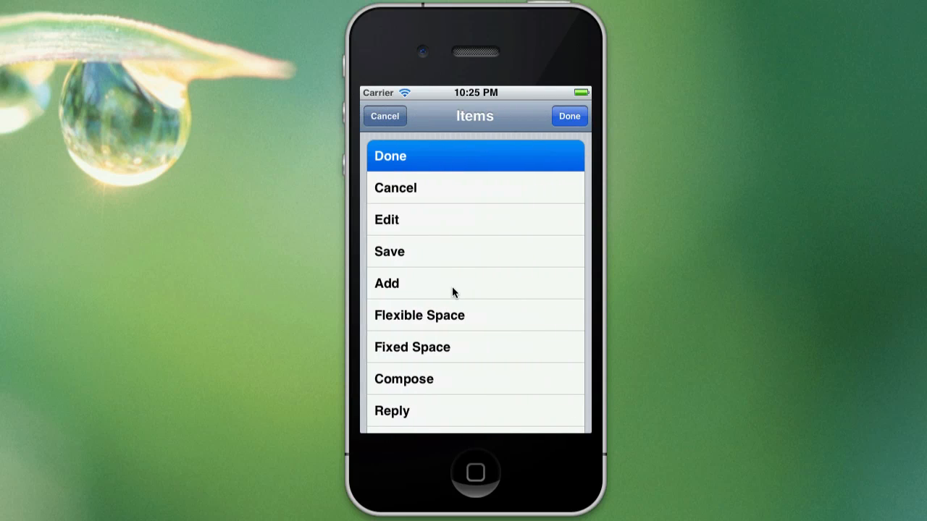
scroll(down, 3)
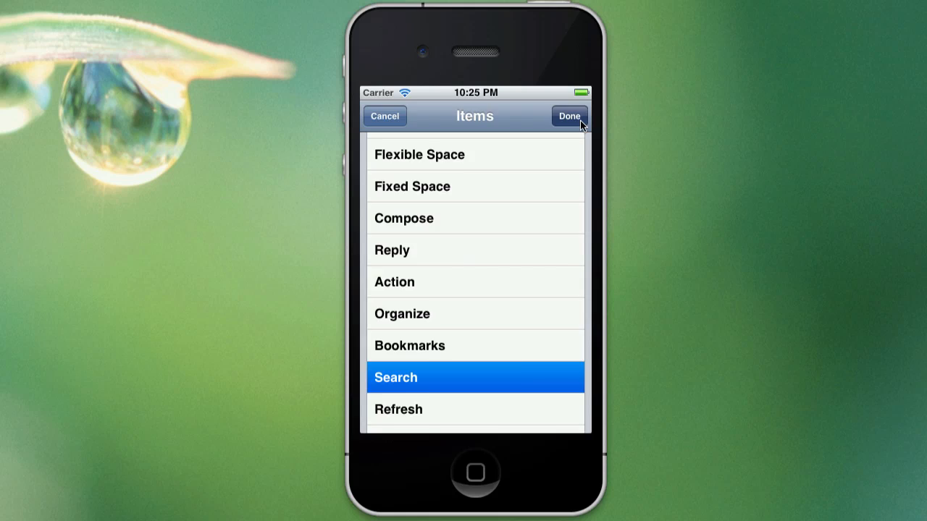
click(569, 116)
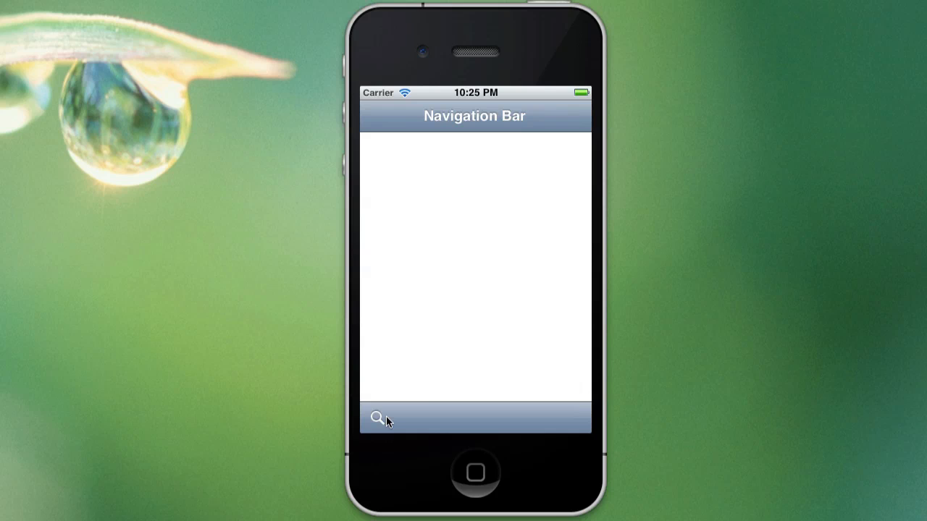
mouse_move(424, 400)
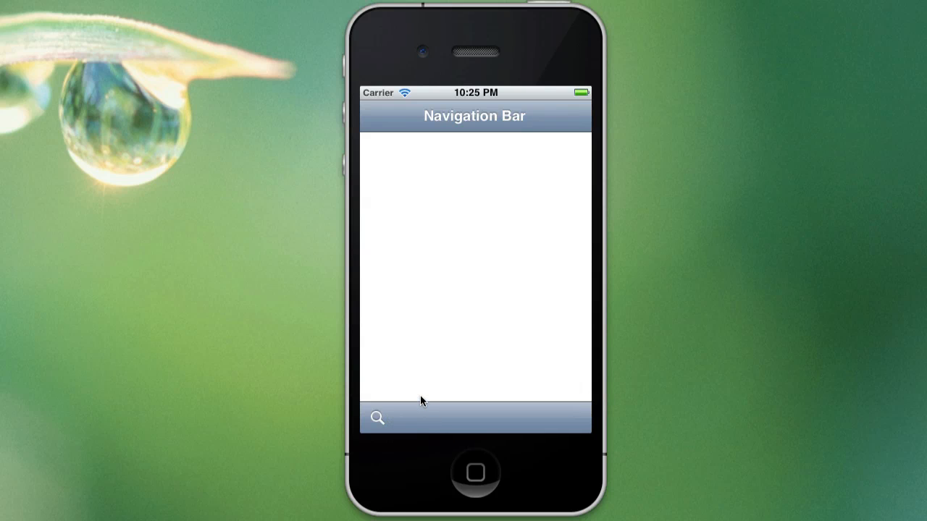
mouse_move(404, 283)
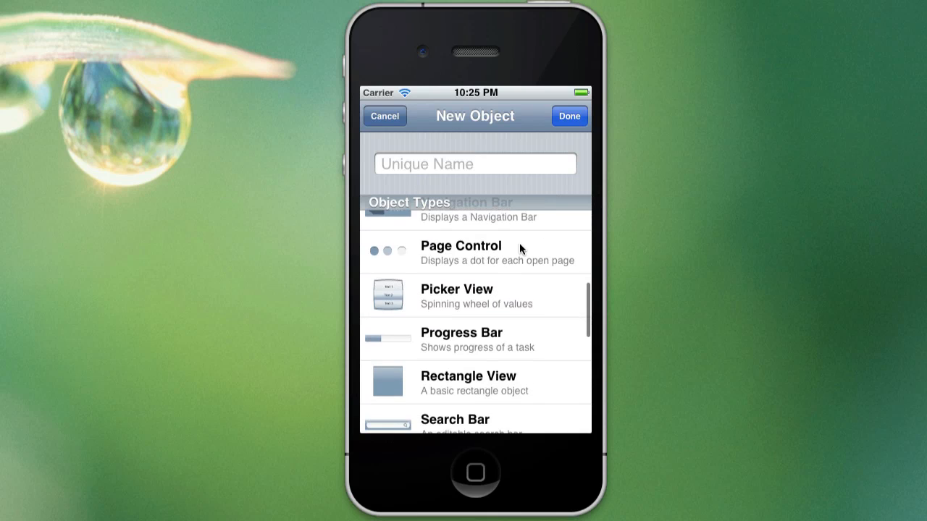
Step: Add a Segmented Control object and place it on the bottom toolbar beside Search
click(475, 369)
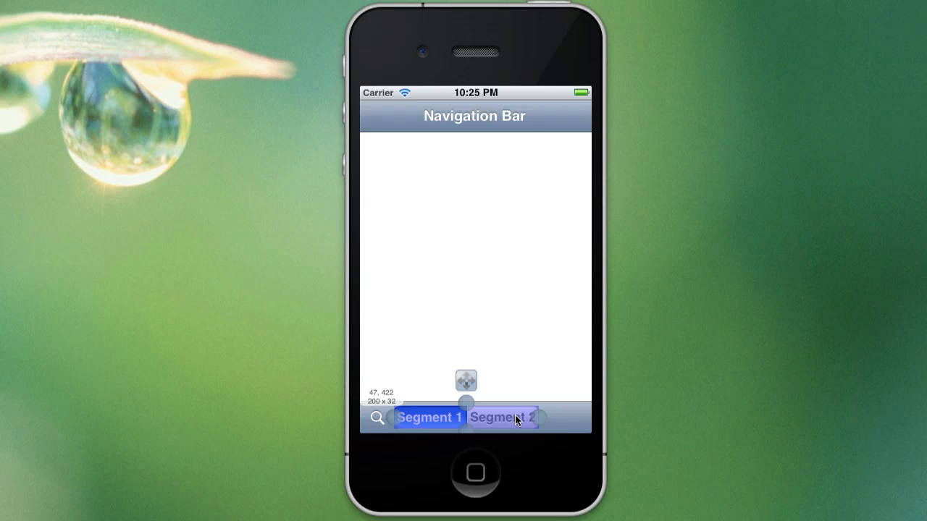
drag(535, 417, 583, 425)
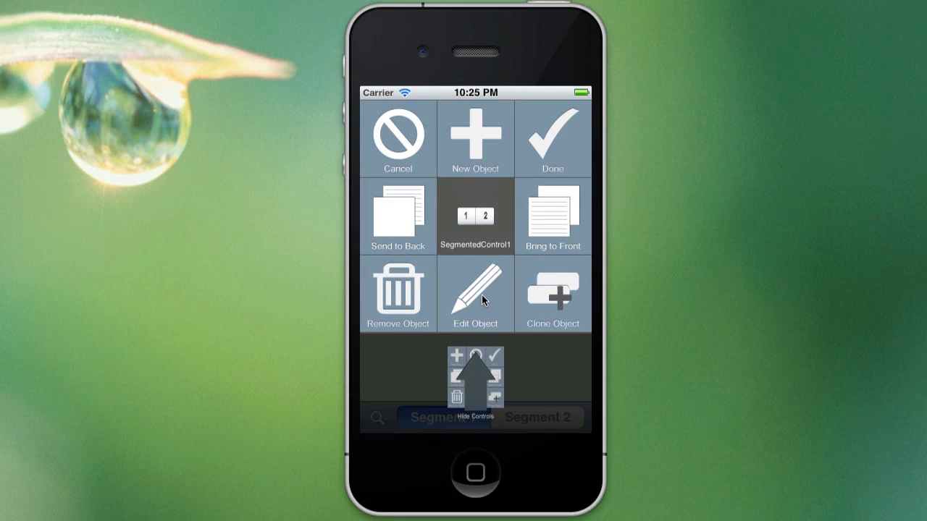
Step: Set SegmentedControl1's style to Bar and rename Segment 1 to 'Standard'
click(475, 295)
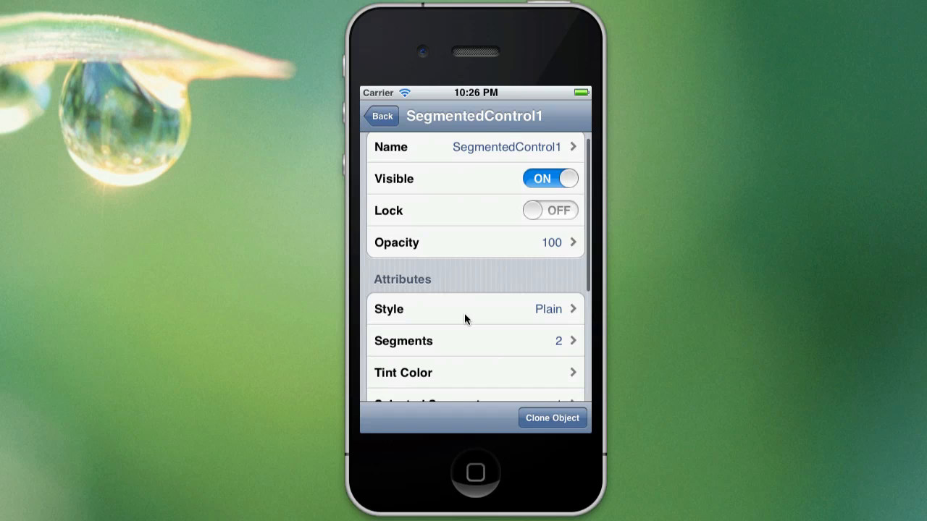
click(475, 308)
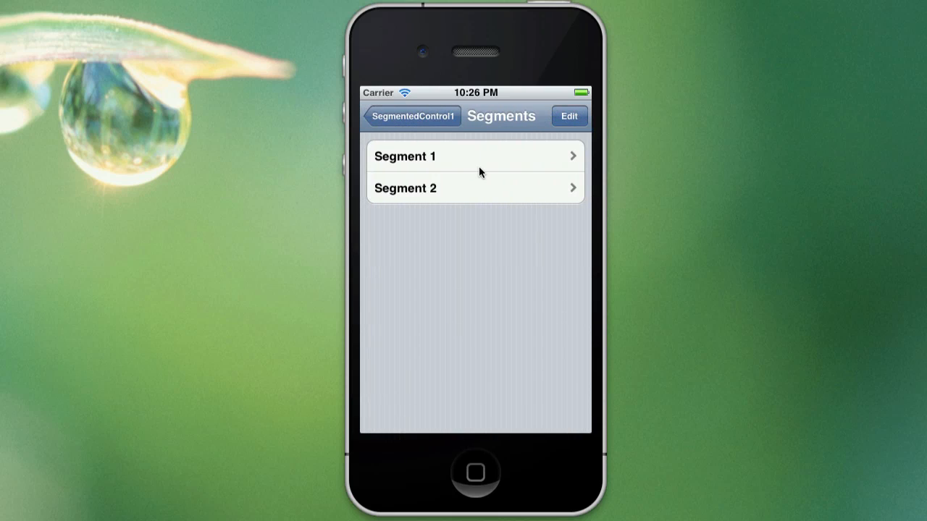
mouse_move(473, 165)
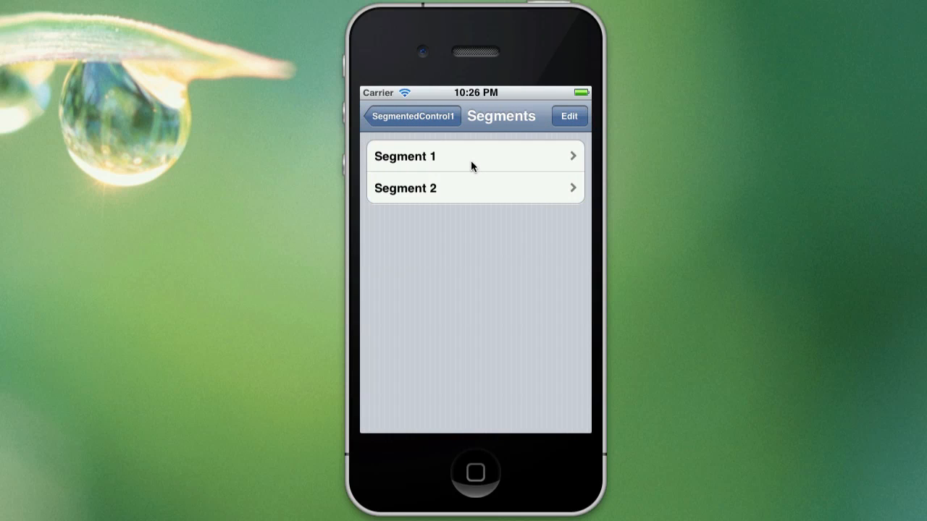
click(404, 155)
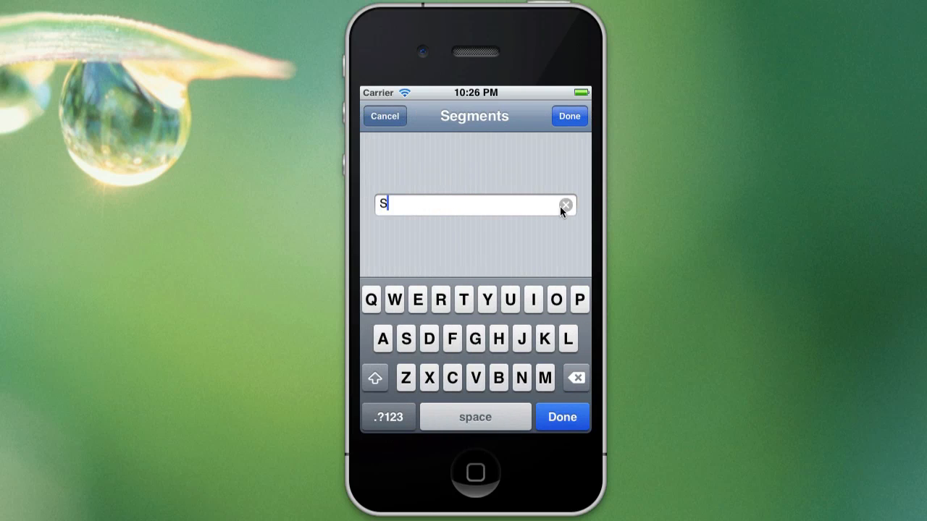
text(tandard)
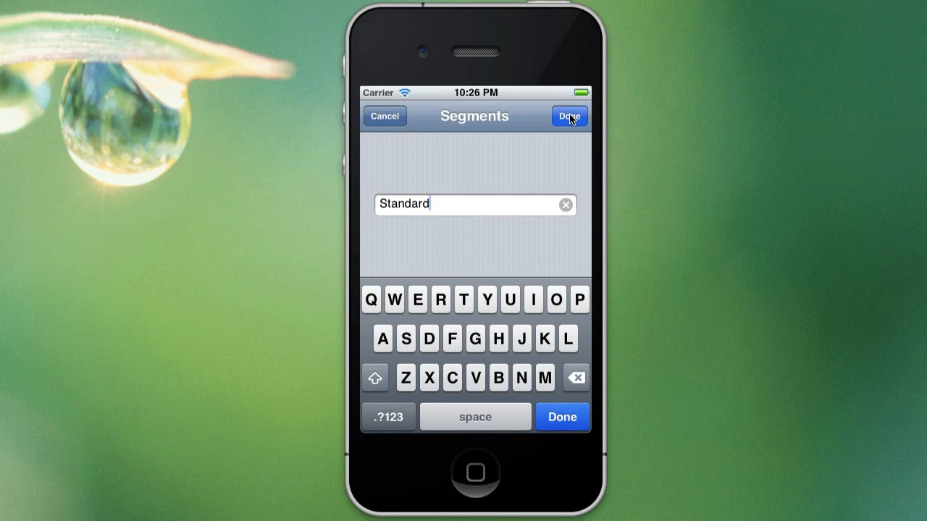
click(565, 205)
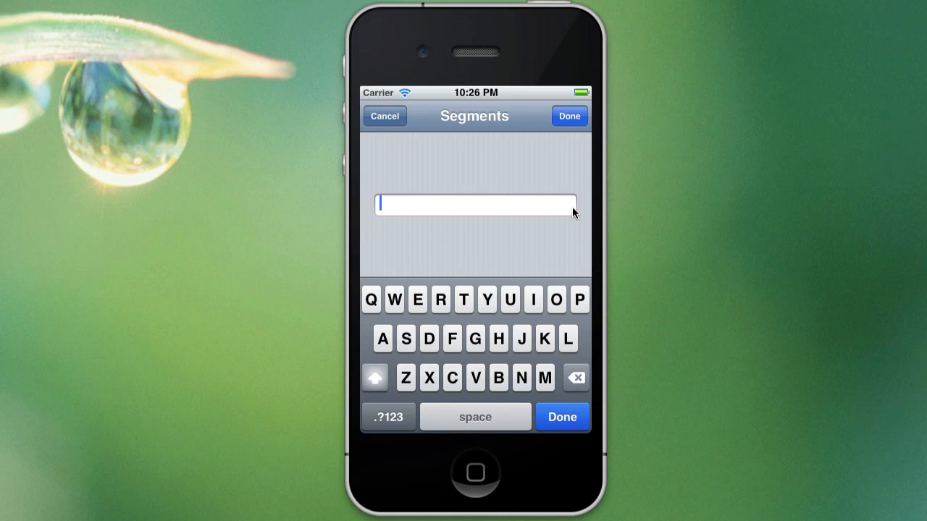
Step: Rename Segment 2 to 'Satellite' and add a third segment 'Hybrid'
text(Satellite)
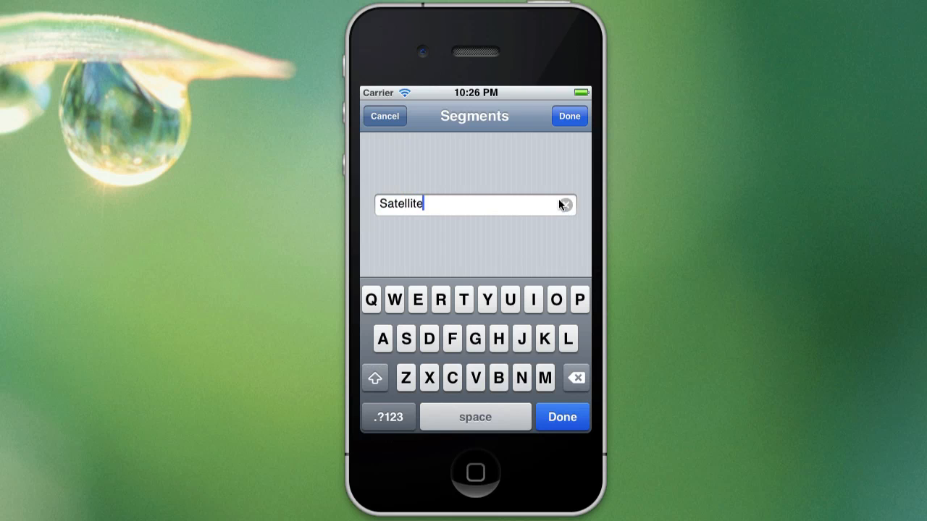
click(569, 116)
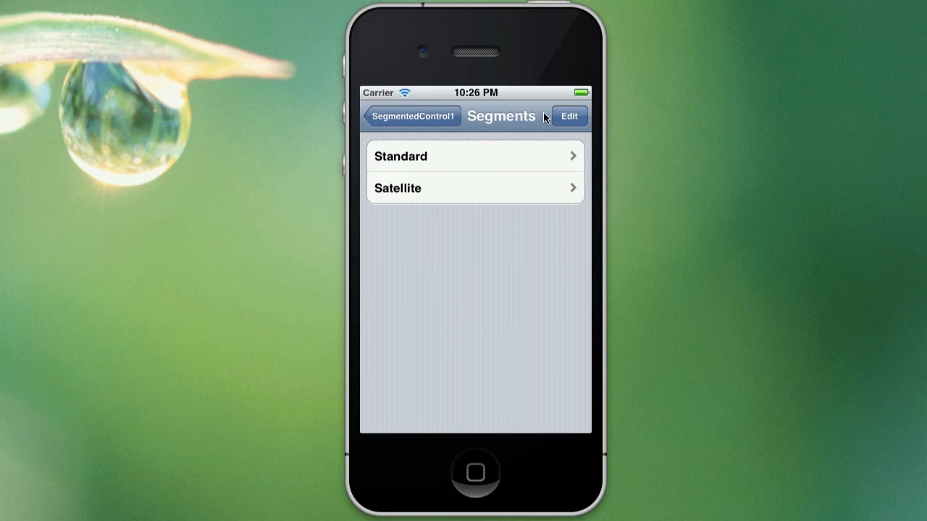
click(569, 116)
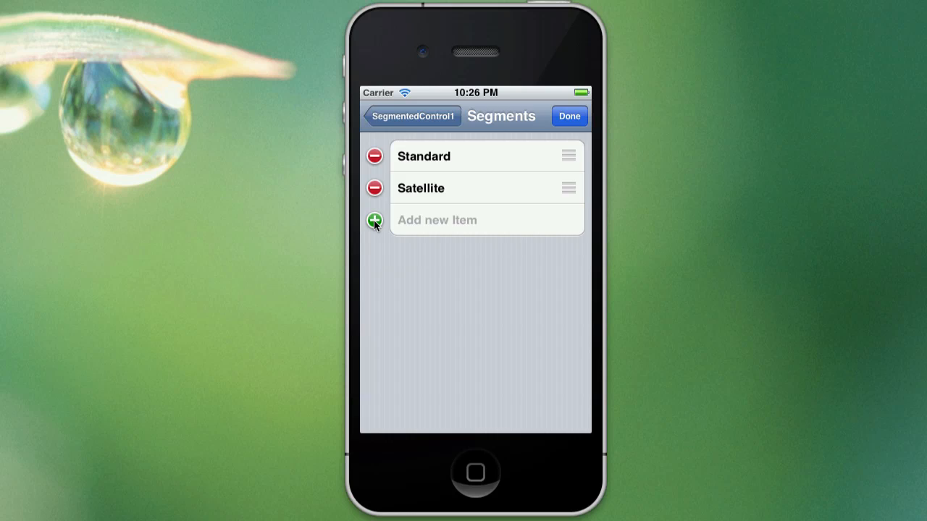
text(Hybrid)
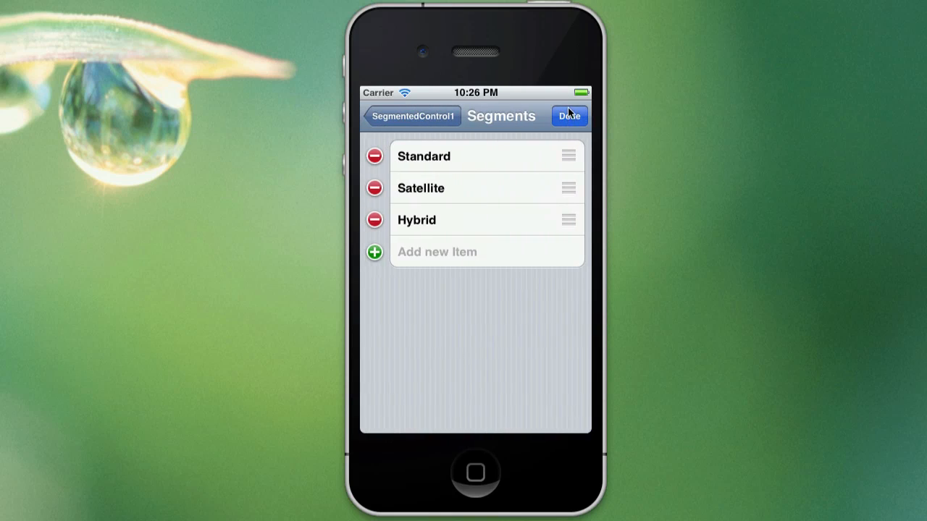
click(569, 116)
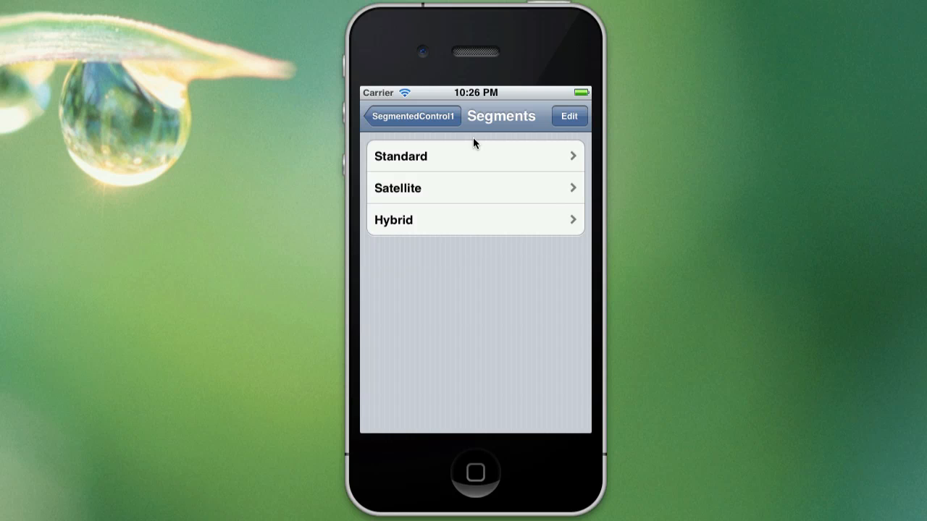
click(411, 116)
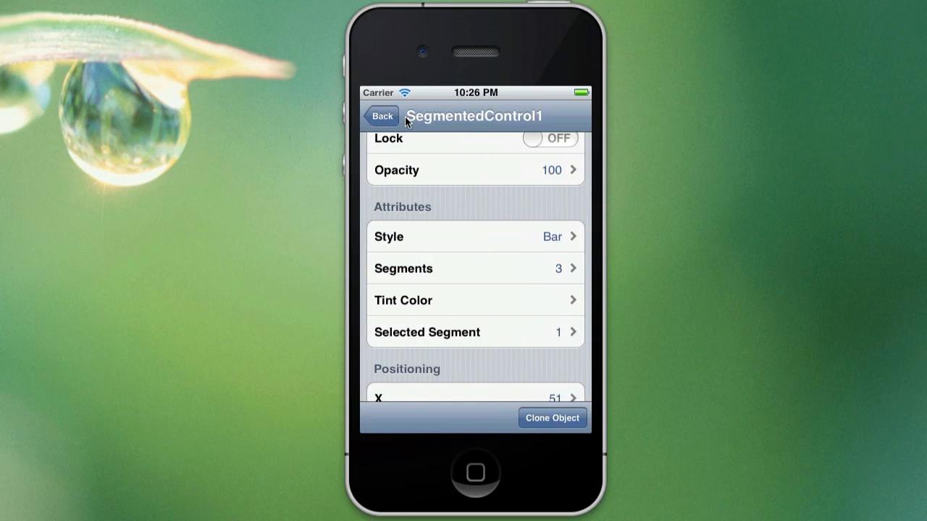
click(379, 116)
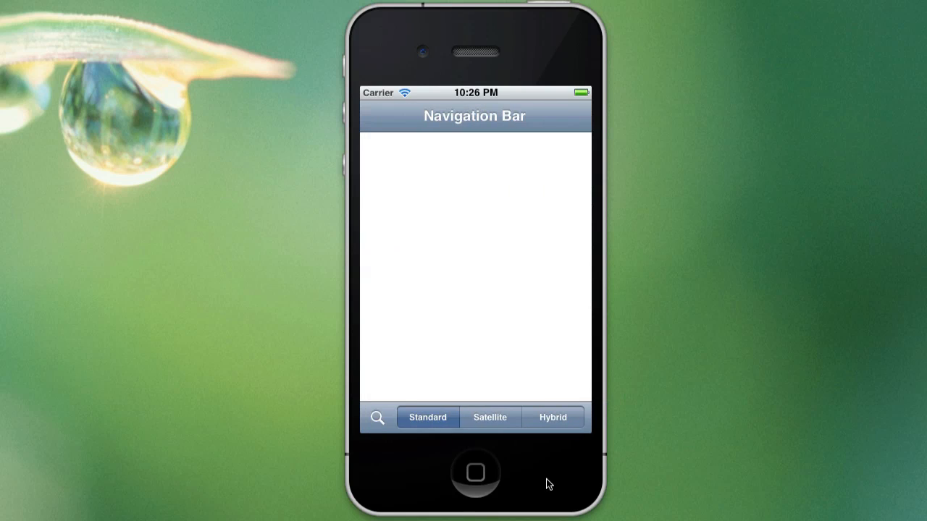
mouse_move(655, 435)
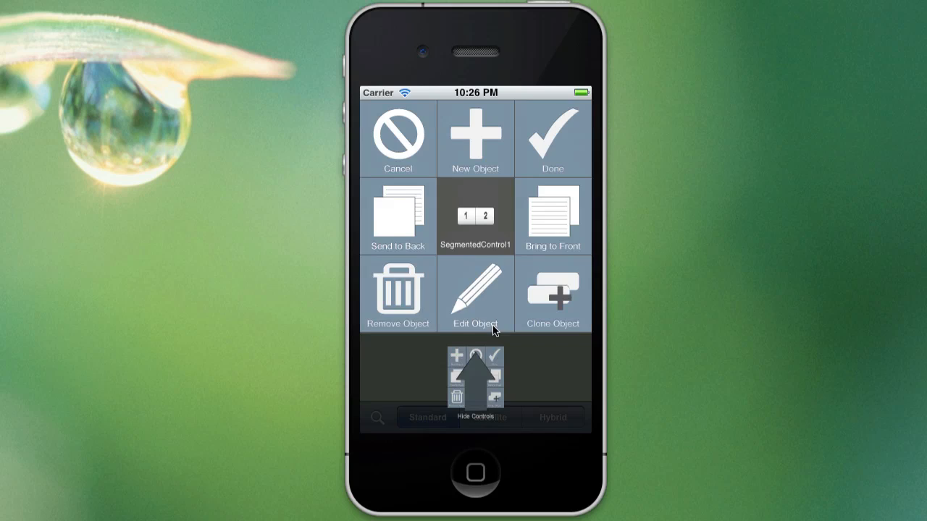
Step: Set SegmentedControl1's Y position to 423
click(475, 294)
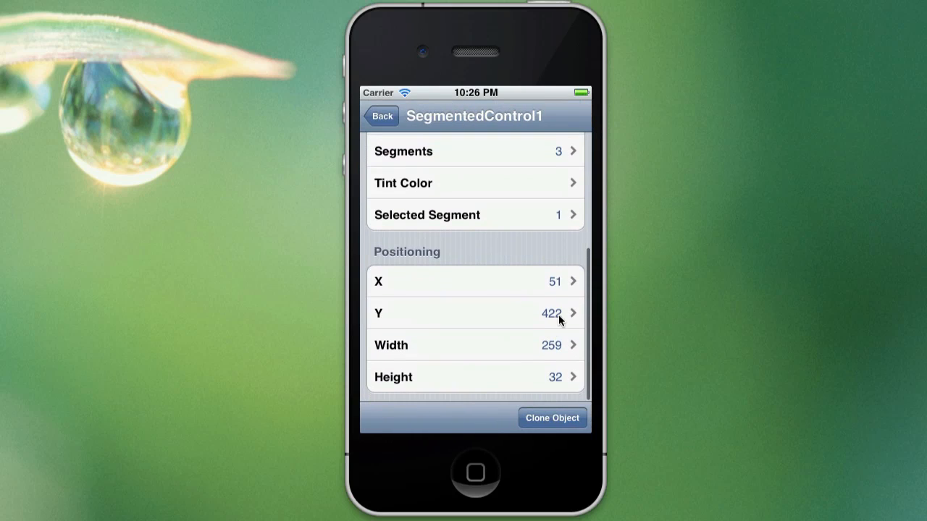
click(474, 312)
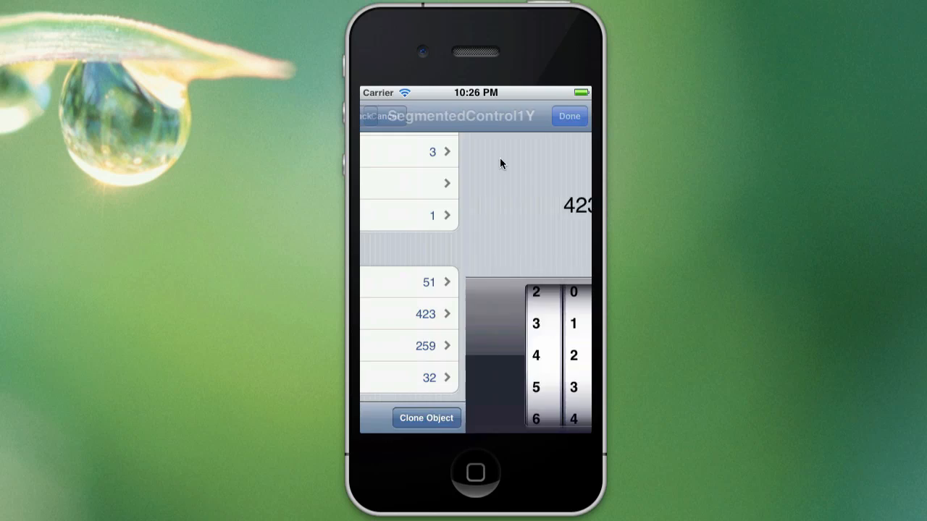
click(569, 116)
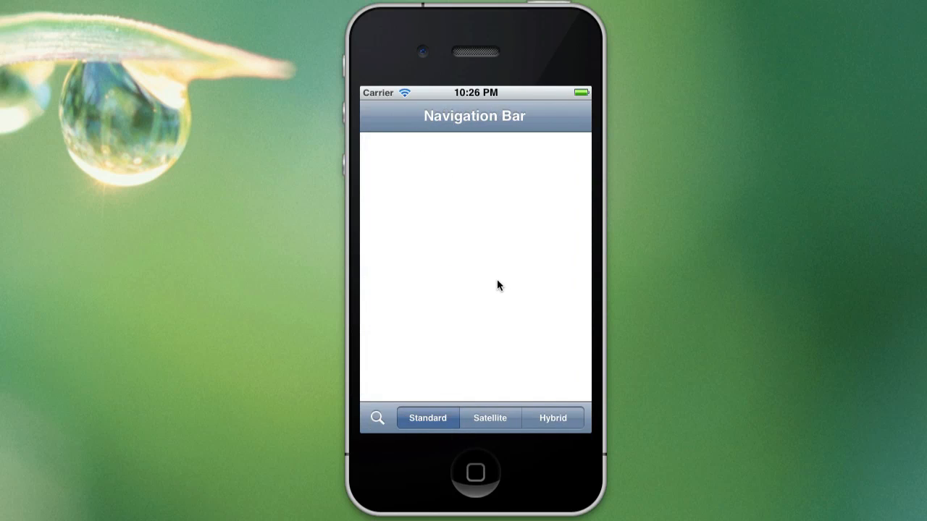
mouse_move(464, 351)
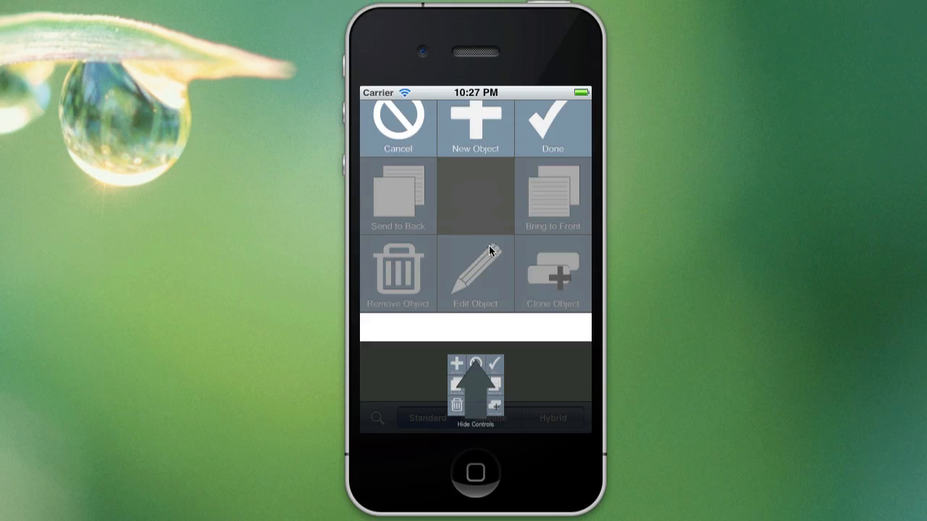
Step: Add a Map View object named 'MapView' below the navigation bar
click(475, 127)
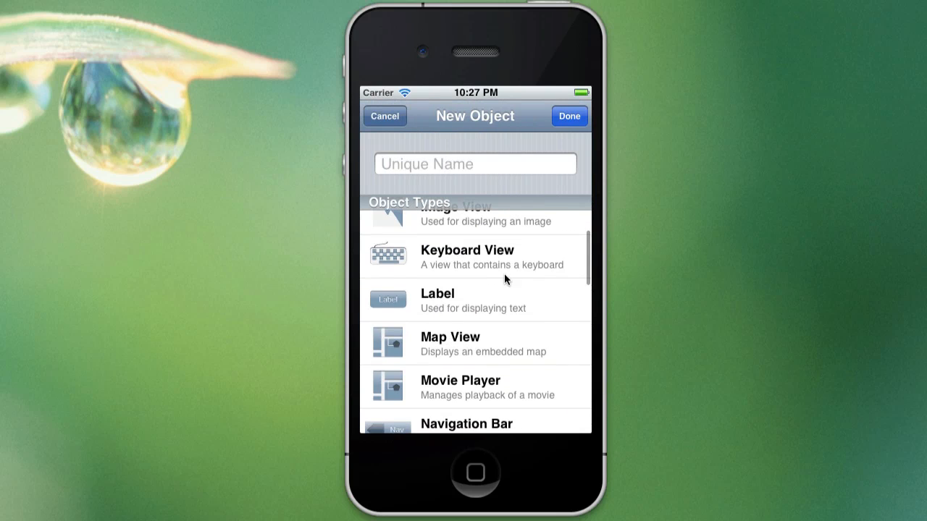
click(475, 343)
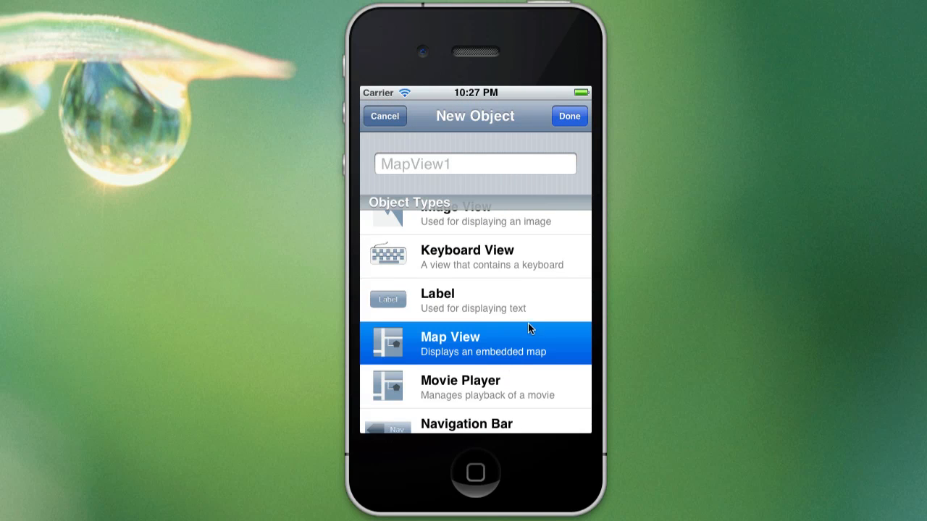
mouse_move(528, 335)
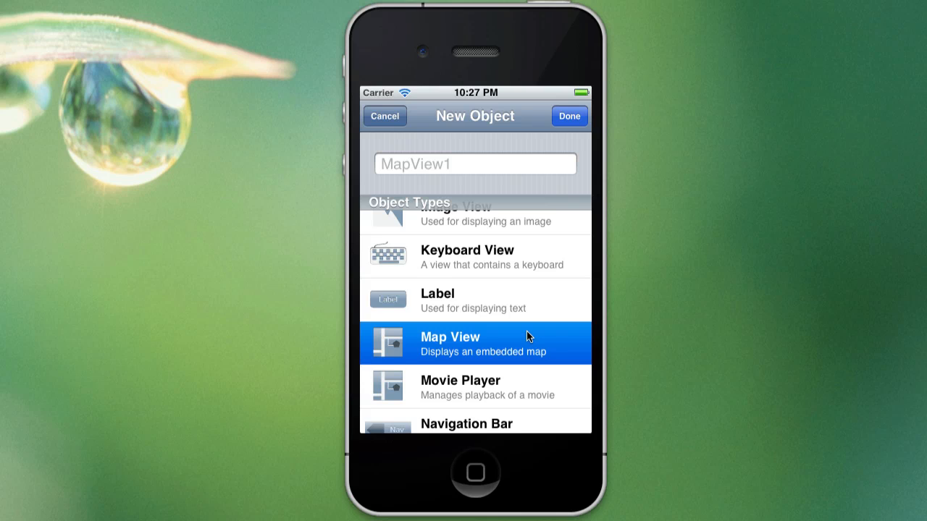
click(475, 164)
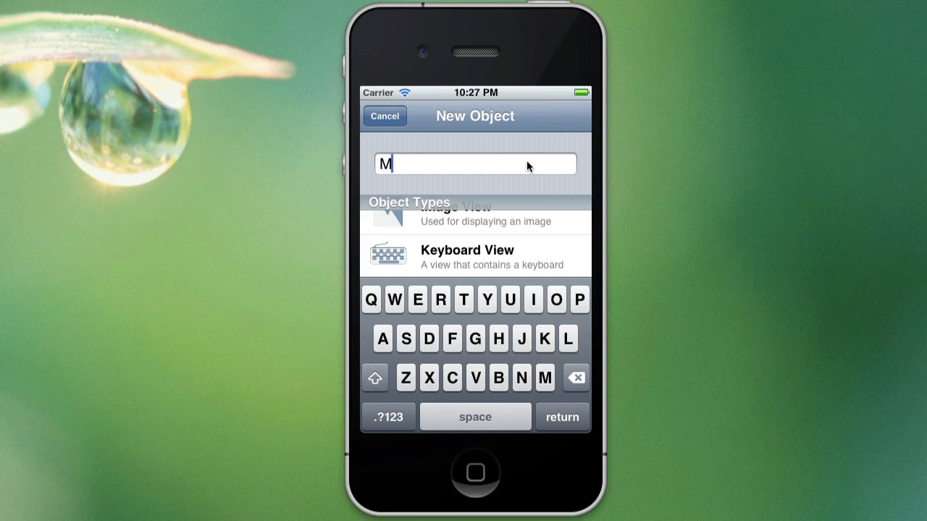
text(apView)
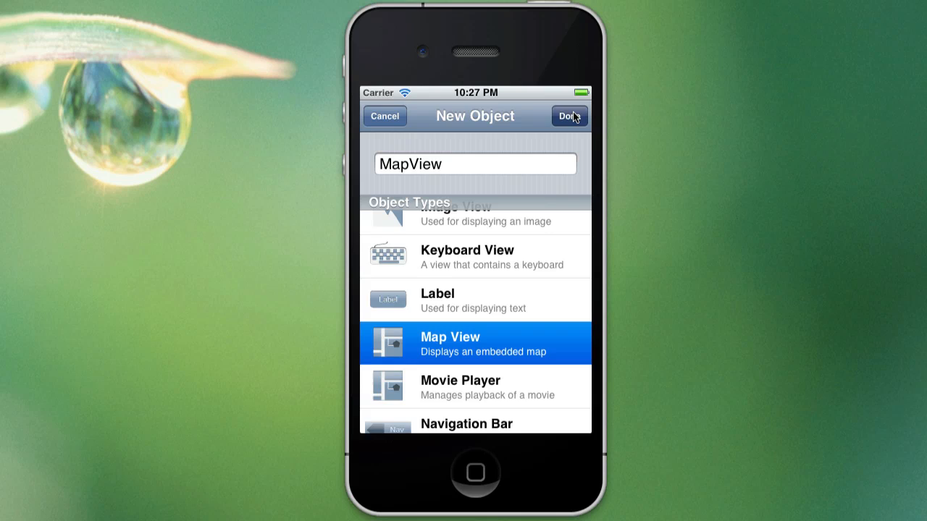
click(569, 116)
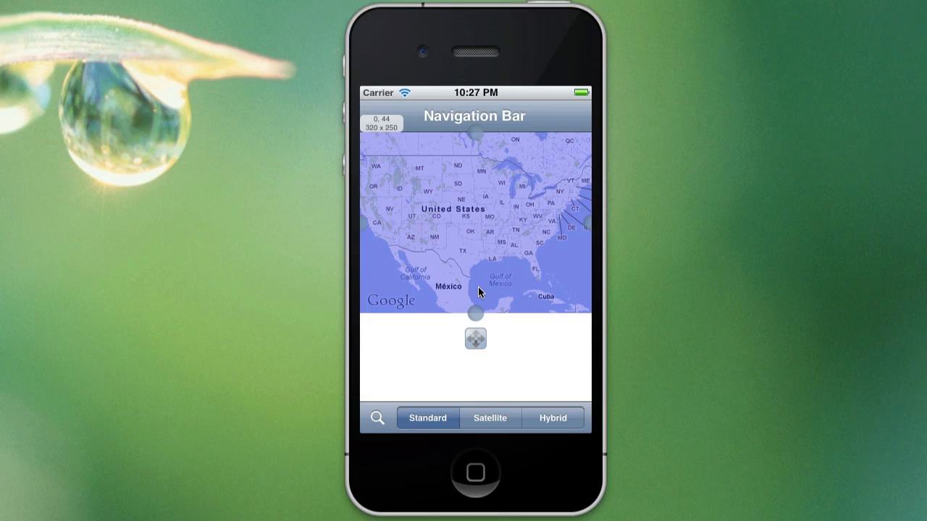
Step: Drag the map's bottom handle down to the toolbar, sizing it 320x372
drag(475, 313, 475, 380)
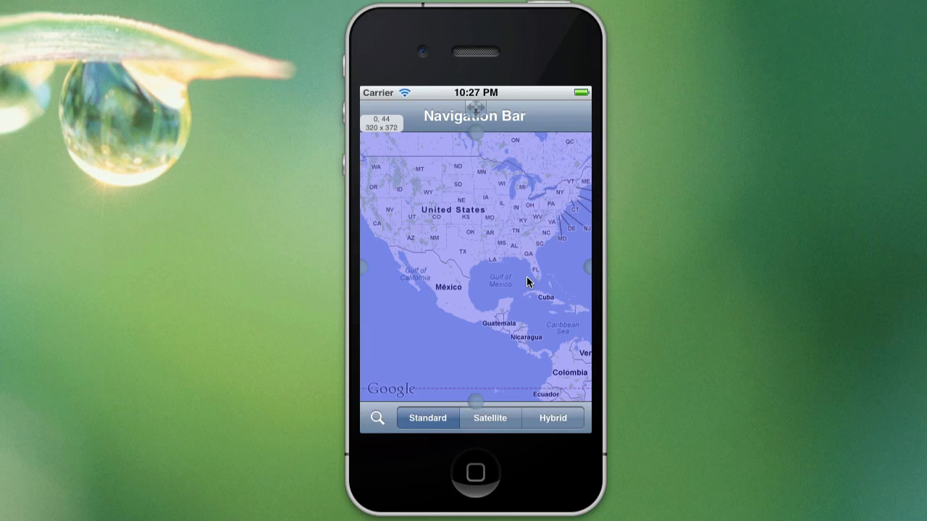
mouse_move(526, 162)
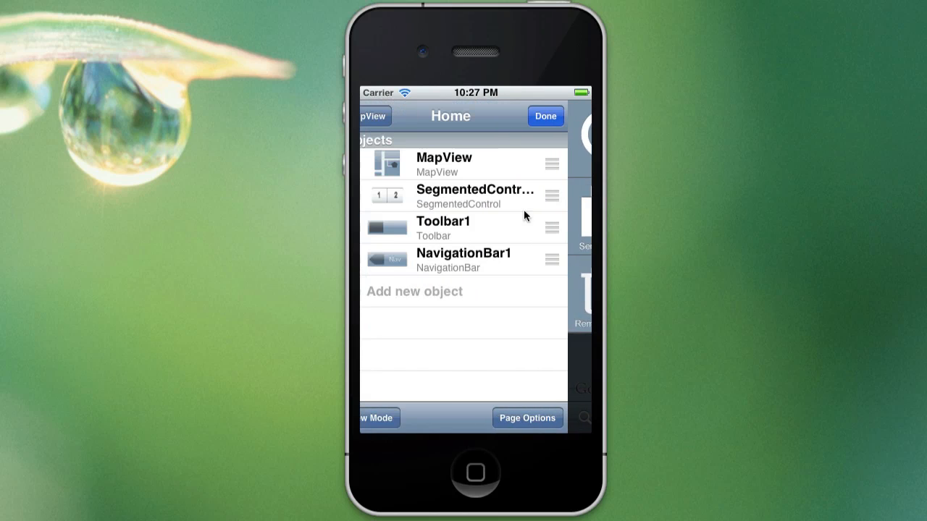
Step: Finish editing the page objects and open Toolbar1's items list
click(545, 116)
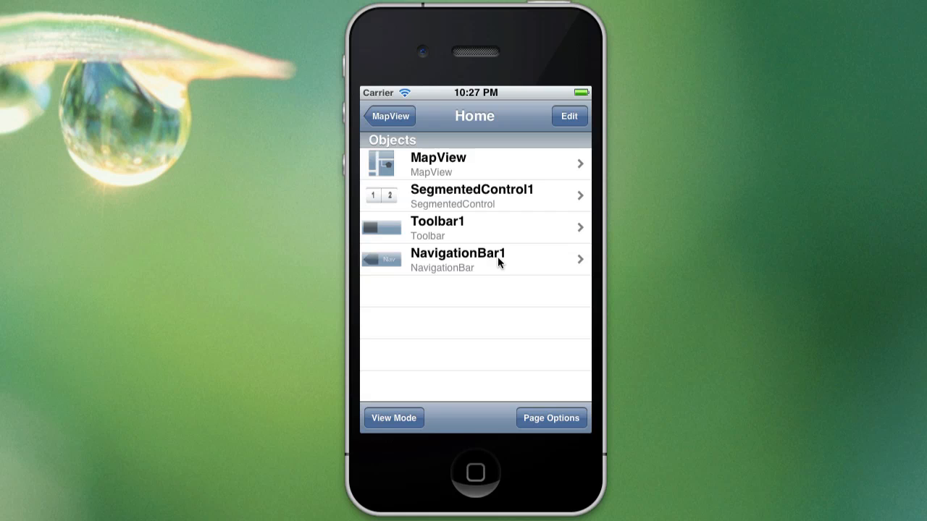
click(475, 228)
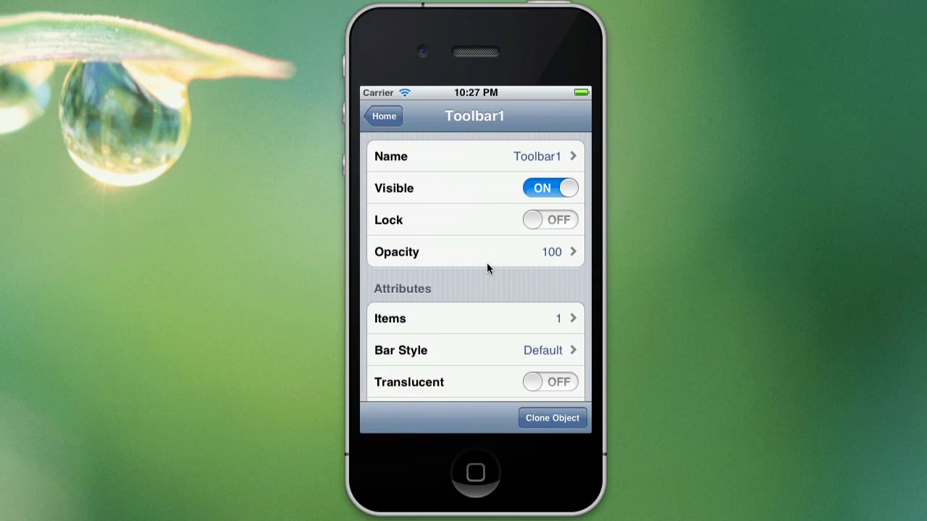
scroll(down, 3)
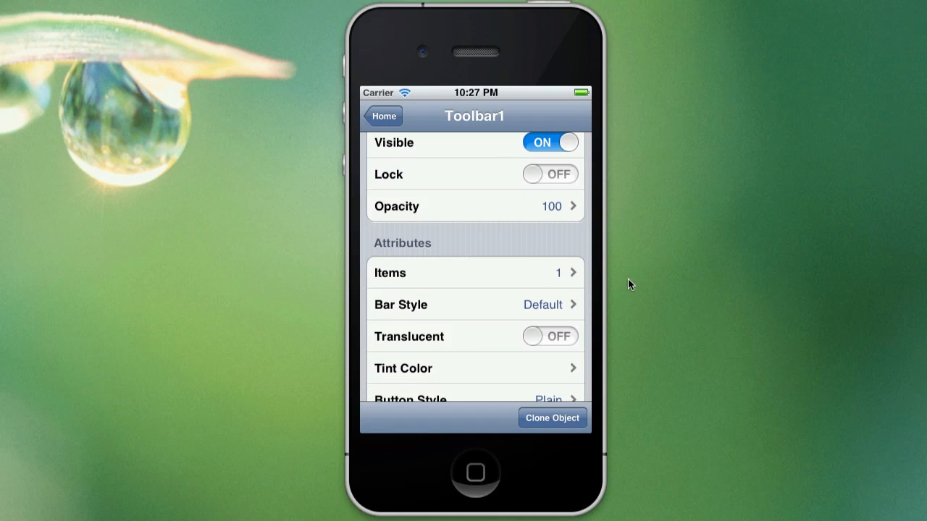
click(474, 272)
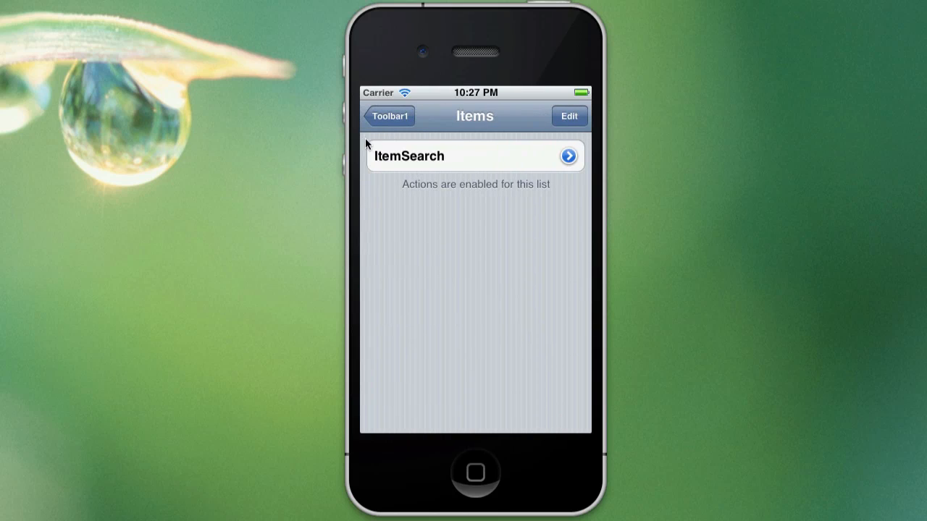
mouse_move(507, 178)
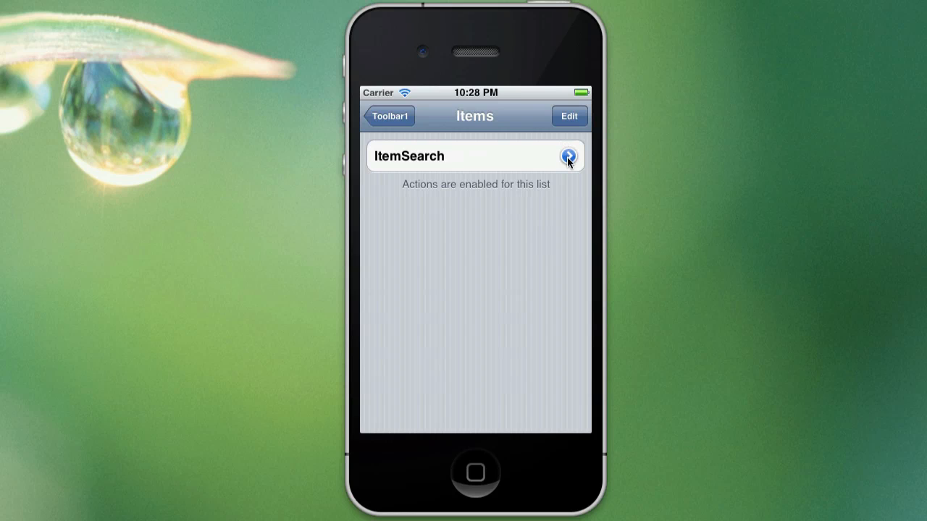
Step: Review ItemSearch's push-target pages, then return to Home's object list
click(569, 157)
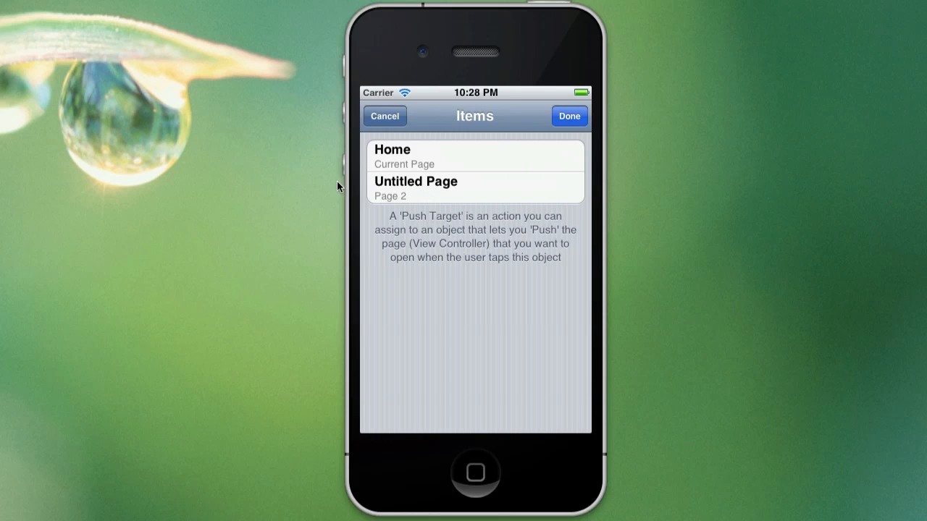
click(475, 188)
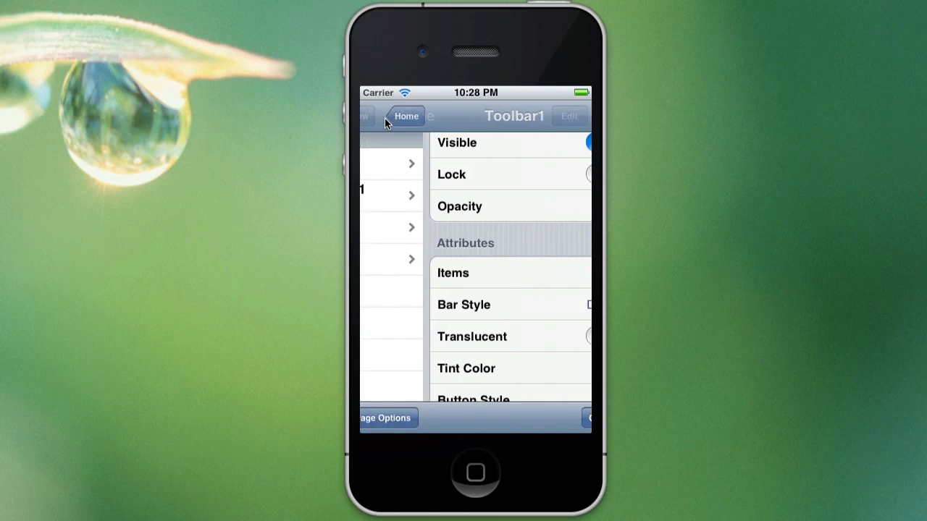
click(405, 116)
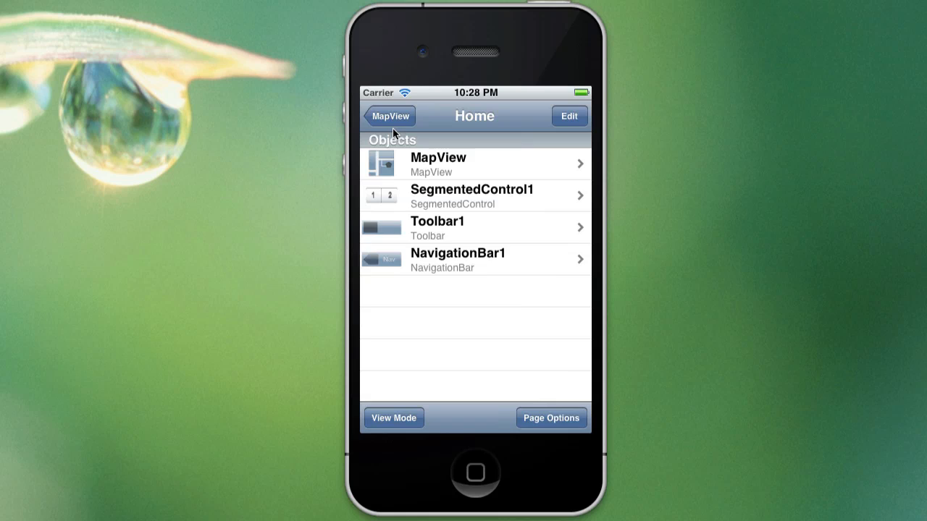
Step: Preview the Home page, pan the map north to Canada, and switch to Hybrid view
click(390, 116)
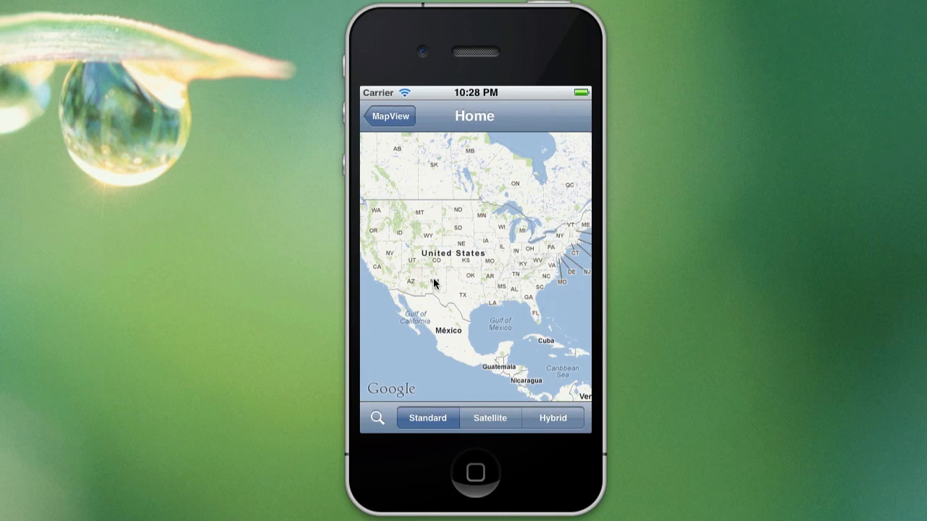
mouse_move(491, 333)
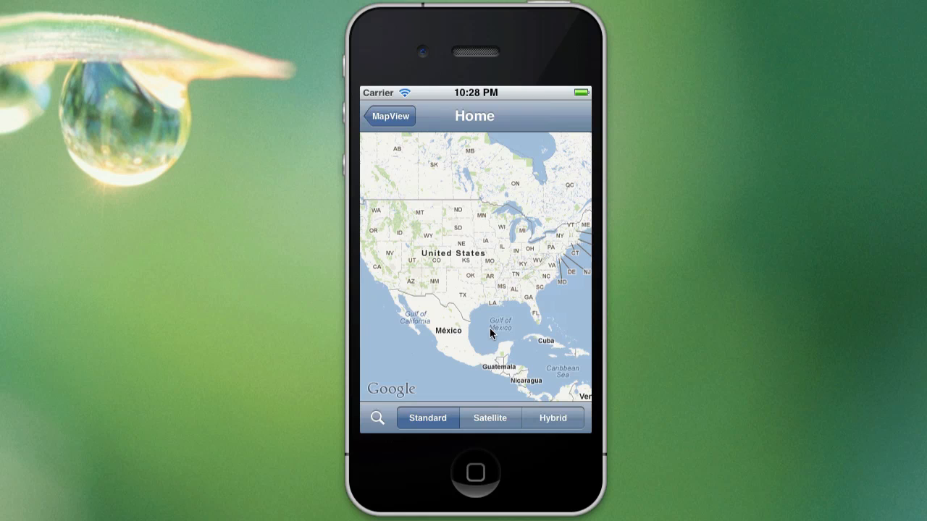
mouse_move(446, 241)
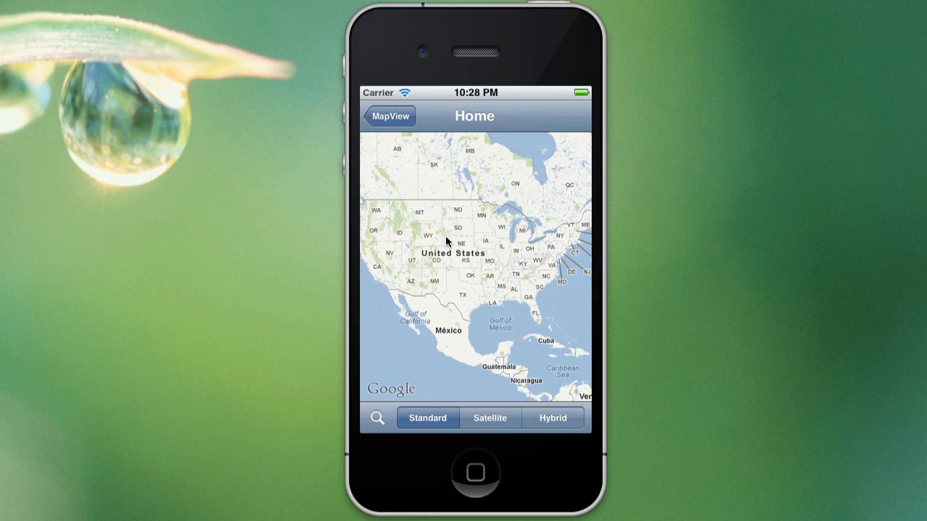
drag(449, 239, 529, 289)
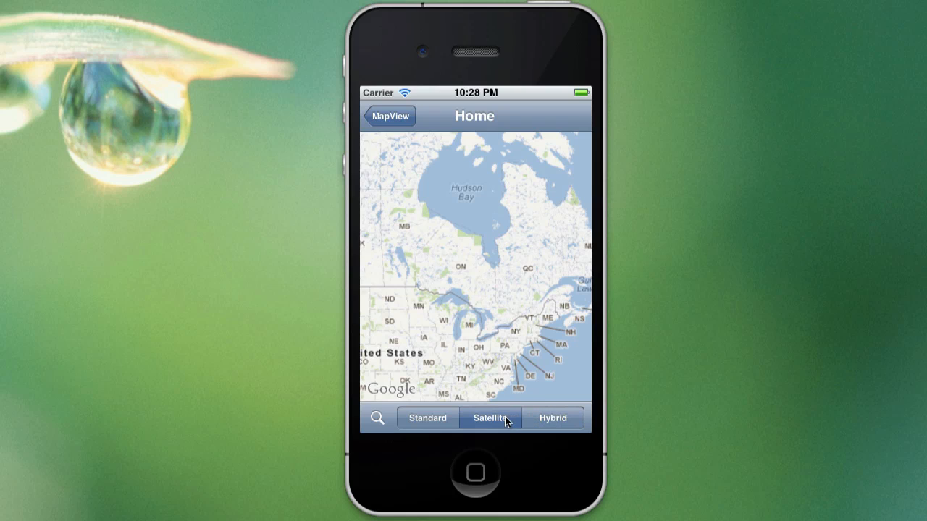
click(552, 417)
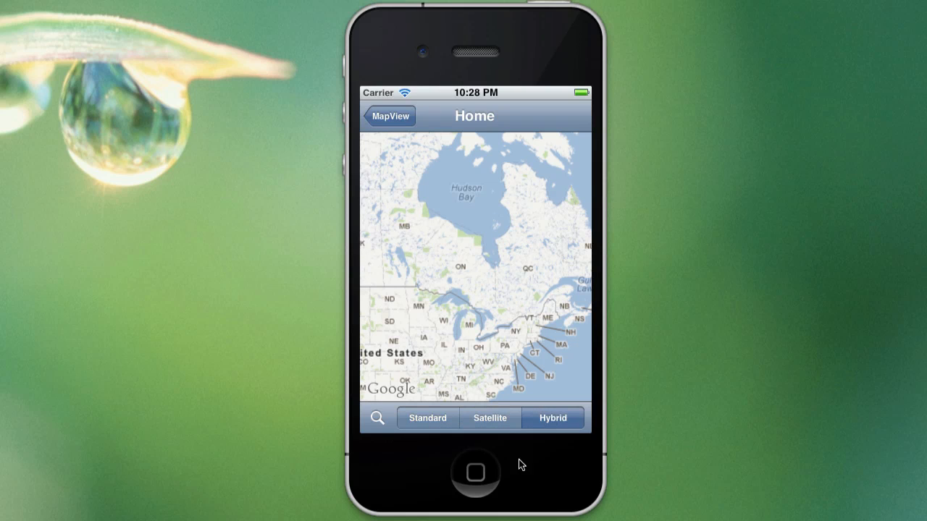
mouse_move(377, 418)
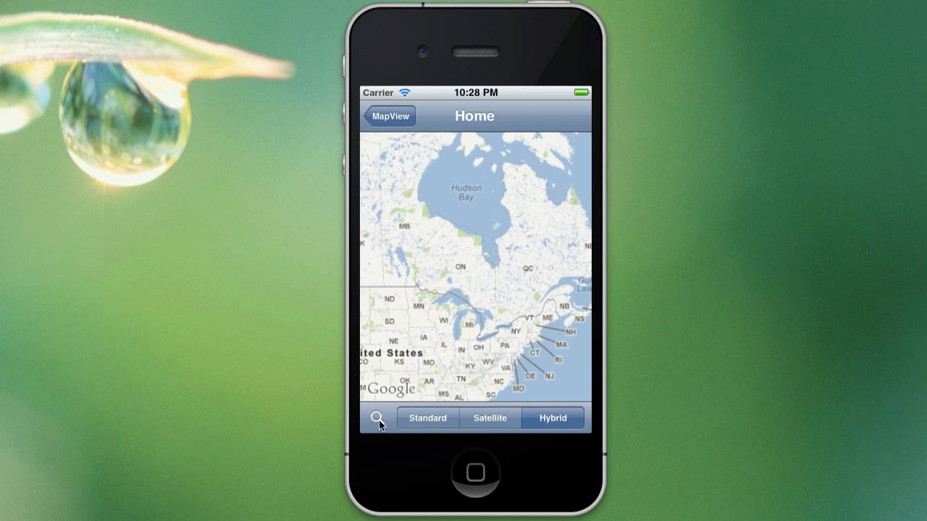
mouse_move(386, 420)
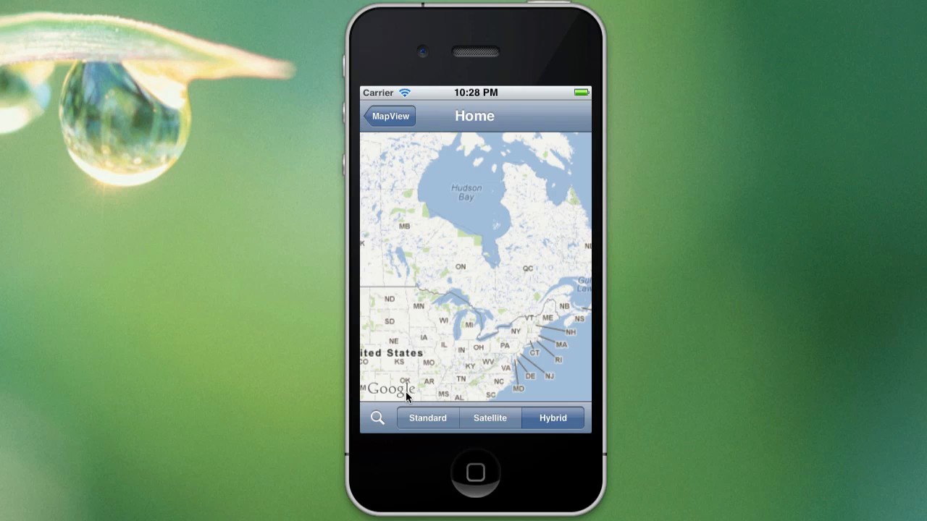
mouse_move(332, 145)
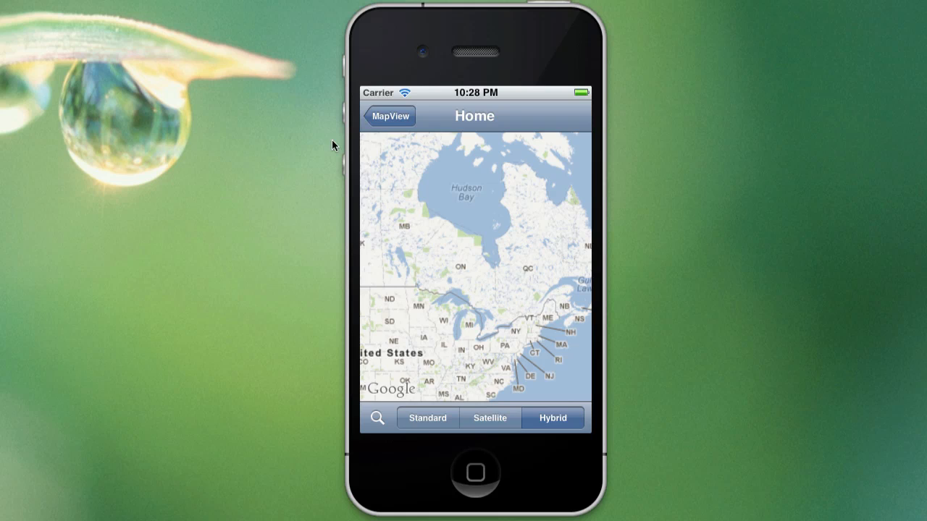
Step: Convert the MapView project's views into code and email the resulting MapView.zip
click(389, 115)
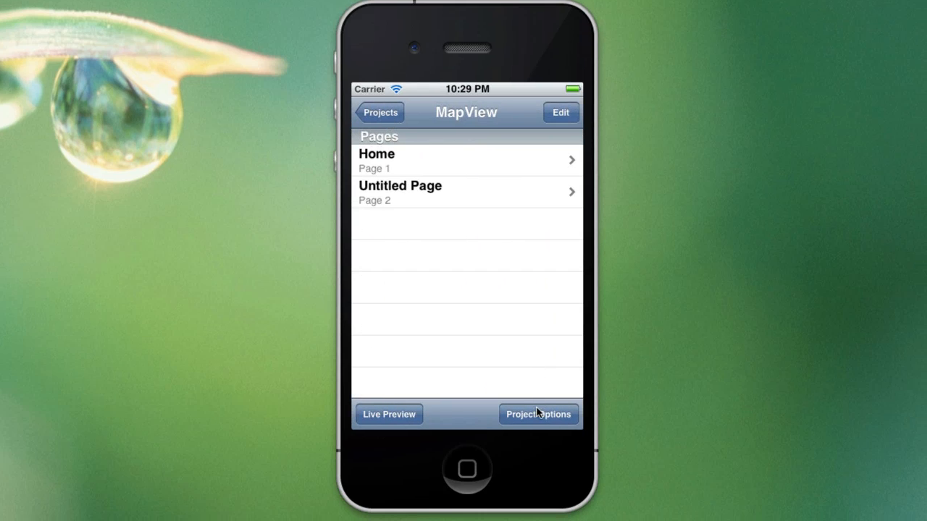
click(538, 414)
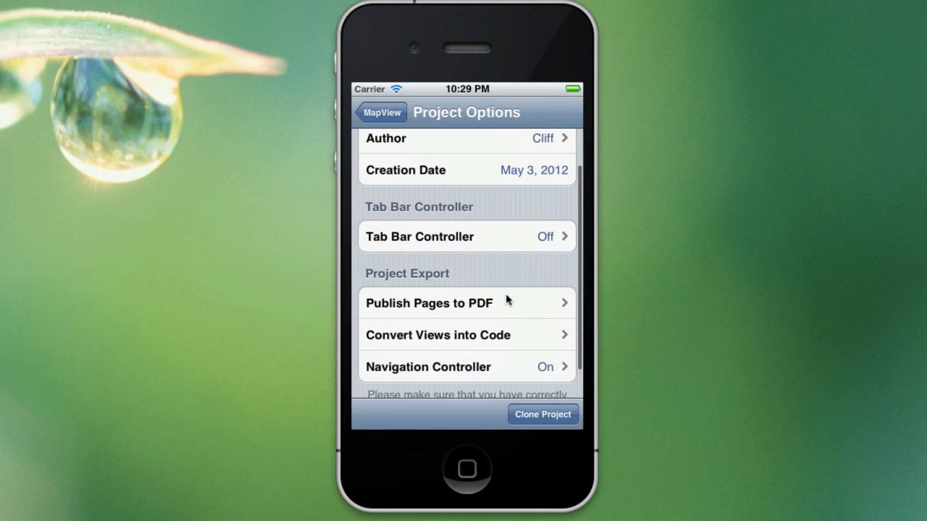
click(437, 335)
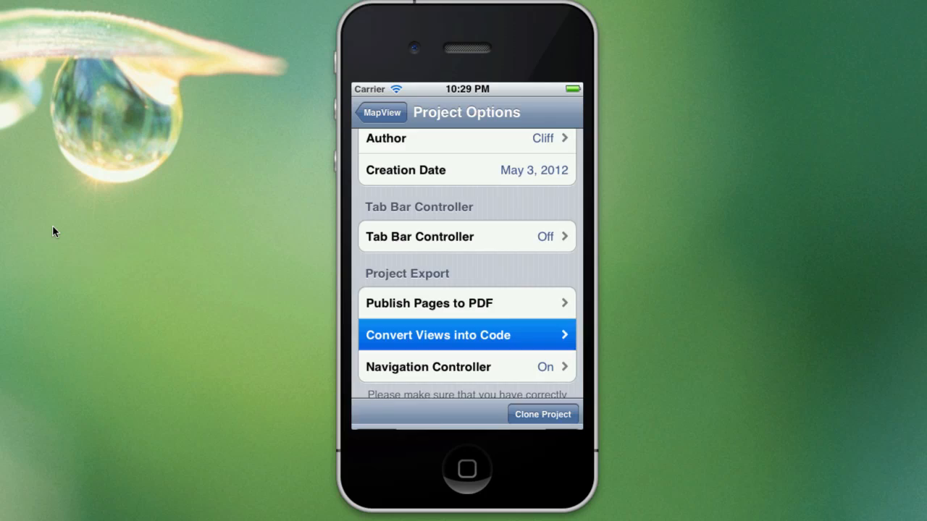
click(438, 334)
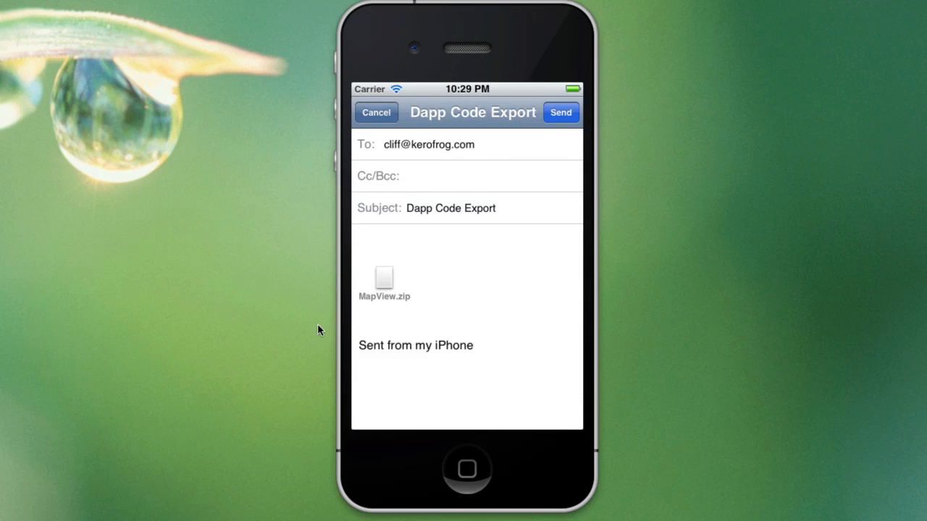
click(561, 113)
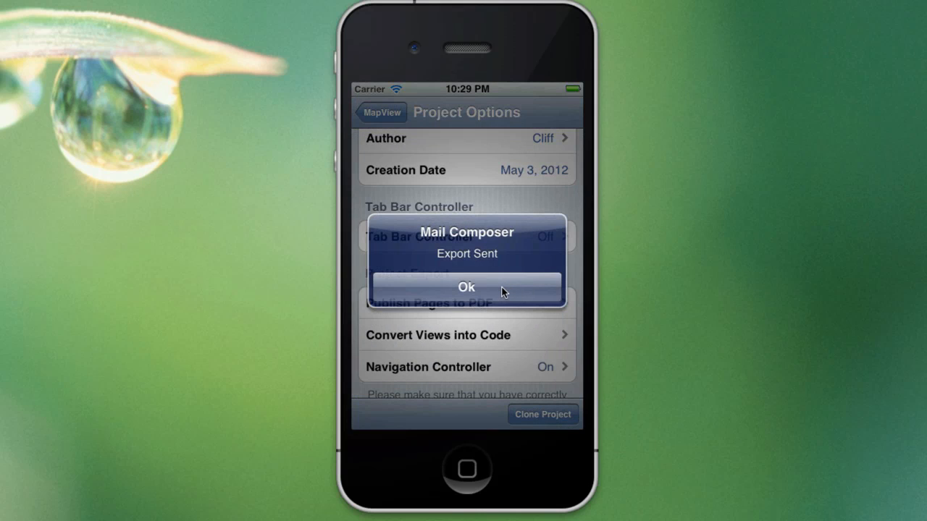
click(466, 286)
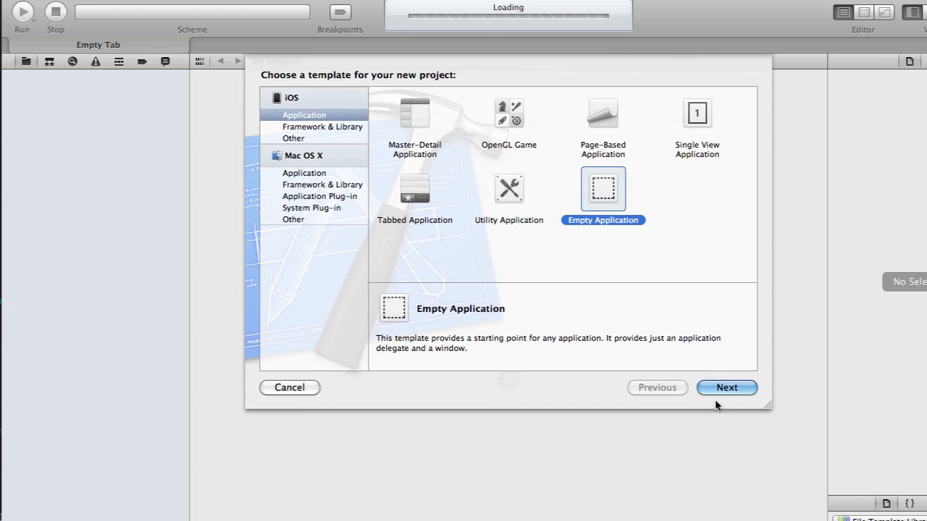
Step: Create an Empty Application project with product name MapView, saved in the Testing folder
click(726, 387)
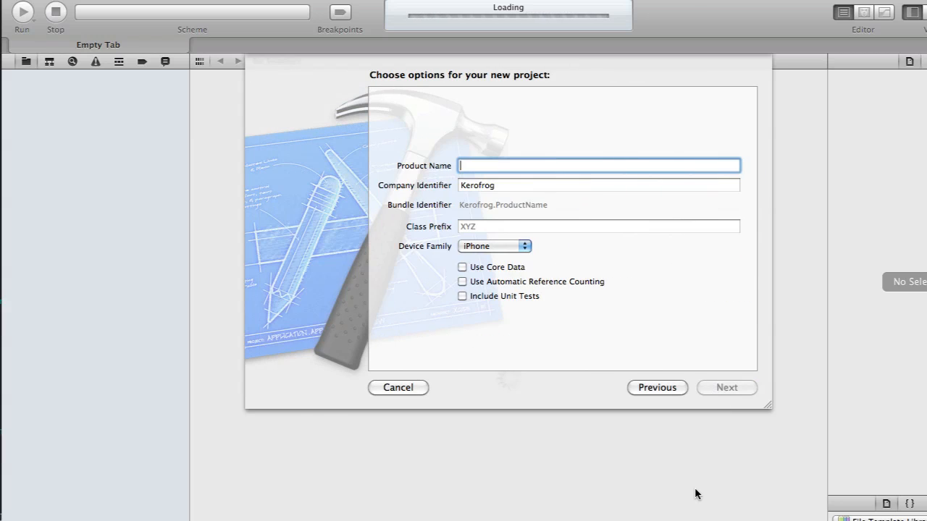
text(MapView)
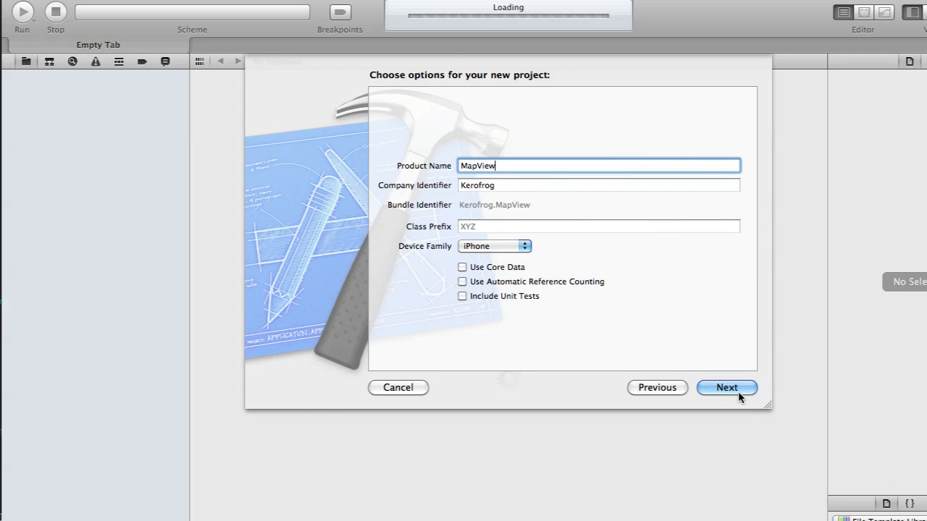
click(726, 387)
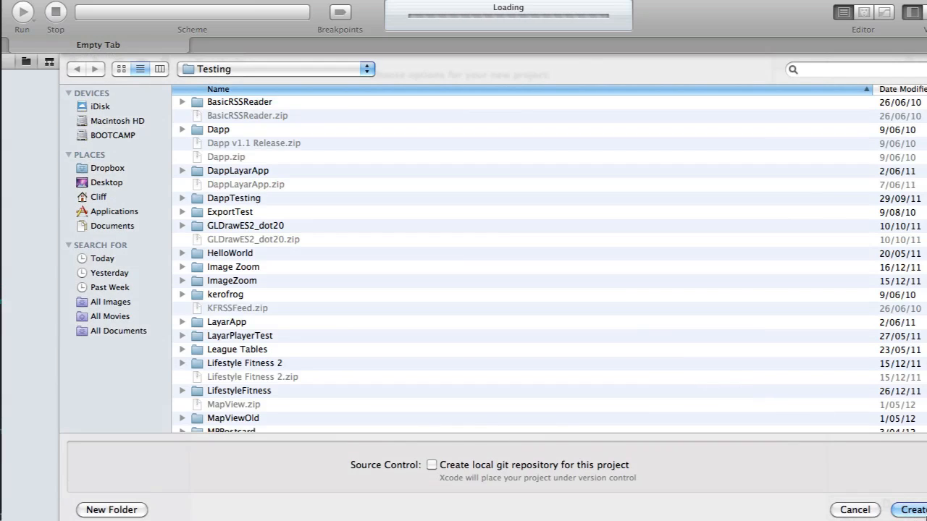
click(912, 509)
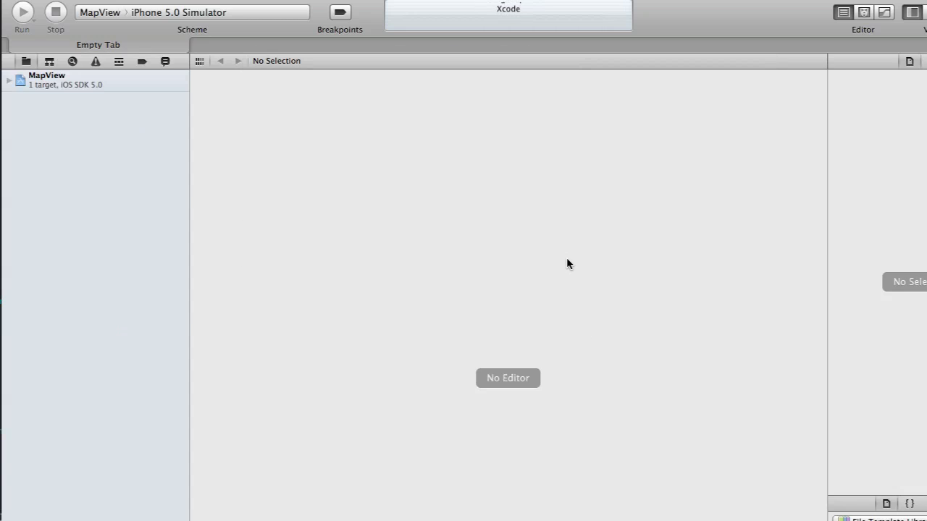
Step: Delete the template AppDelegate.h, AppDelegate.m and main.m files from the MapView project
click(47, 75)
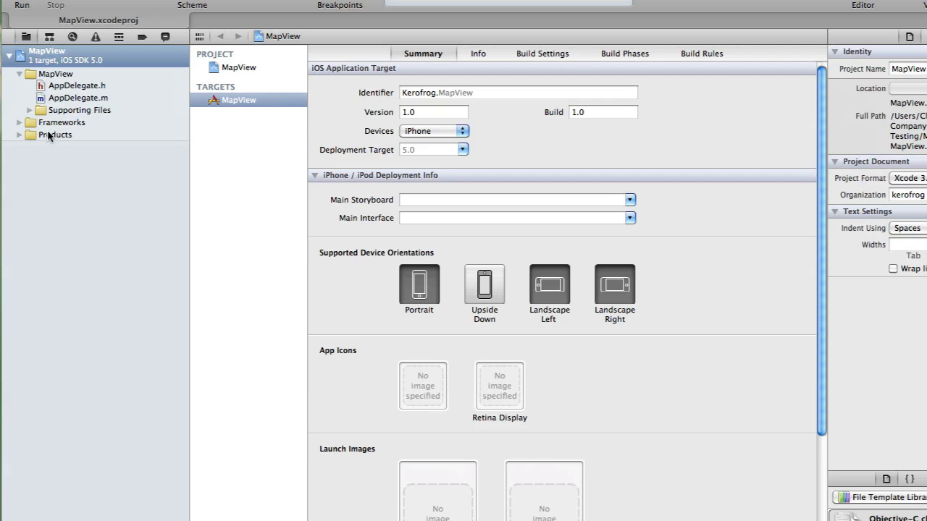
click(30, 110)
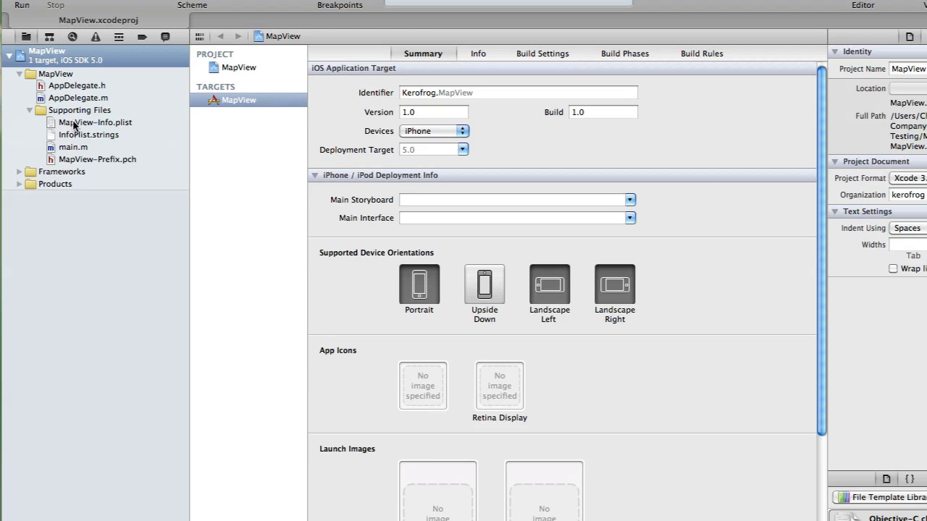
click(77, 86)
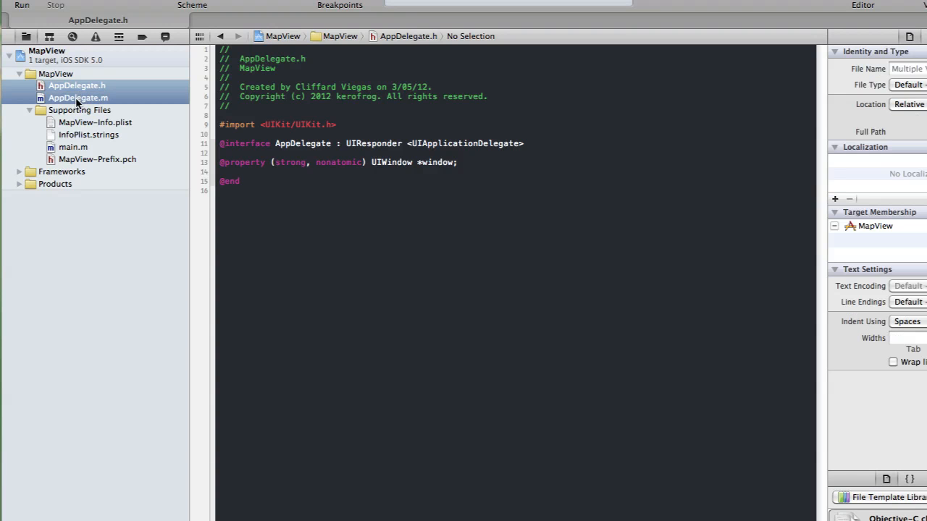
right_click(72, 147)
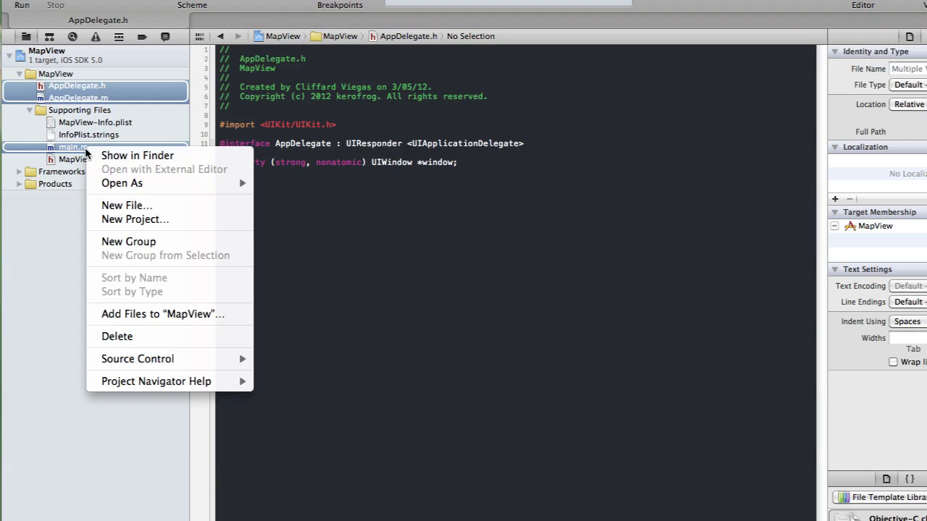
click(117, 336)
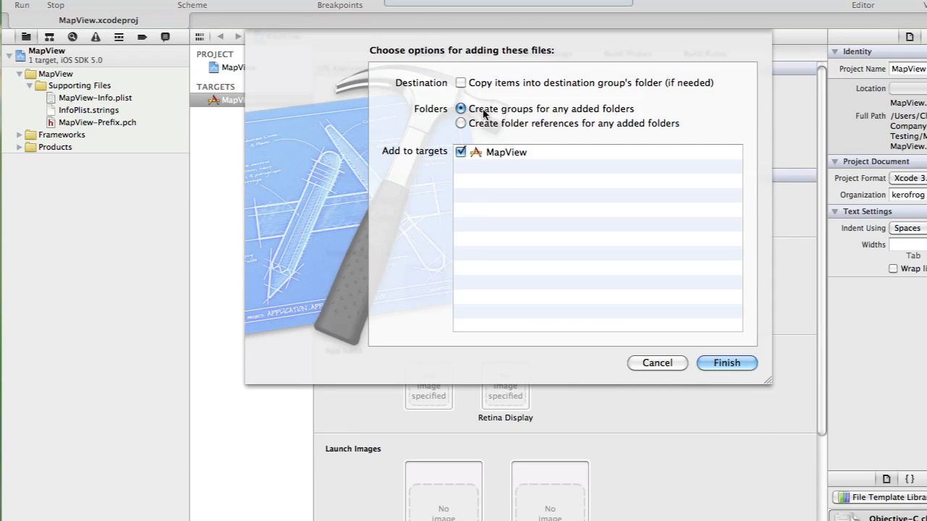
Step: Add the generated files with 'Copy items into destination group's folder' checked, then select Untitled_PageView files
click(460, 83)
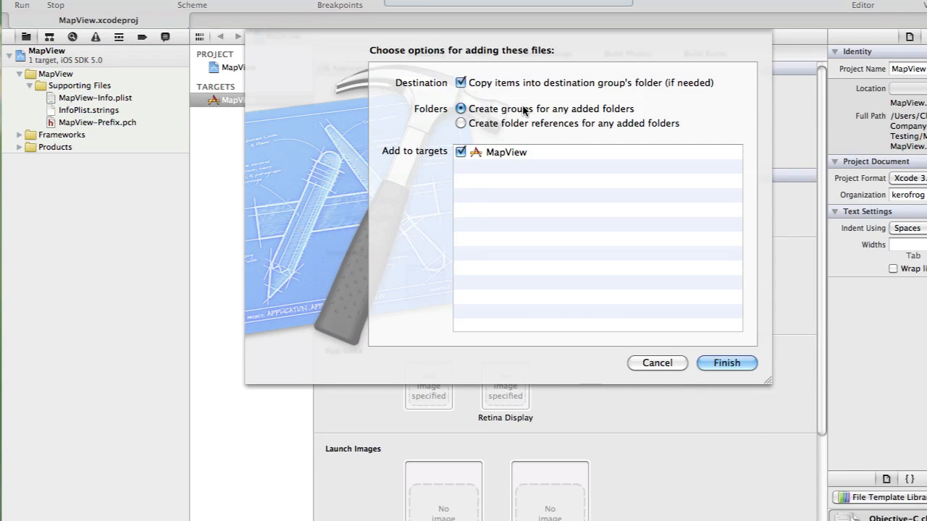
mouse_move(709, 374)
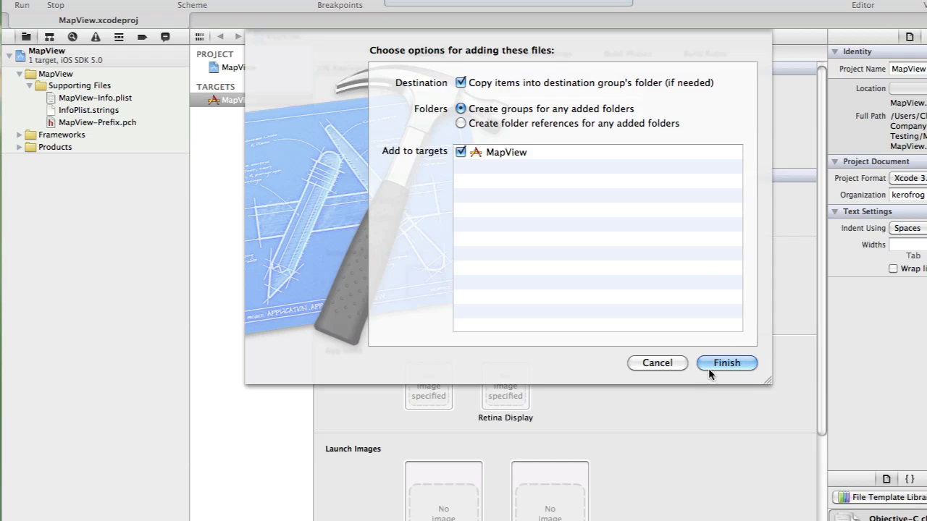
click(726, 362)
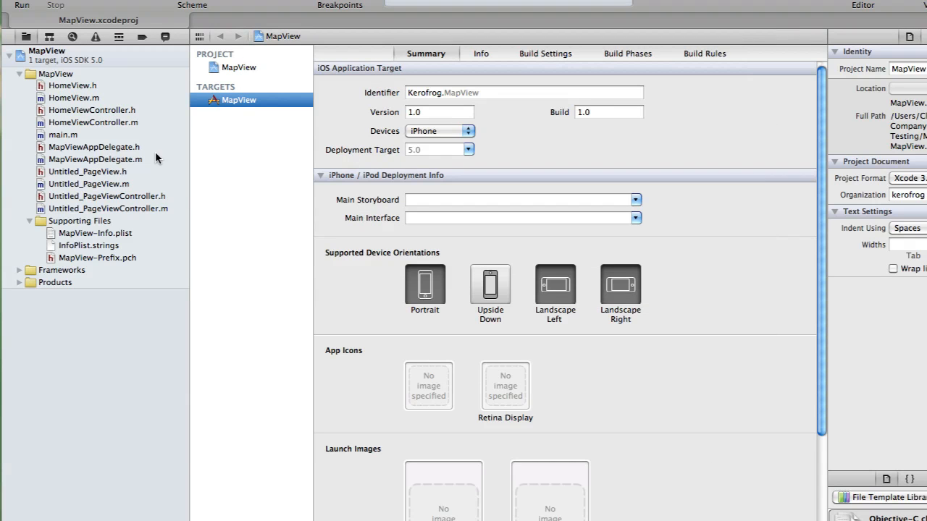
mouse_move(143, 165)
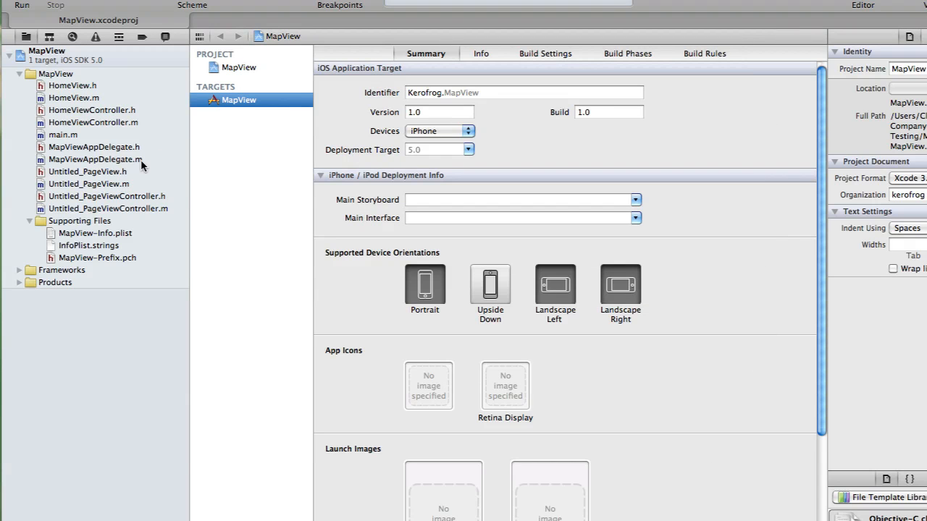
mouse_move(98, 156)
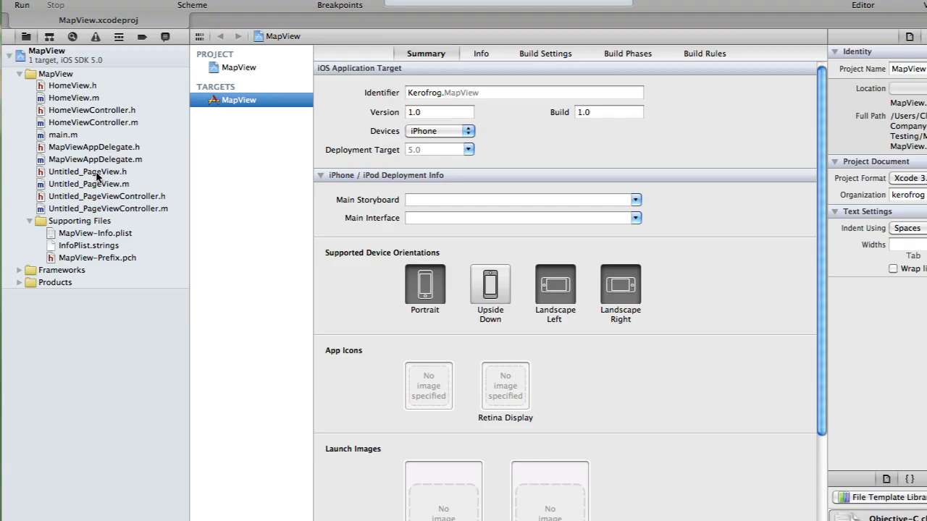
click(87, 172)
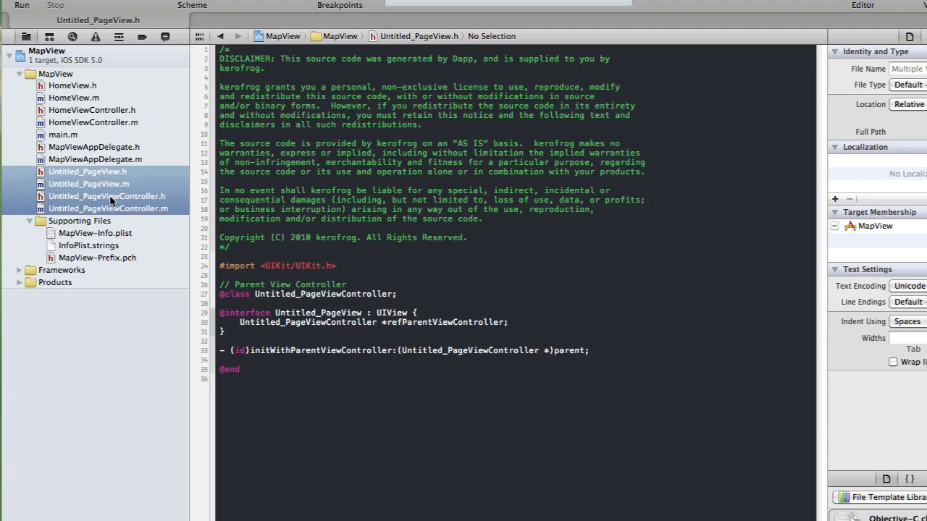
Step: Delete the four Untitled_PageView files, then review HomeView and HomeViewController .h/.m sources
right_click(87, 171)
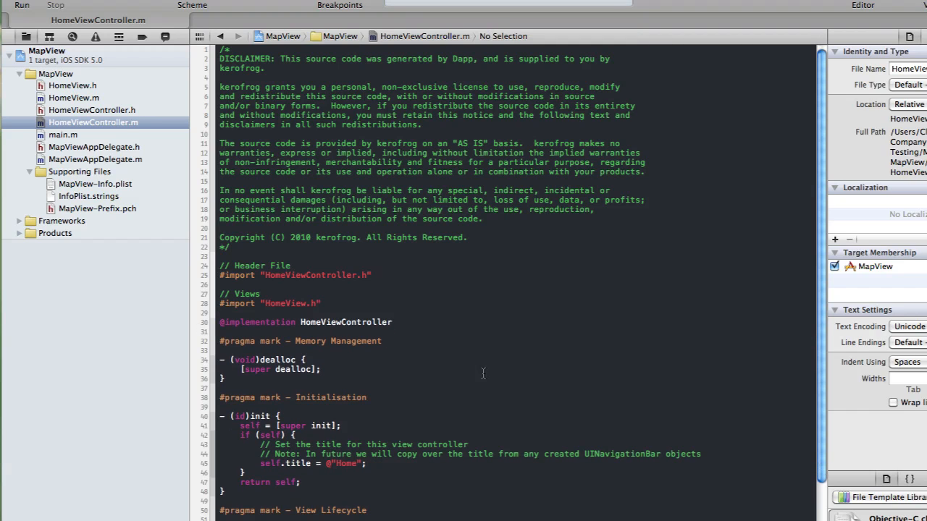
click(73, 97)
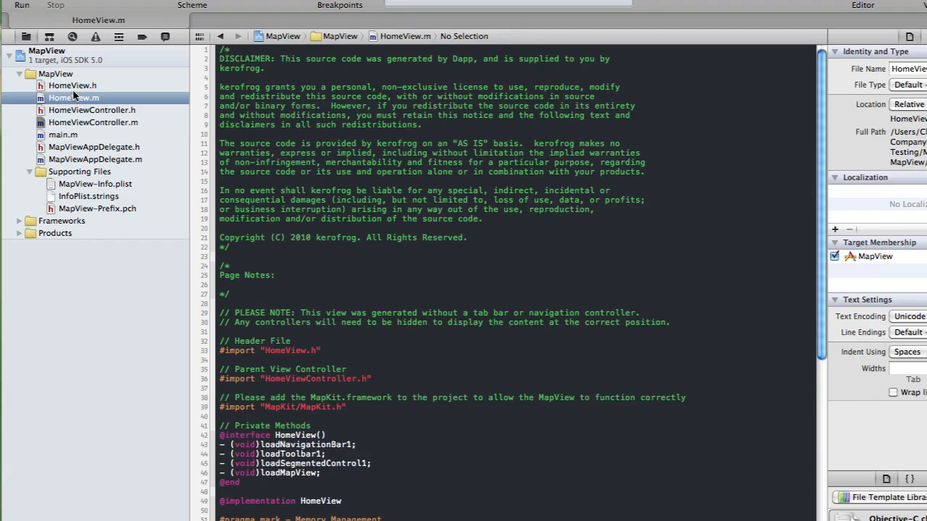
click(92, 110)
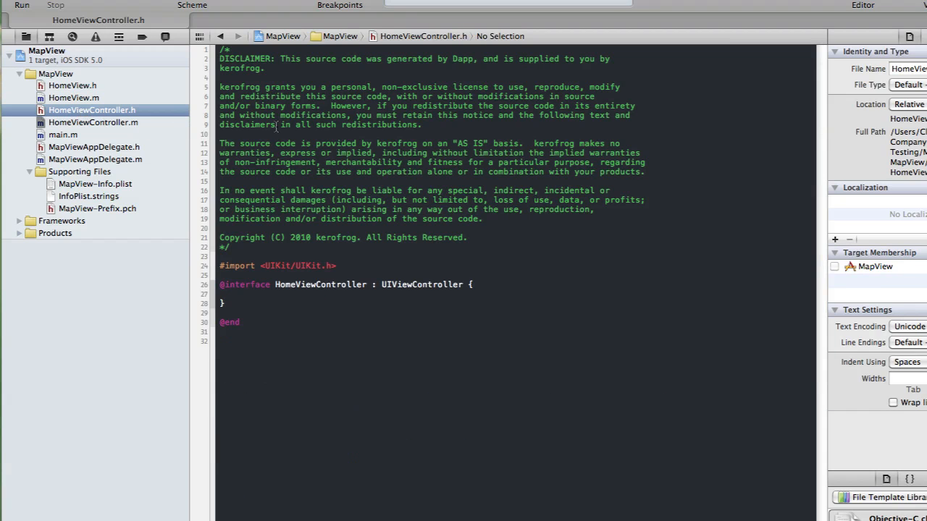
click(72, 86)
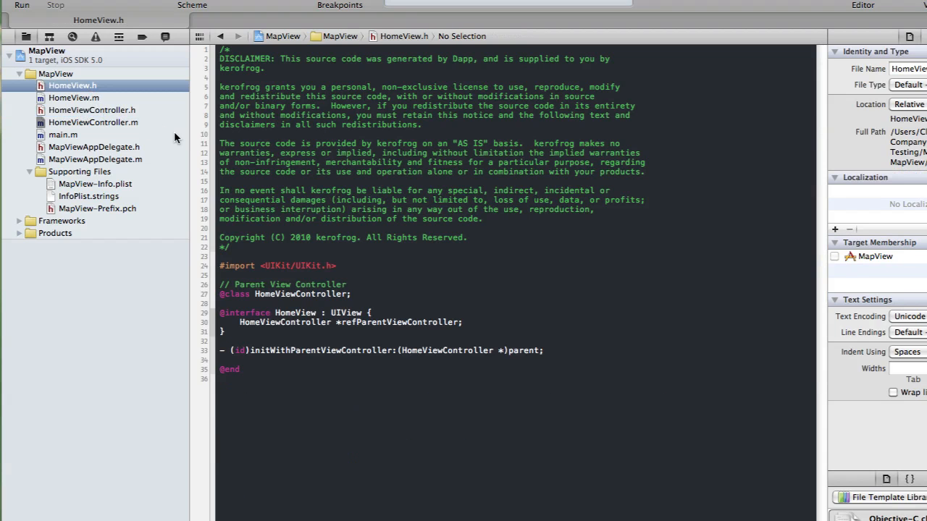
click(73, 98)
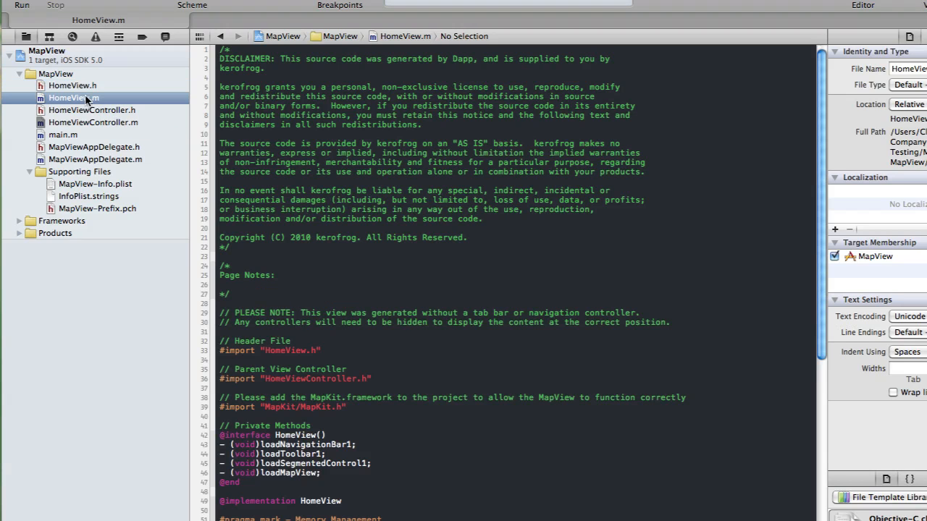
mouse_move(349, 397)
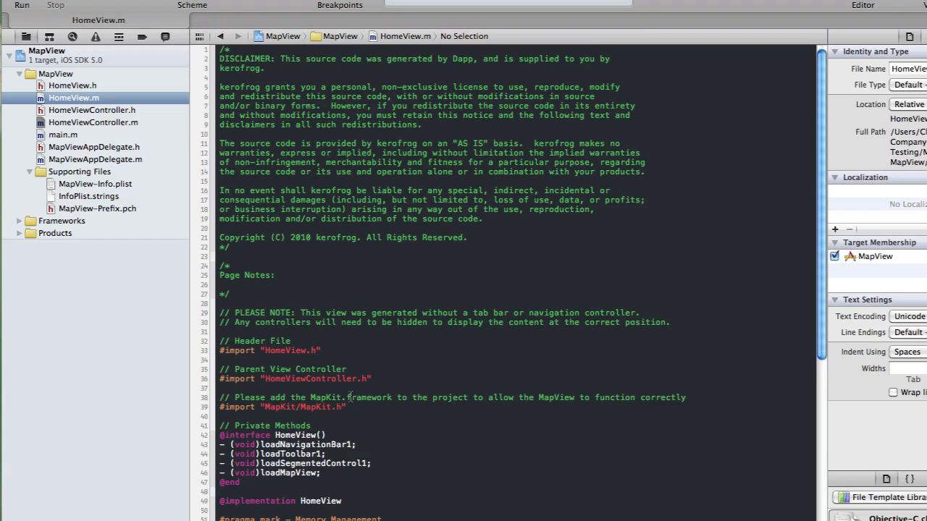
double_click(330, 396)
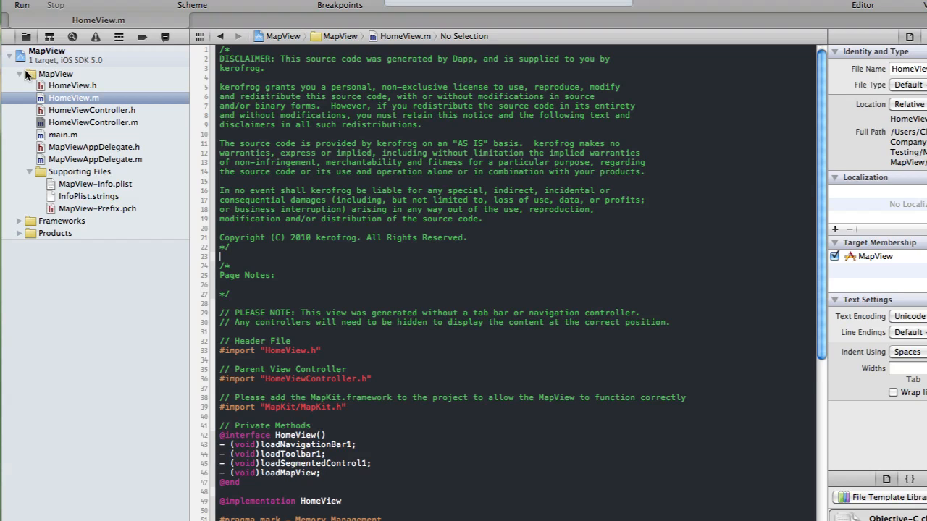
Step: Add MapKit.framework under the MapView target's Build Phases > Link Binary With Libraries
click(55, 52)
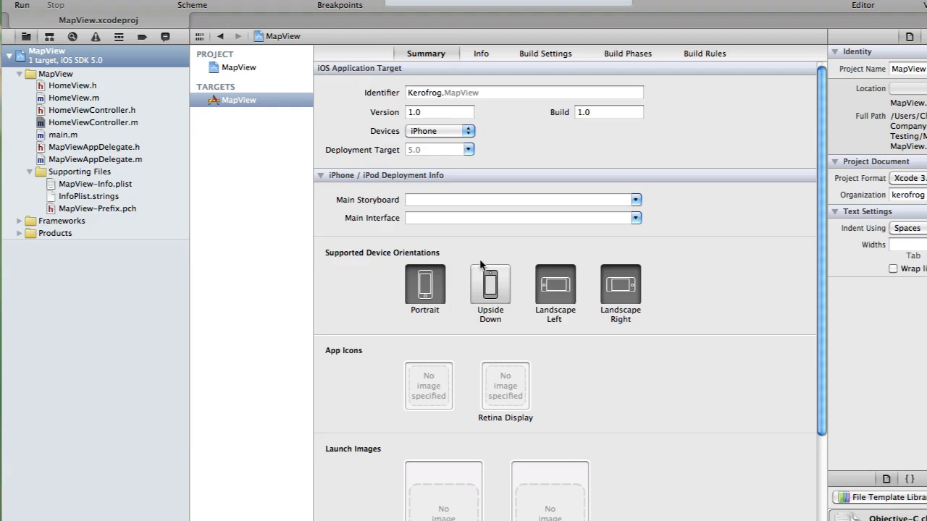
mouse_move(621, 61)
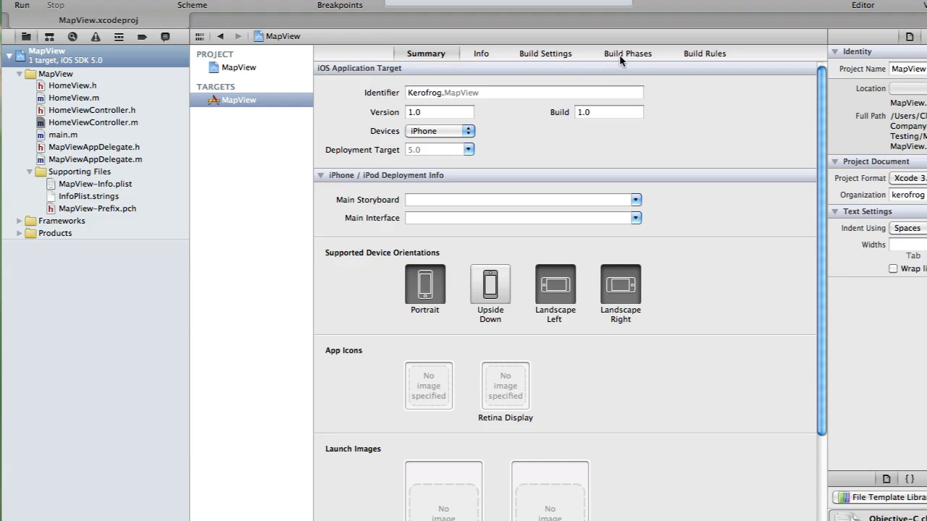
click(239, 100)
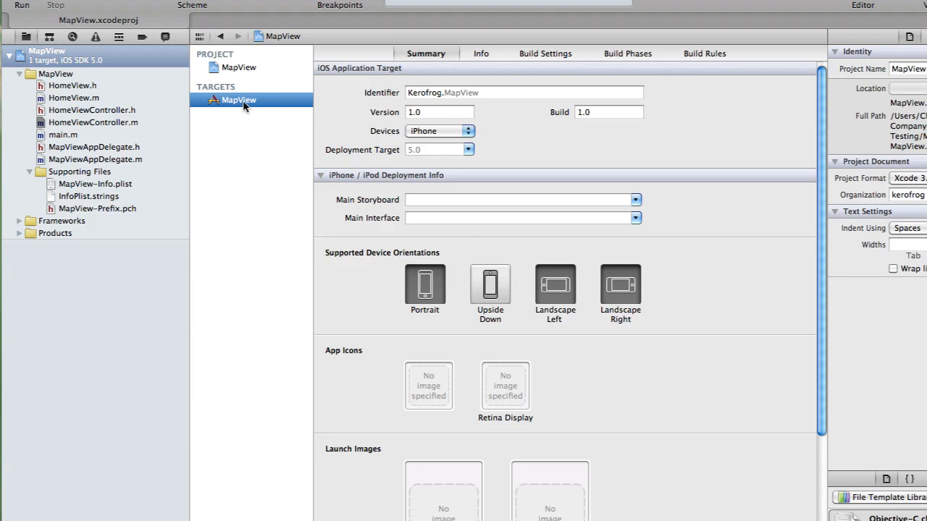
click(627, 53)
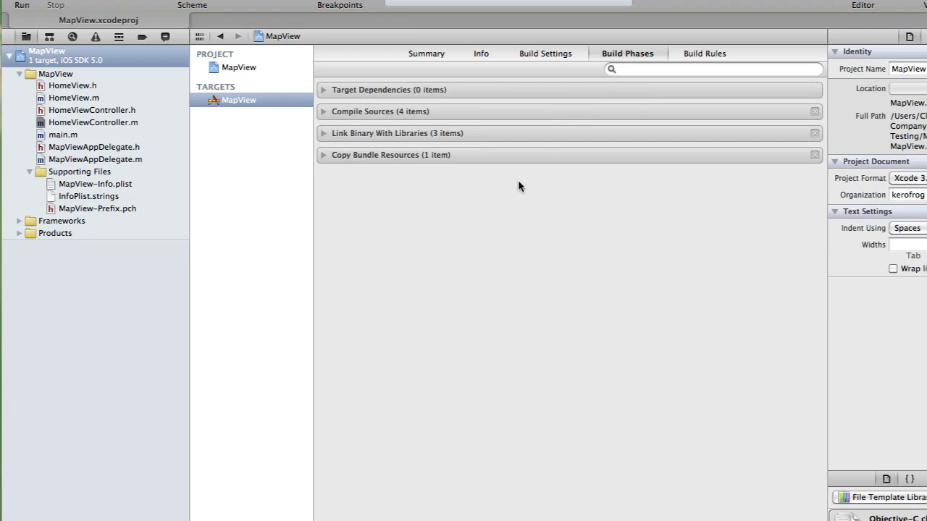
click(324, 133)
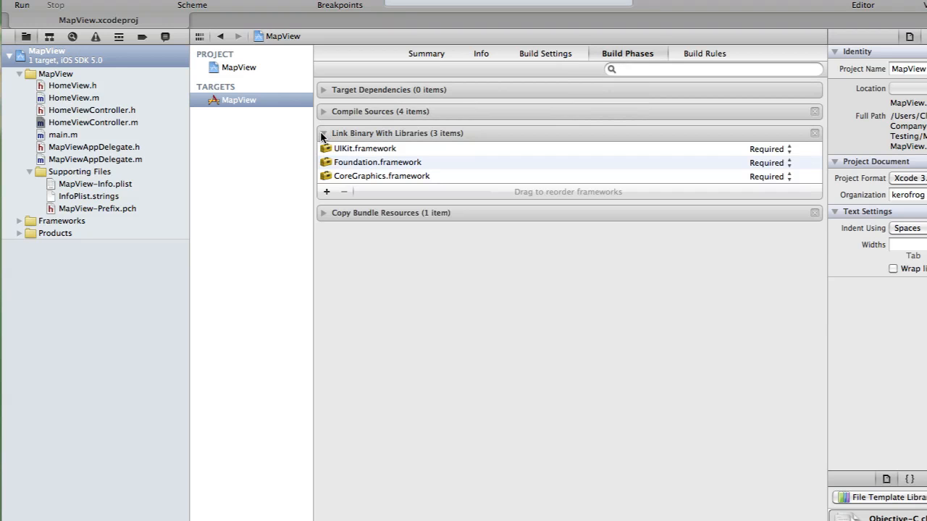
click(326, 191)
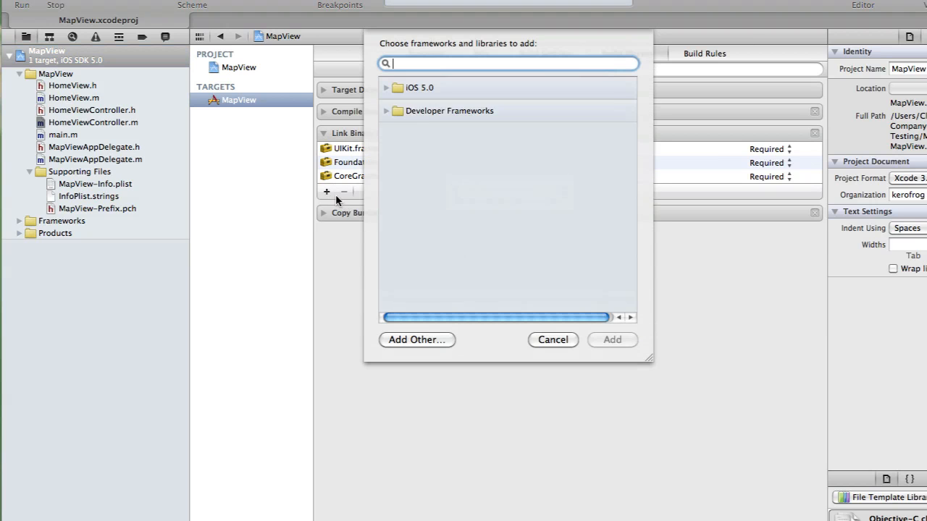
text(m)
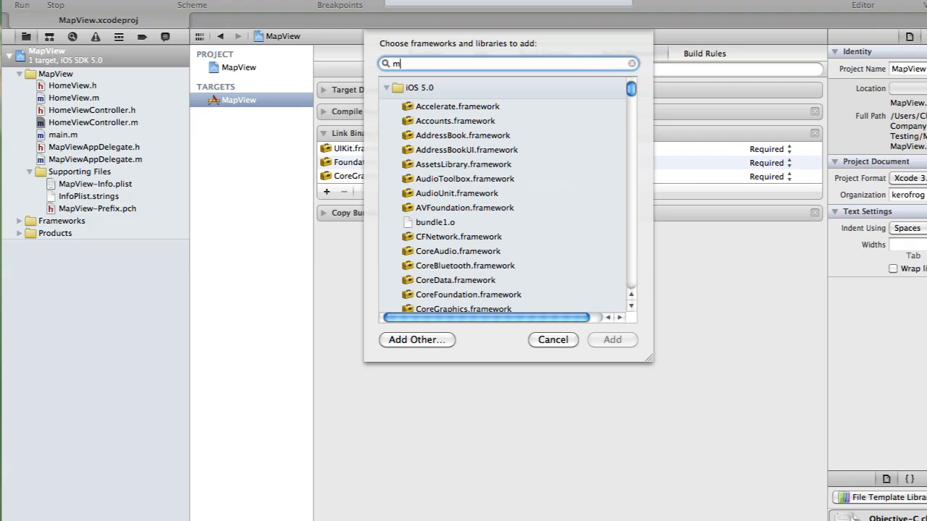
text(apk)
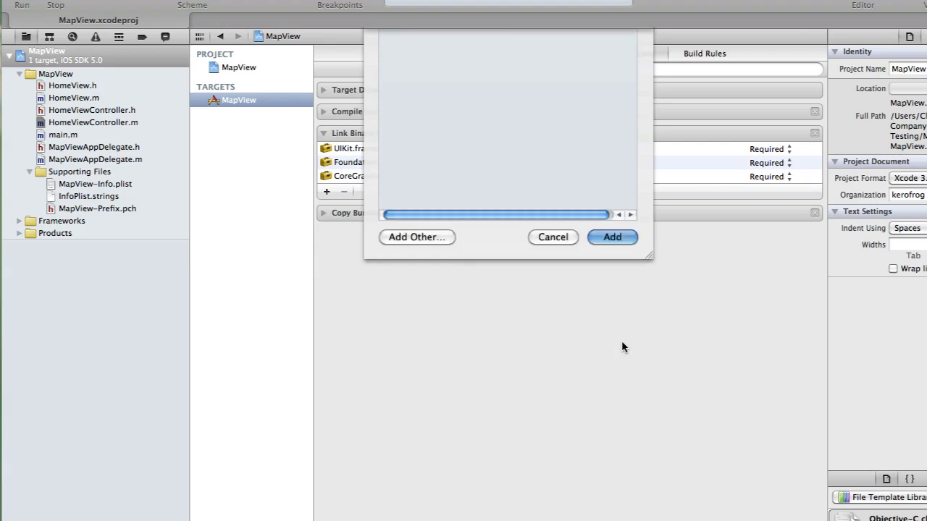
click(612, 237)
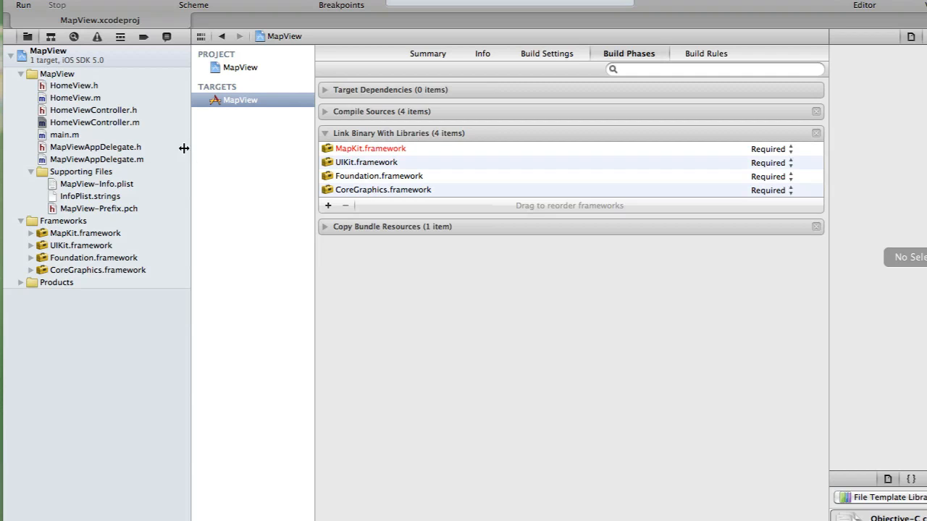
mouse_move(184, 149)
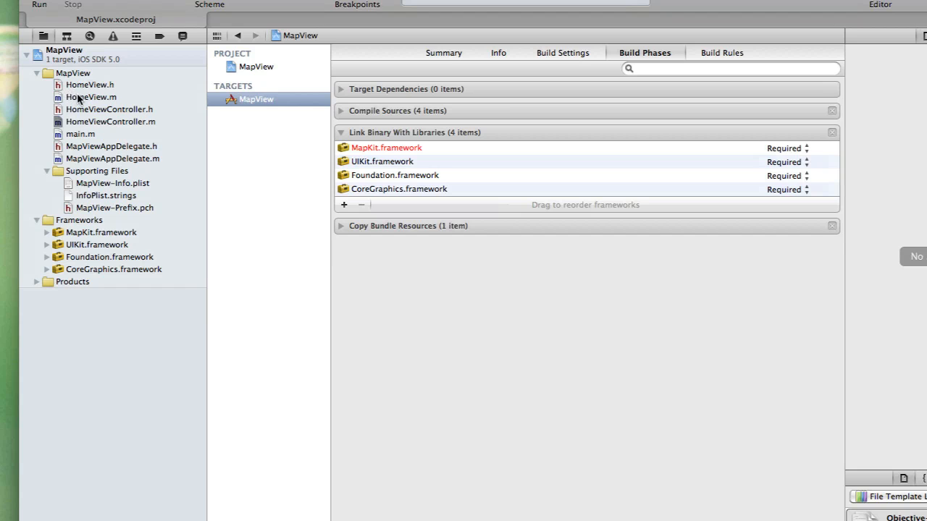
Step: In HomeView.m's loadMapView, replace the 'MKMapView *mapView' declaration with just 'mapView'
click(91, 97)
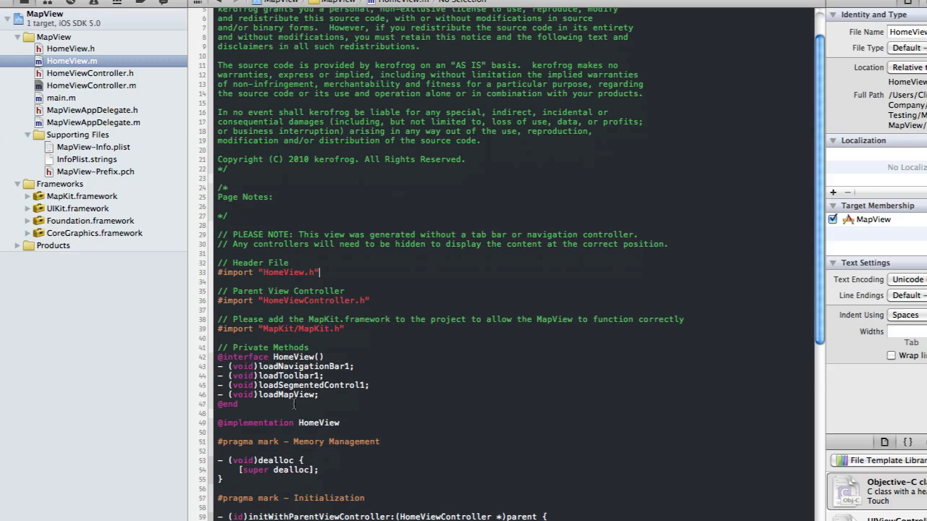
scroll(down, 3)
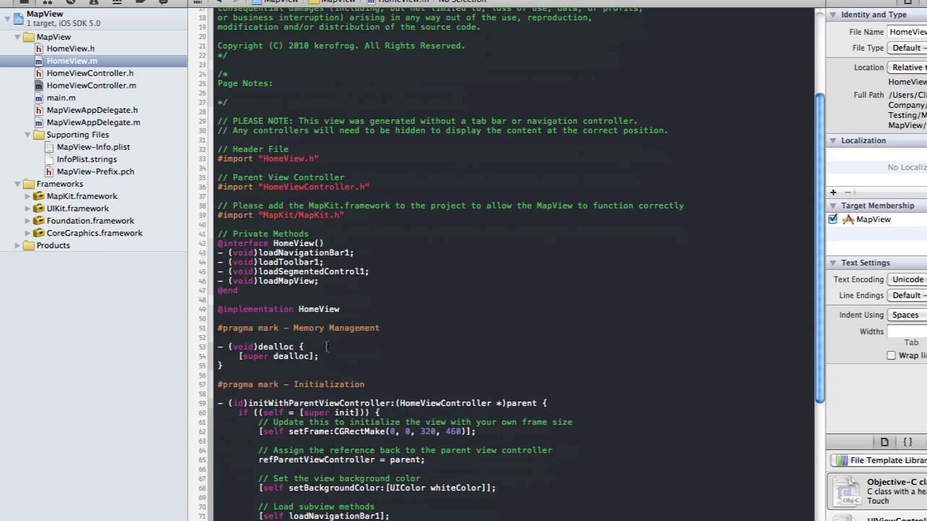
scroll(down, 3)
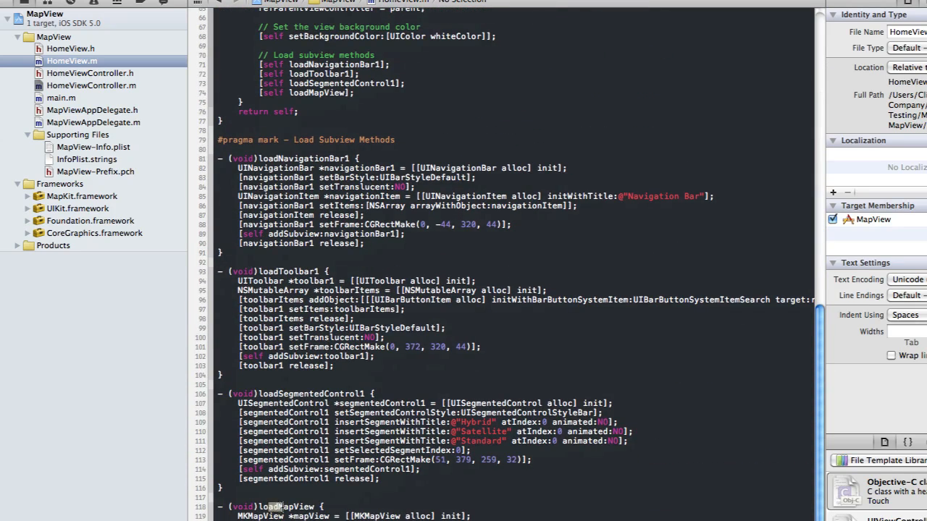
scroll(down, 3)
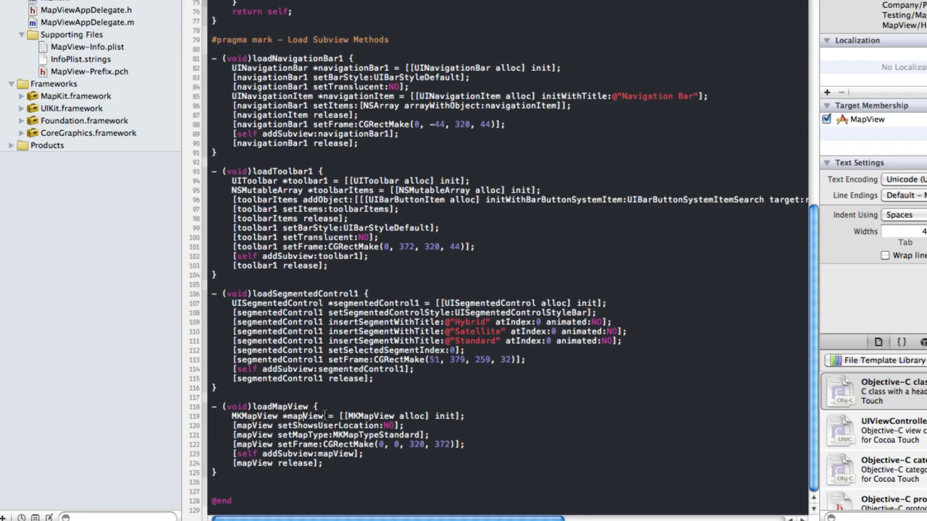
double_click(275, 416)
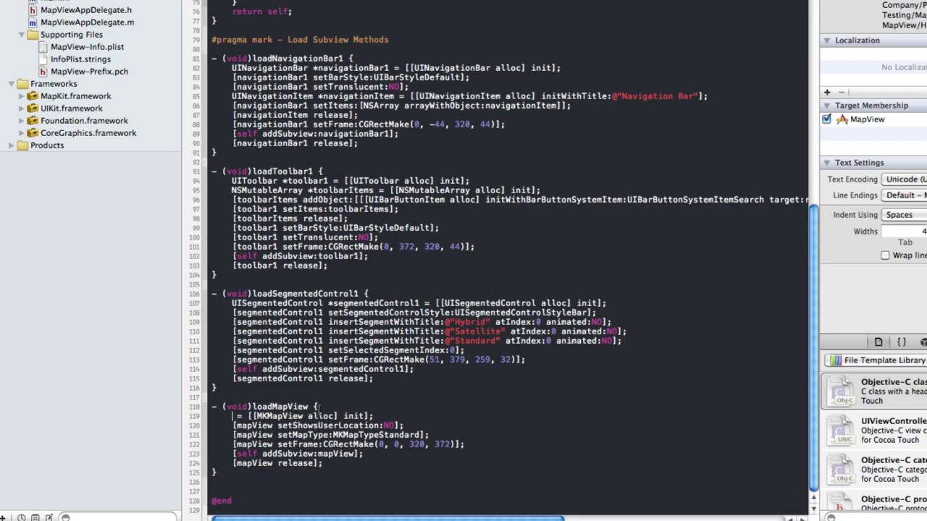
text(mapView)
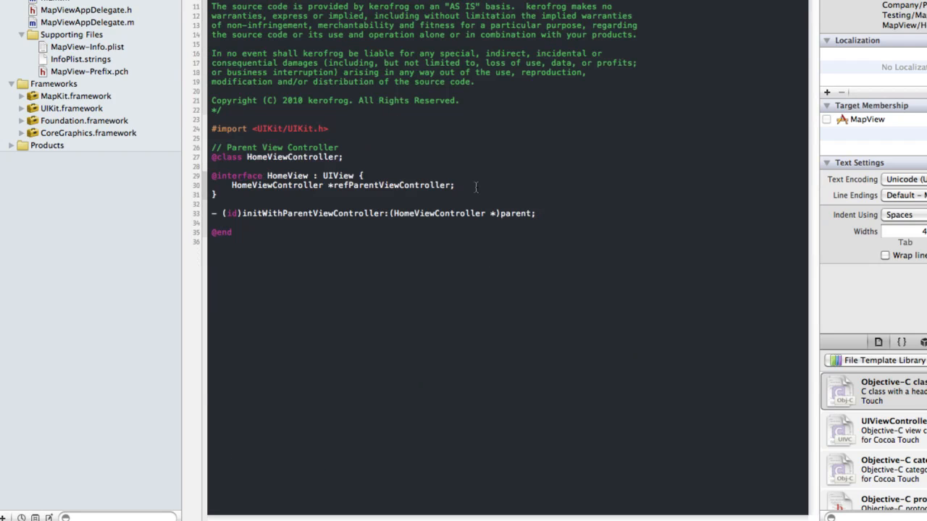
text(MKMapView *mapView)
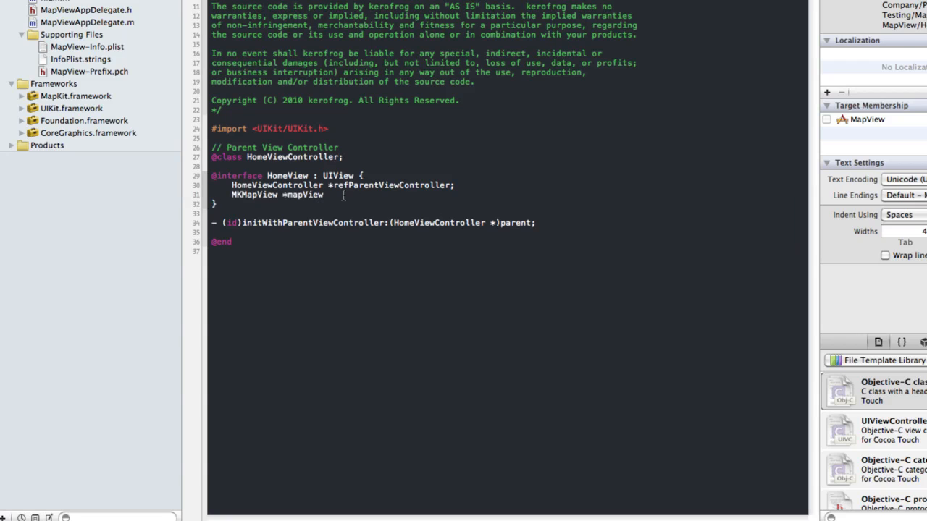
text(;)
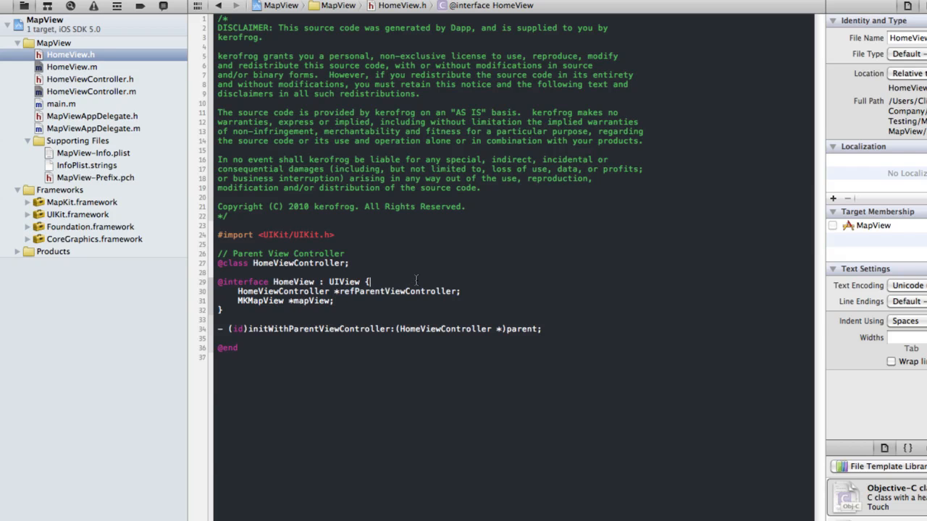
Step: In HomeView.m, move '[mapView release];' from loadMapView into dealloc before [super dealloc]
click(71, 67)
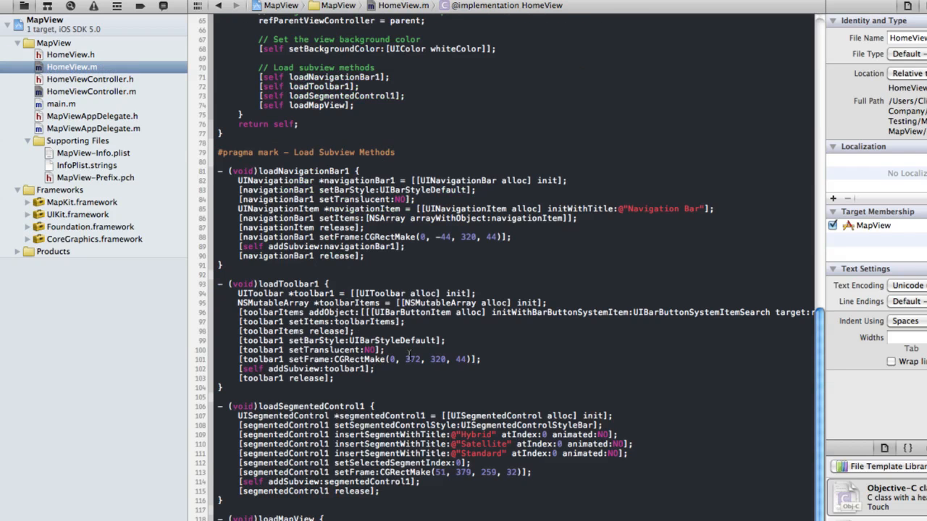
scroll(down, 3)
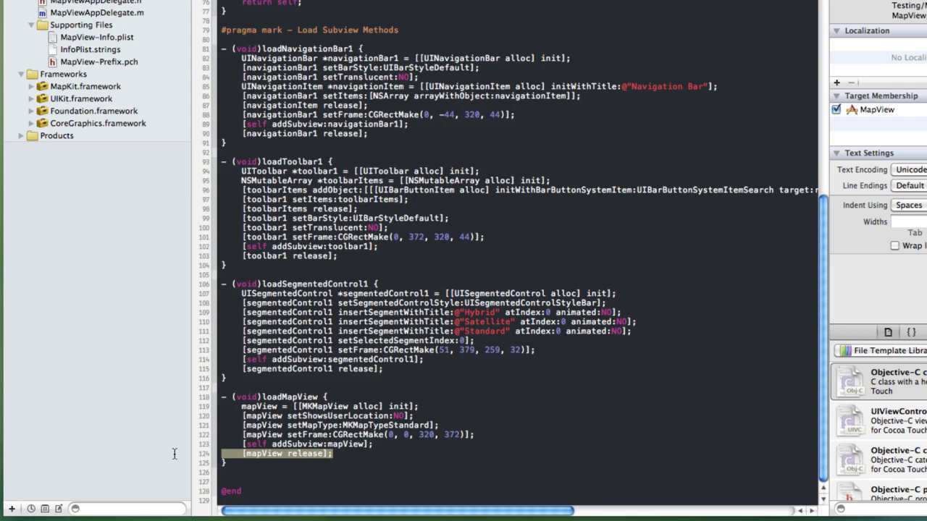
scroll(up, 3)
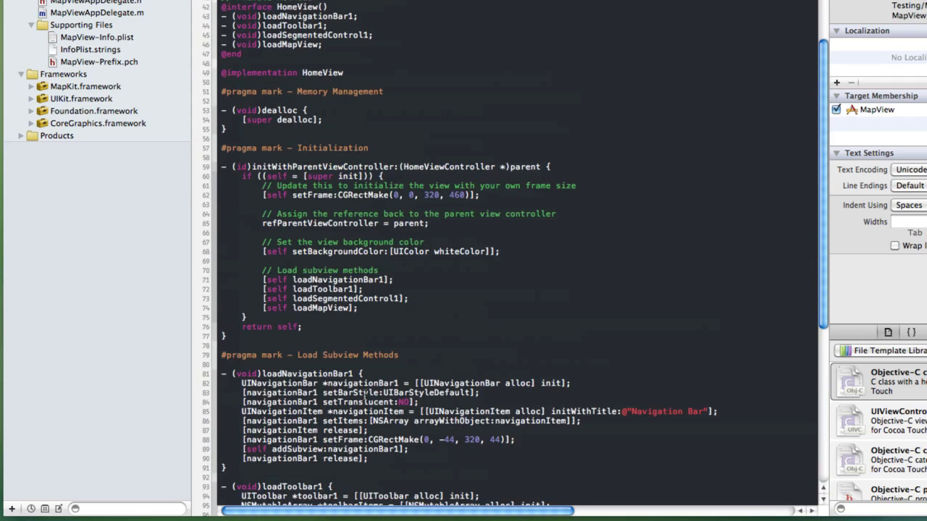
scroll(up, 3)
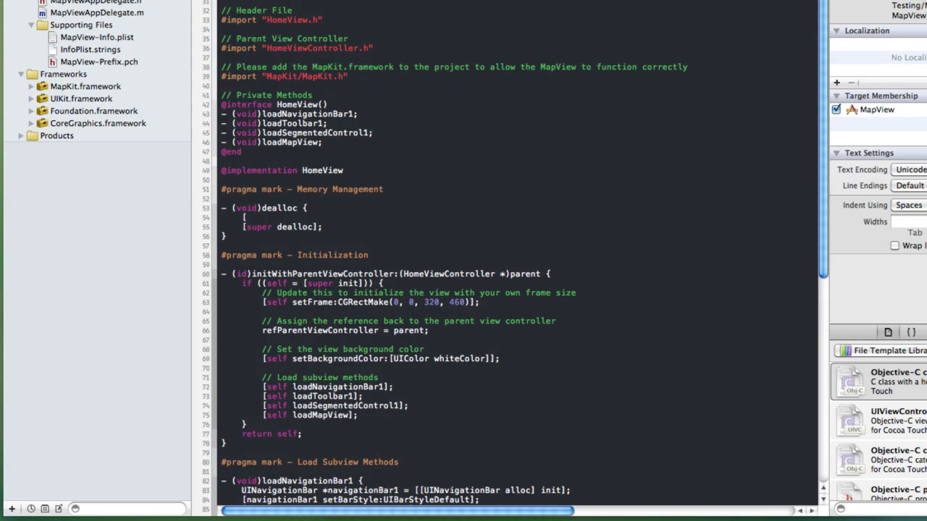
text([mapView release];)
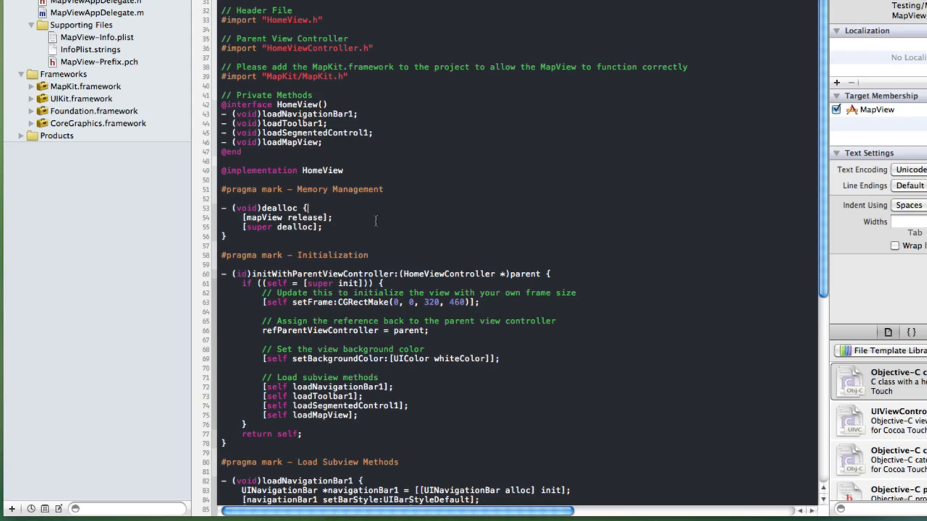
scroll(down, 3)
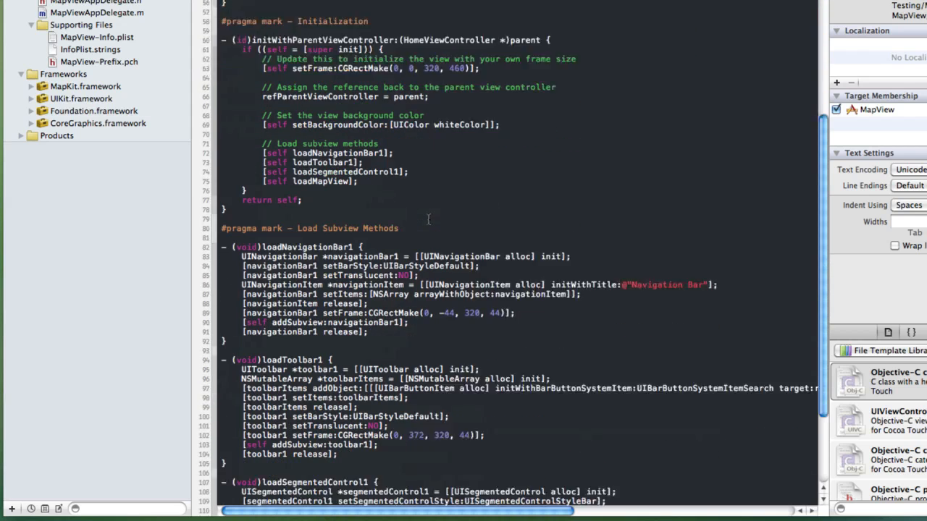
scroll(down, 3)
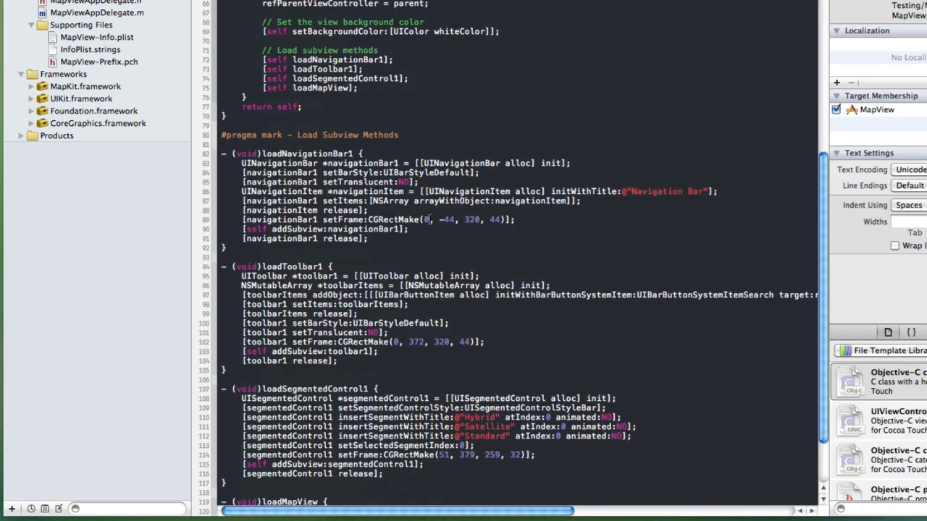
scroll(down, 3)
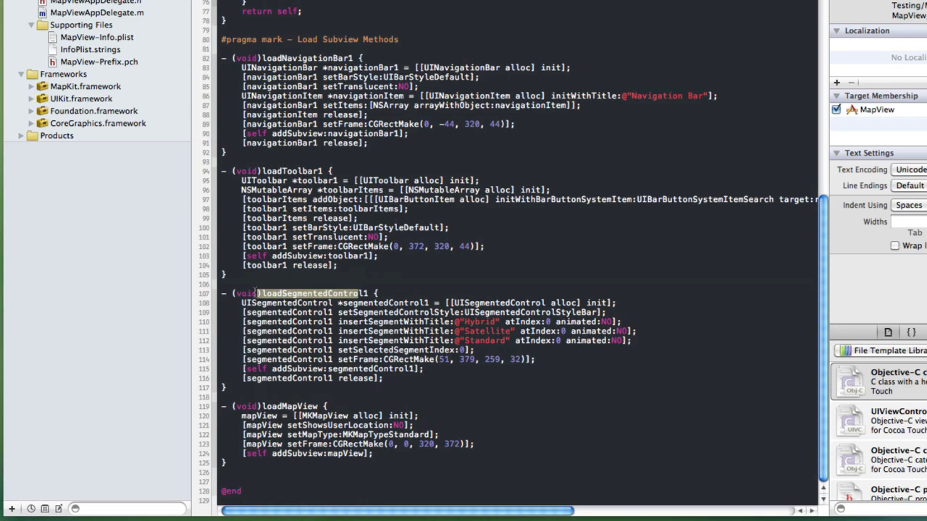
double_click(307, 293)
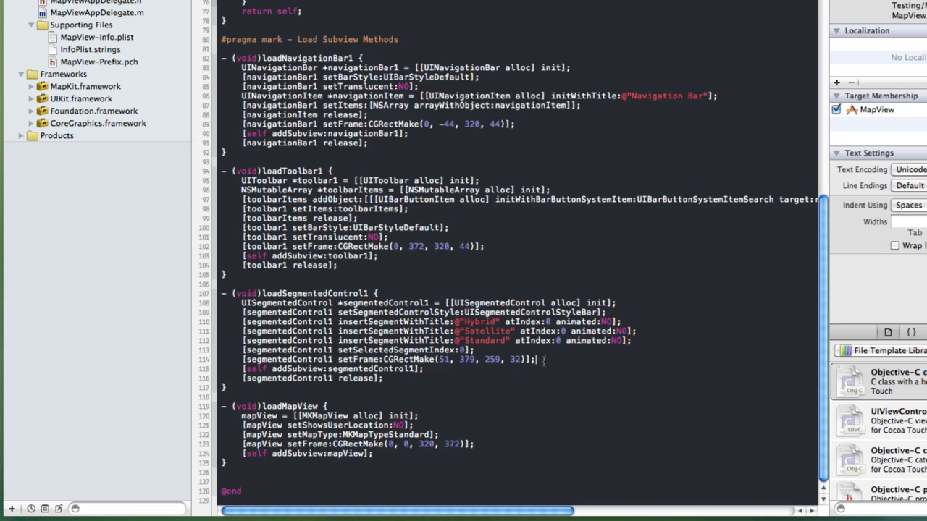
key(enter)
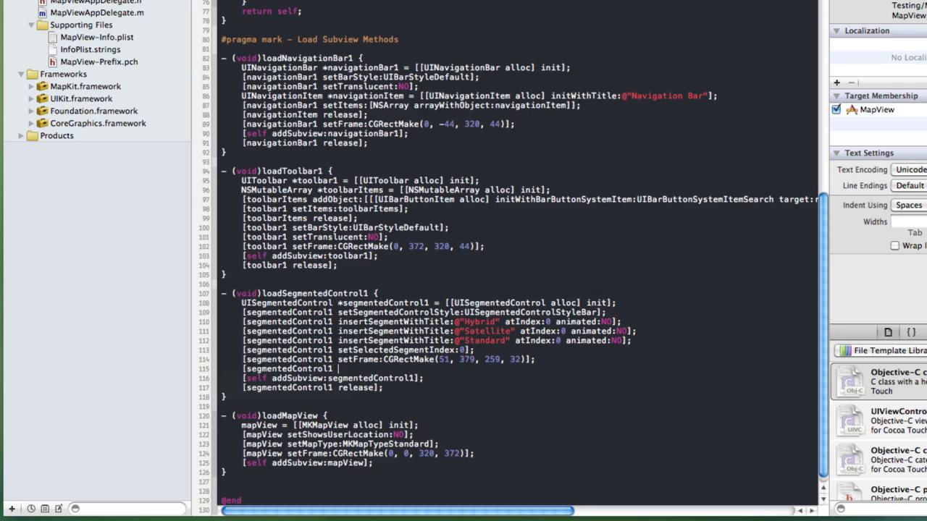
text(addTarget)
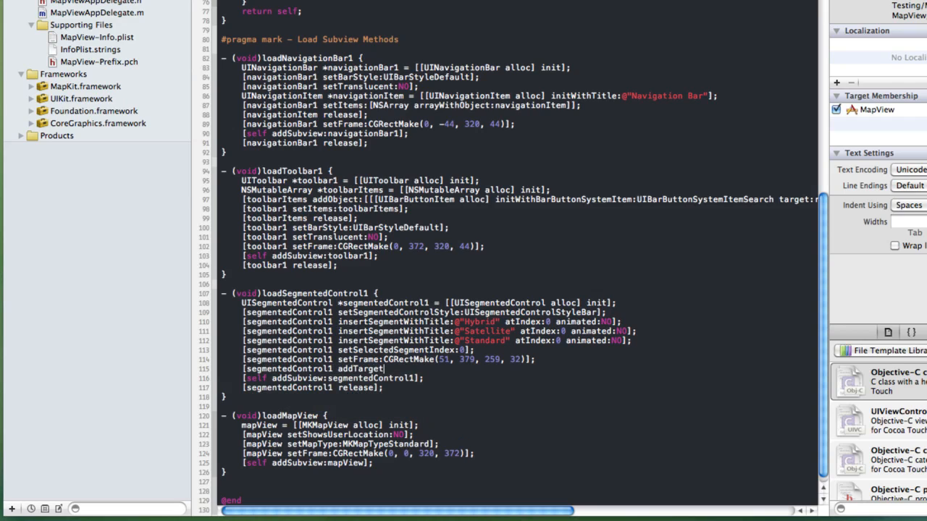
text(:self)
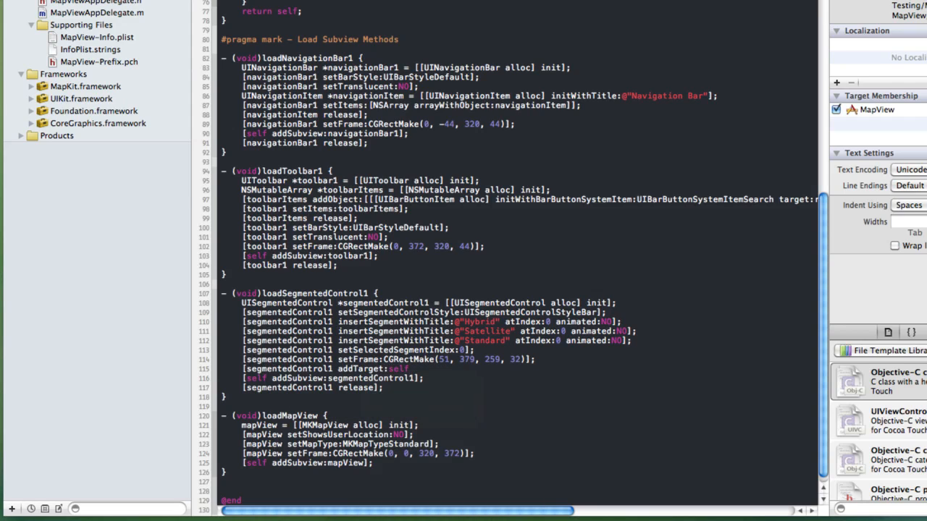
text(action:)
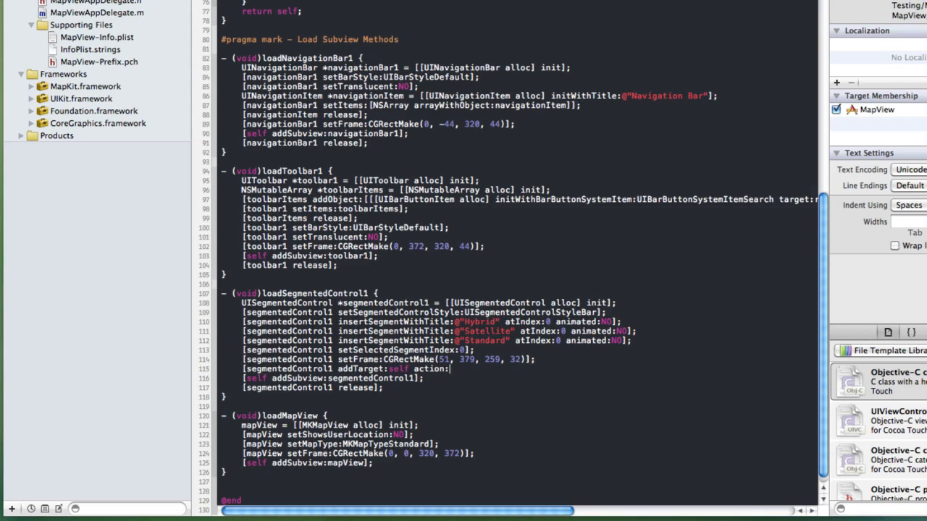
text(@selector)
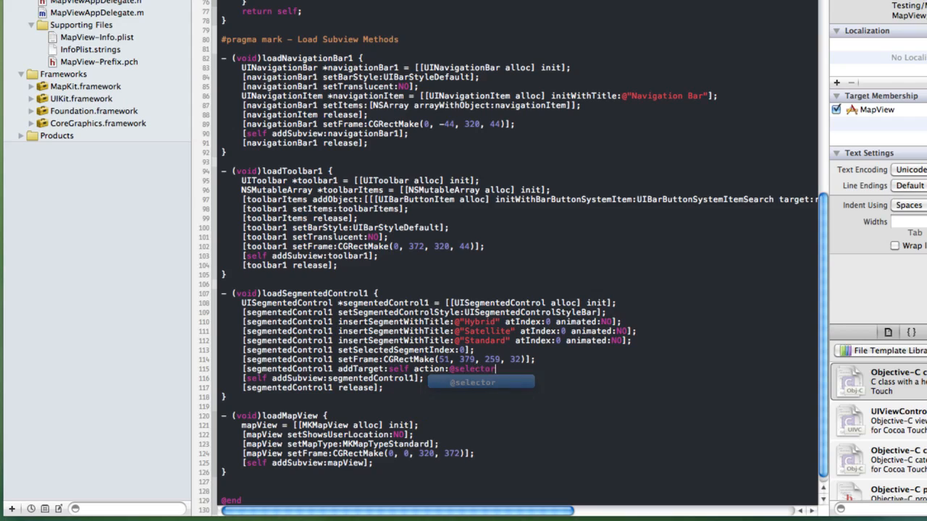
text((segmentedControlAction:)
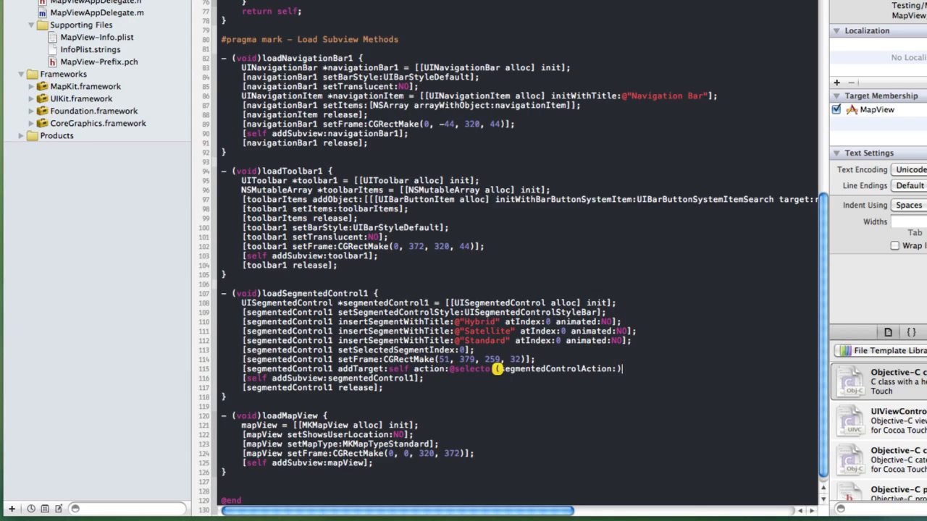
text(forControlEvents:UIControlEventValueChanged];)
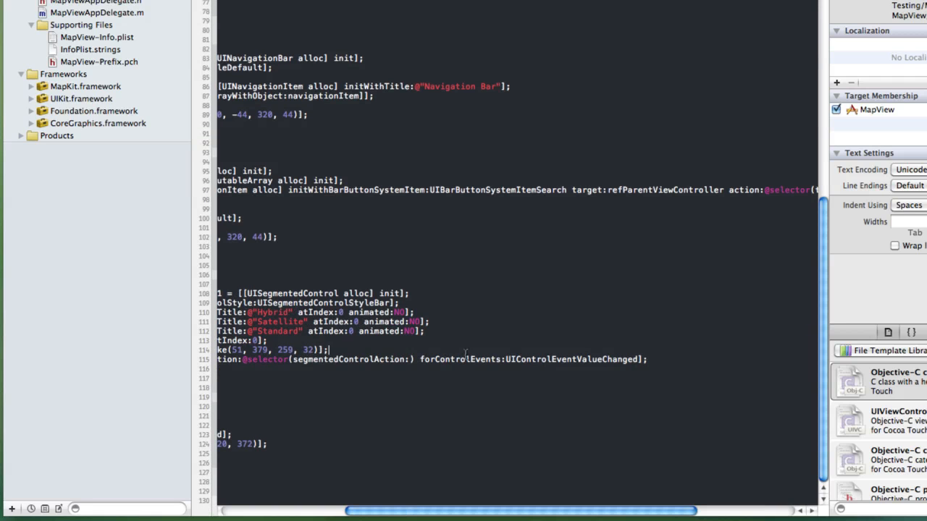
mouse_move(538, 479)
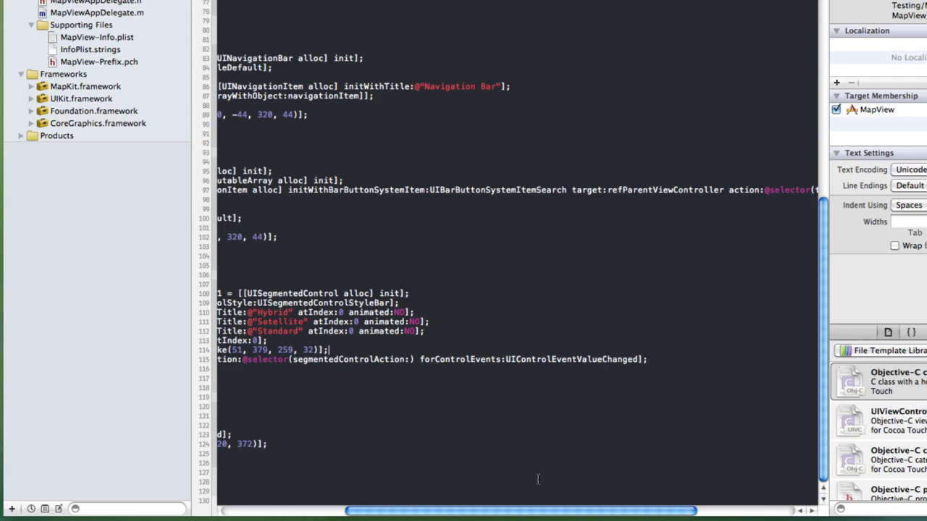
scroll(left, 3)
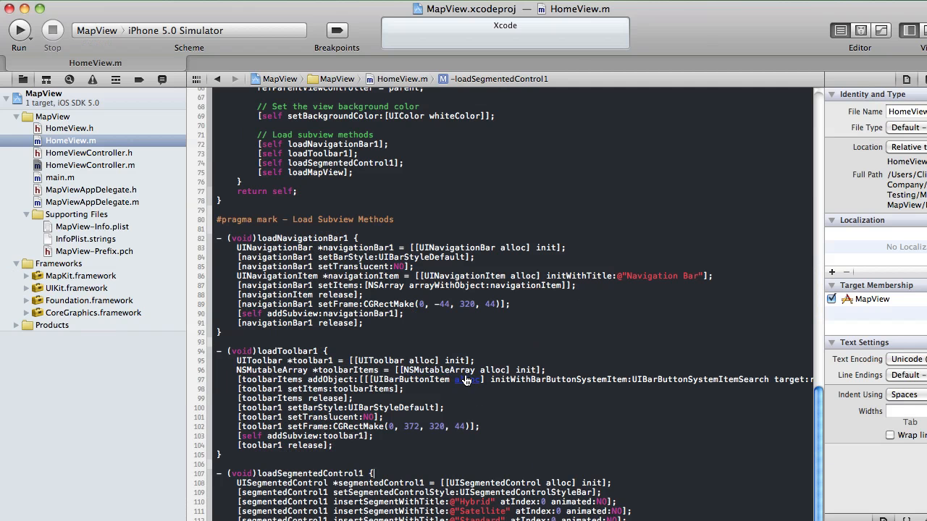
Step: Build the app, inspect the HomeViewController.m error, then review HomeView.h and HomeView.m
click(19, 30)
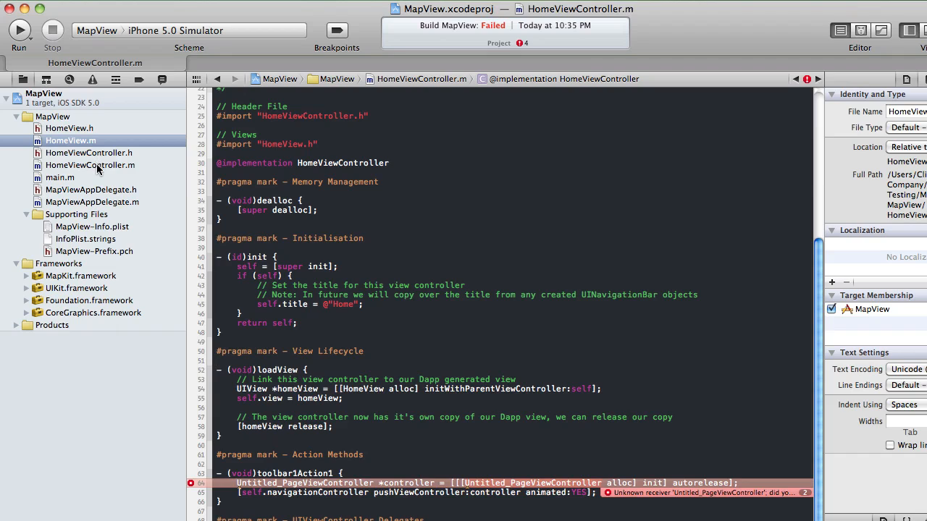
click(90, 165)
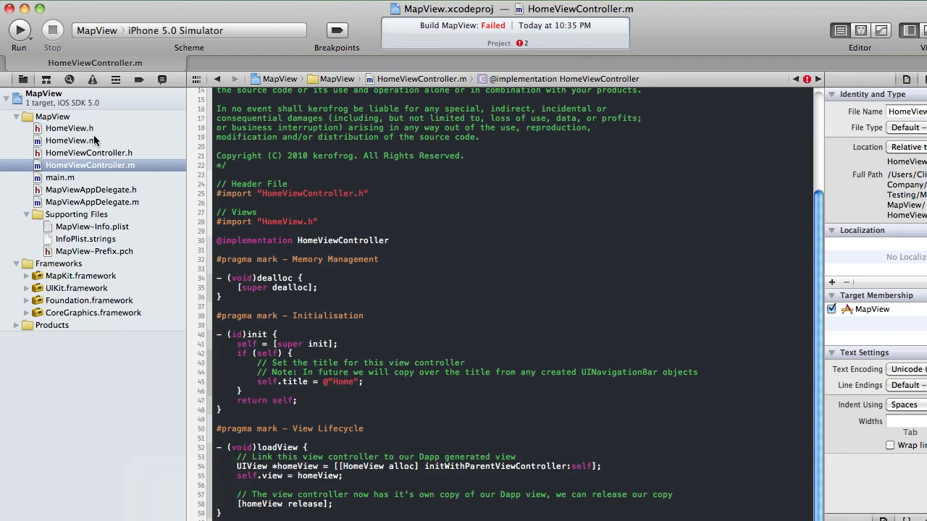
click(68, 128)
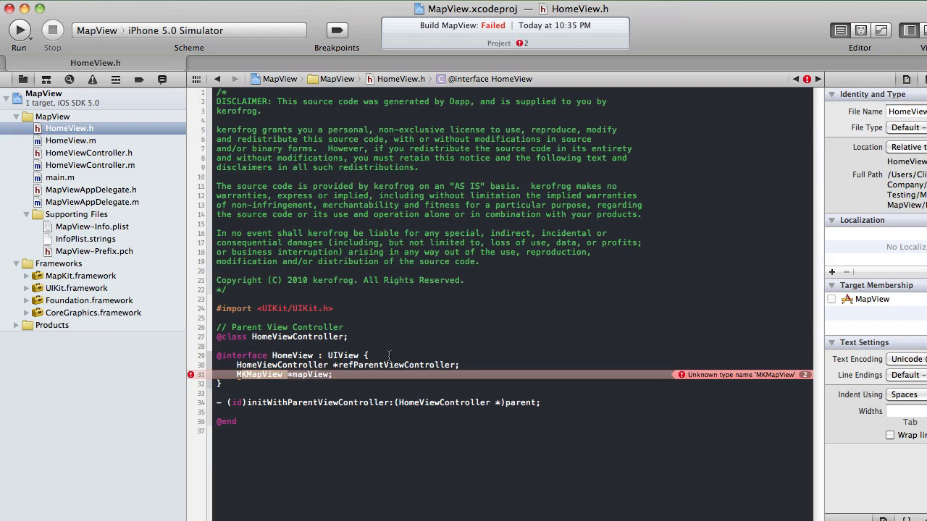
click(387, 299)
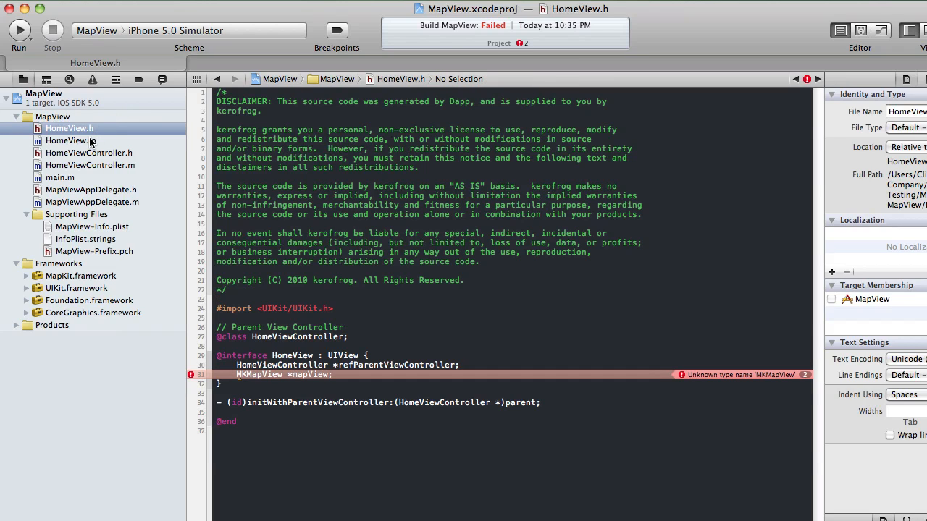
click(70, 140)
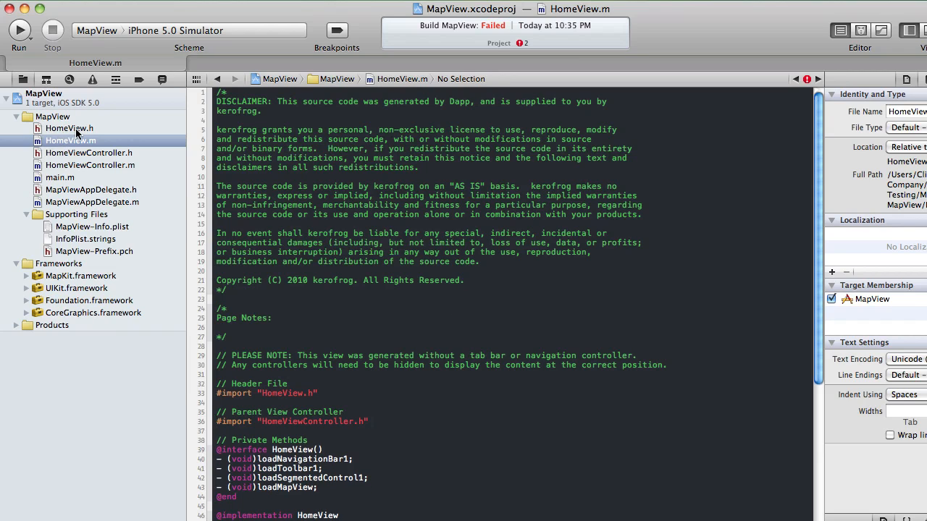
click(69, 129)
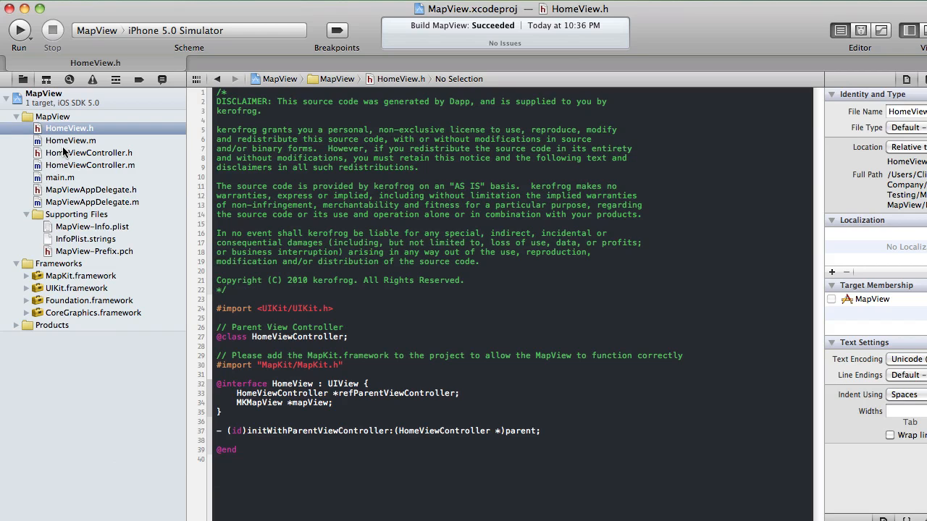
Step: Begin a #pragma mark - Action Methods section after loadMapView in HomeView.m
click(70, 141)
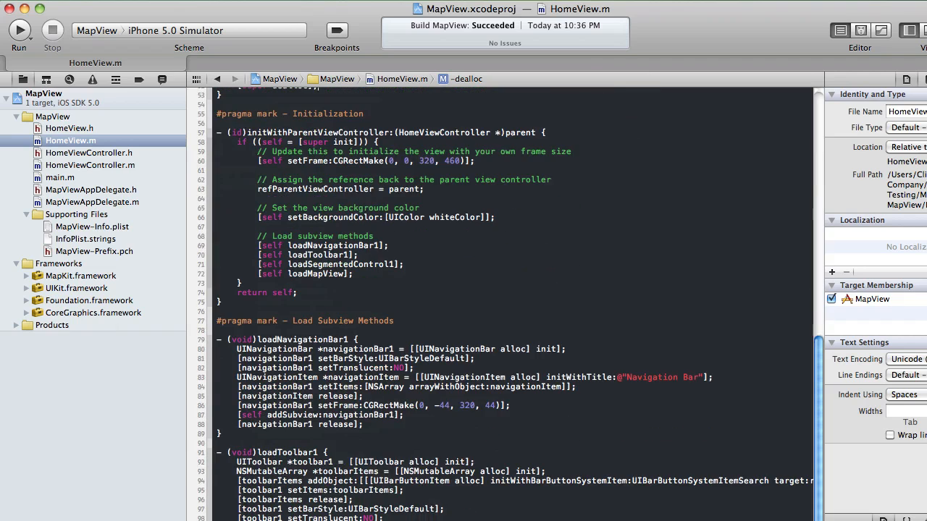
scroll(down, 3)
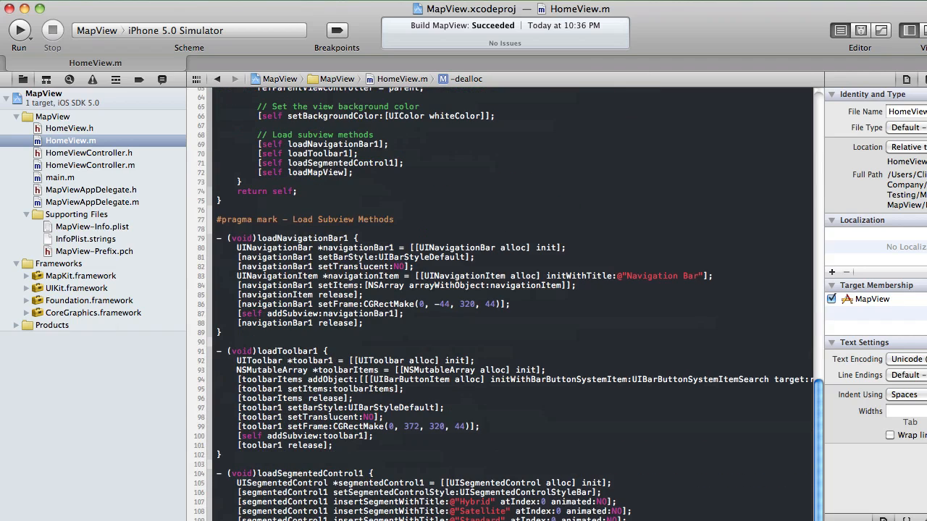
scroll(down, 3)
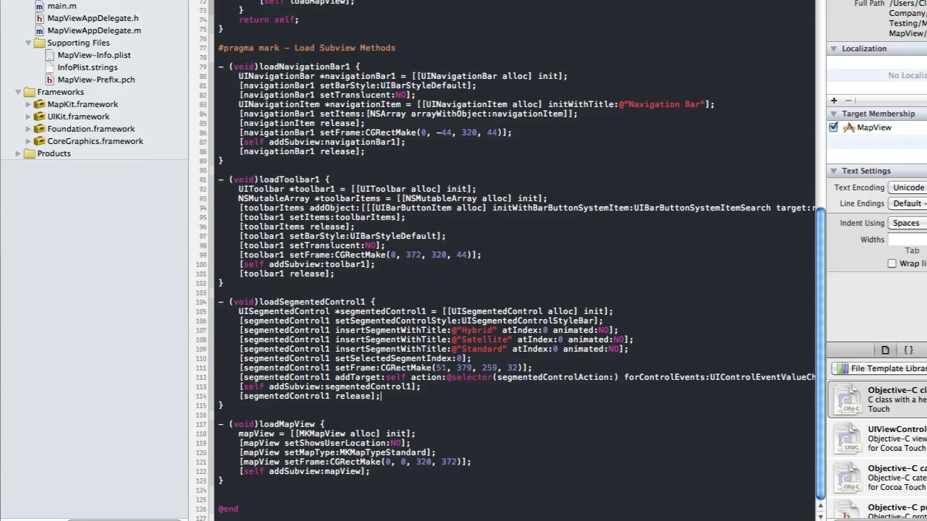
double_click(552, 377)
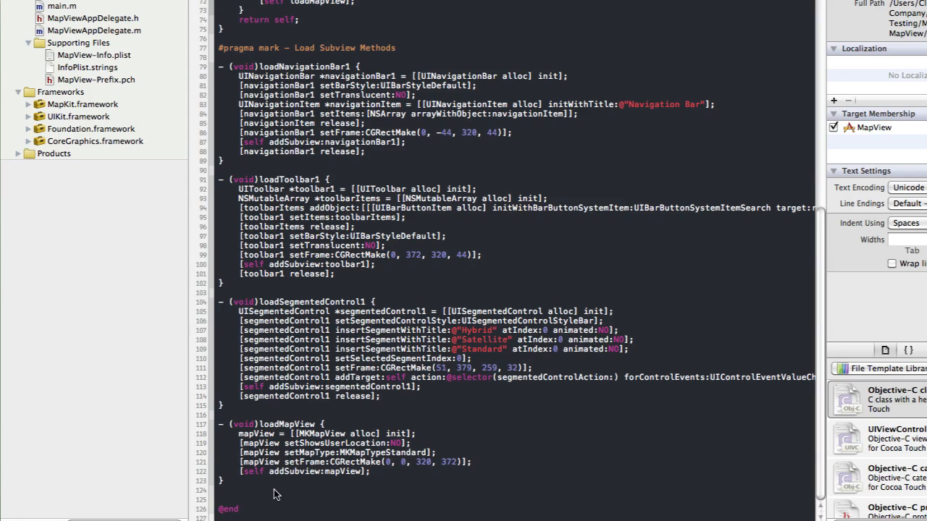
text(#pragma mark - Action Methods)
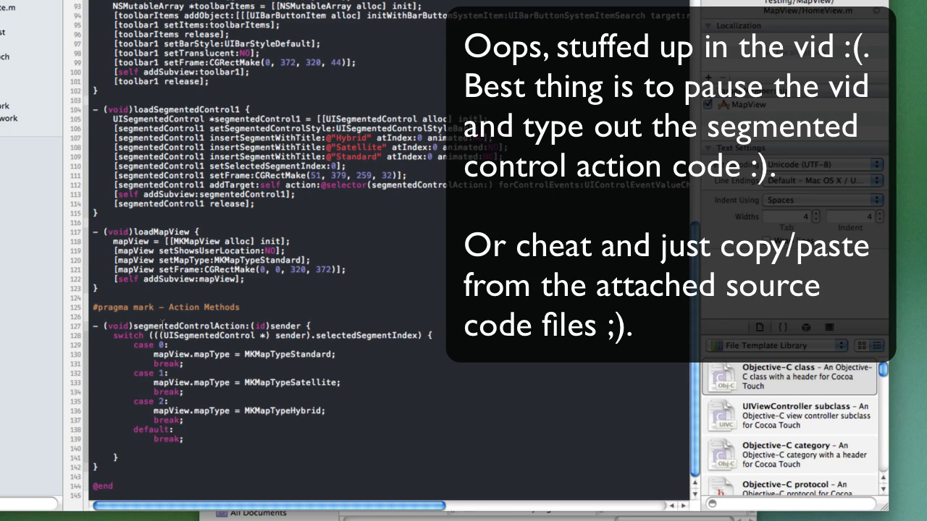
double_click(190, 325)
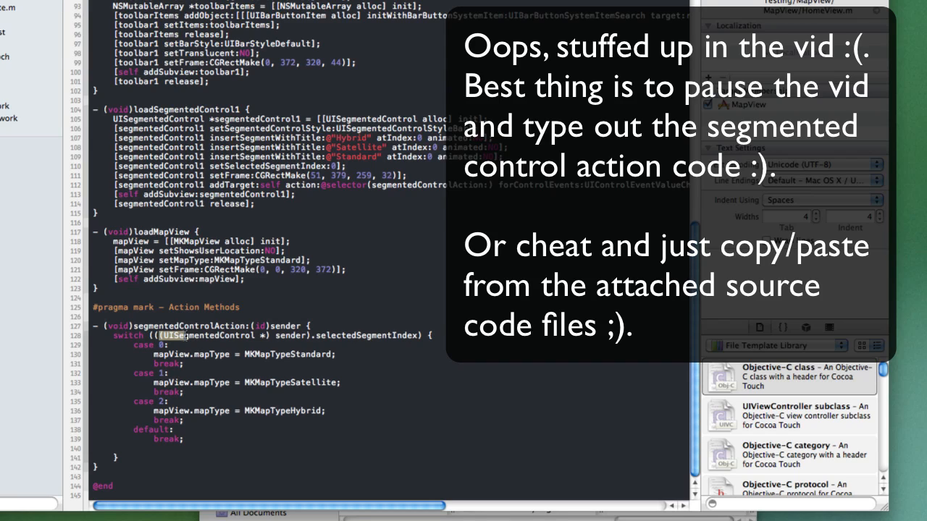
double_click(208, 335)
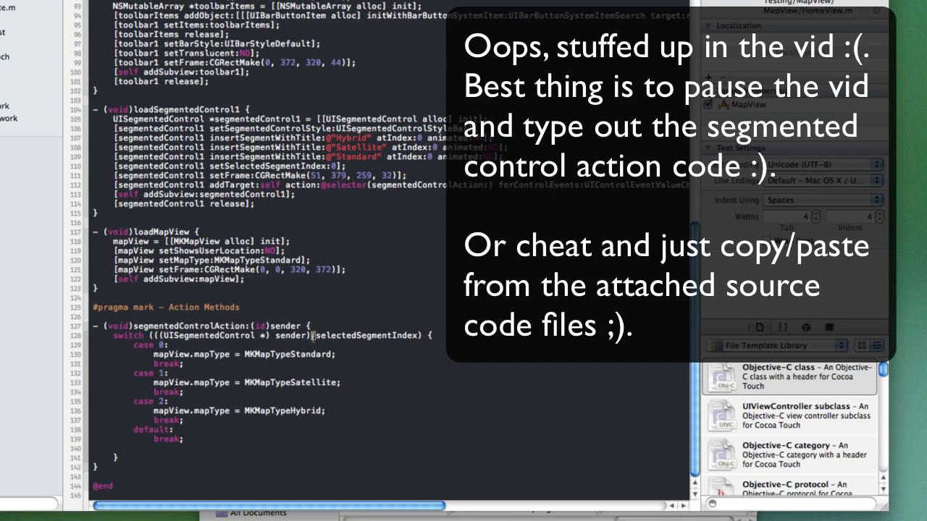
double_click(333, 335)
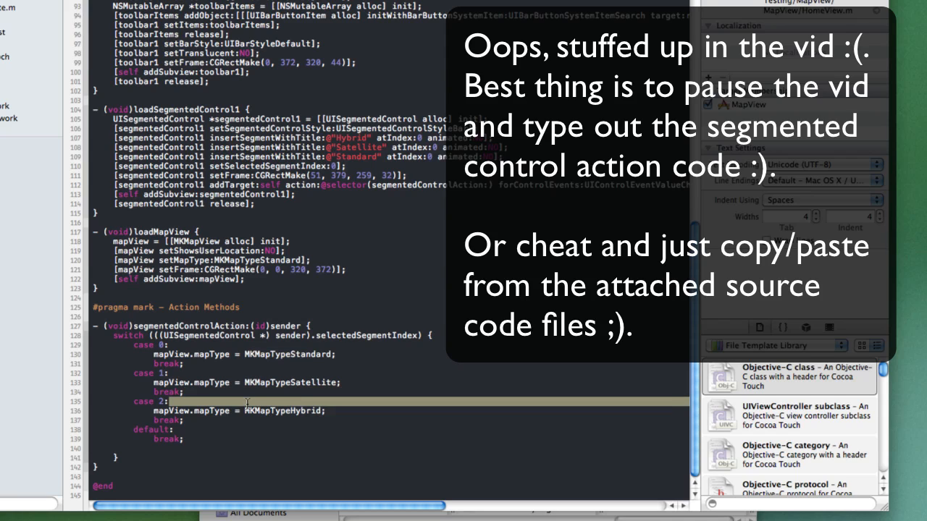
scroll(down, 3)
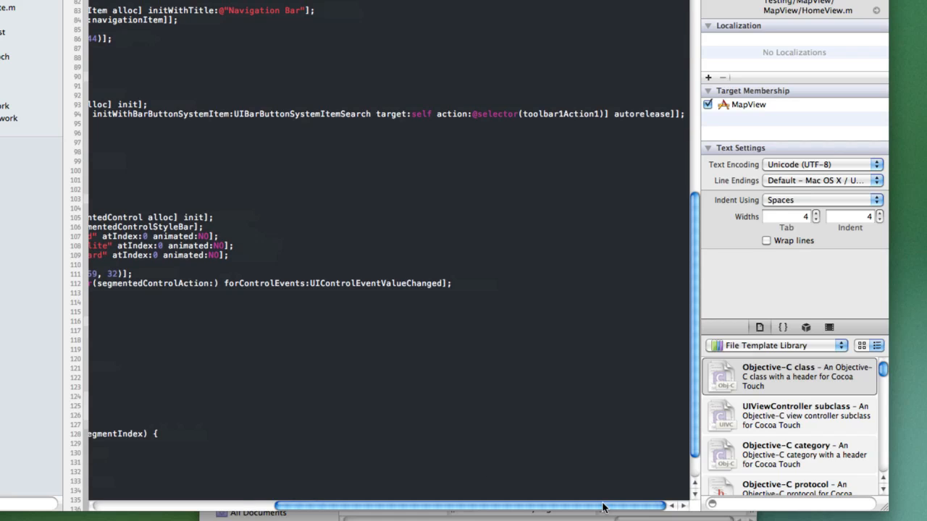
Step: Copy the toolbar1Action1 selector name and start its method setting mapView.showsUserLocation
double_click(585, 113)
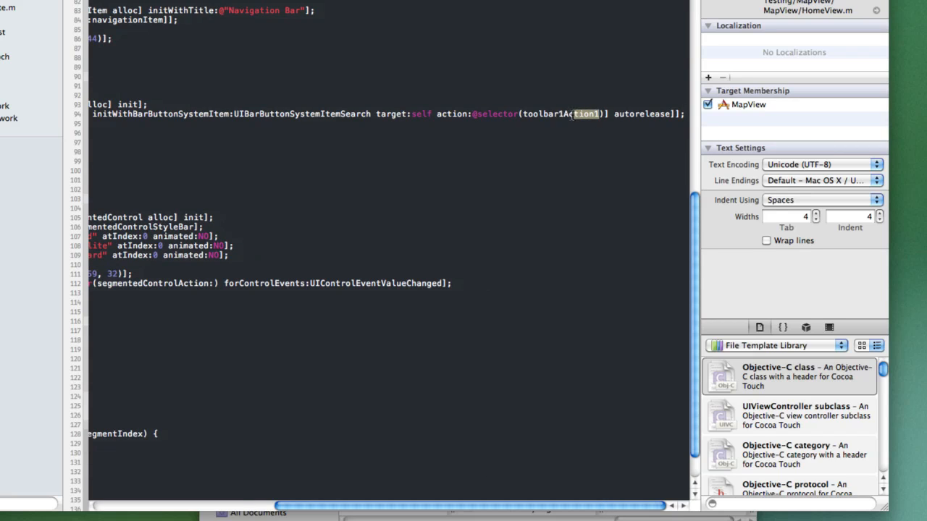
double_click(559, 114)
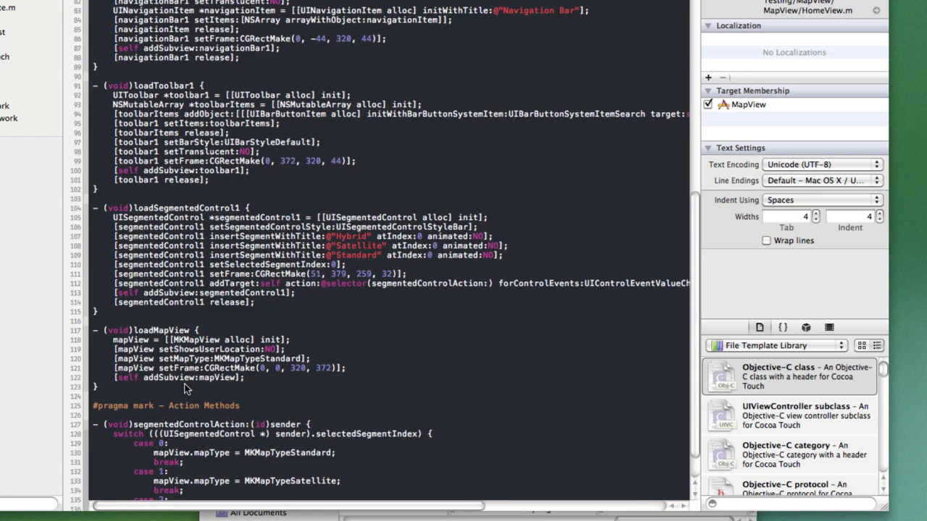
scroll(down, 3)
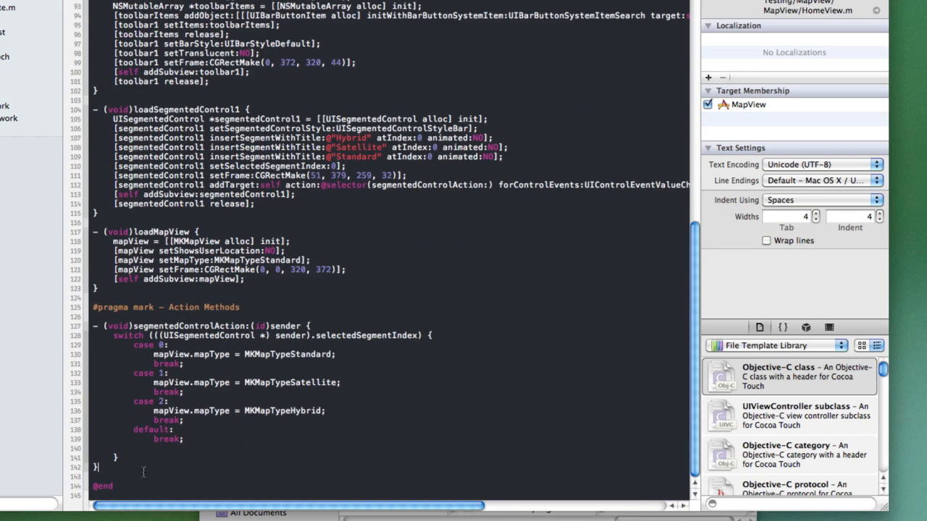
text(- (void))
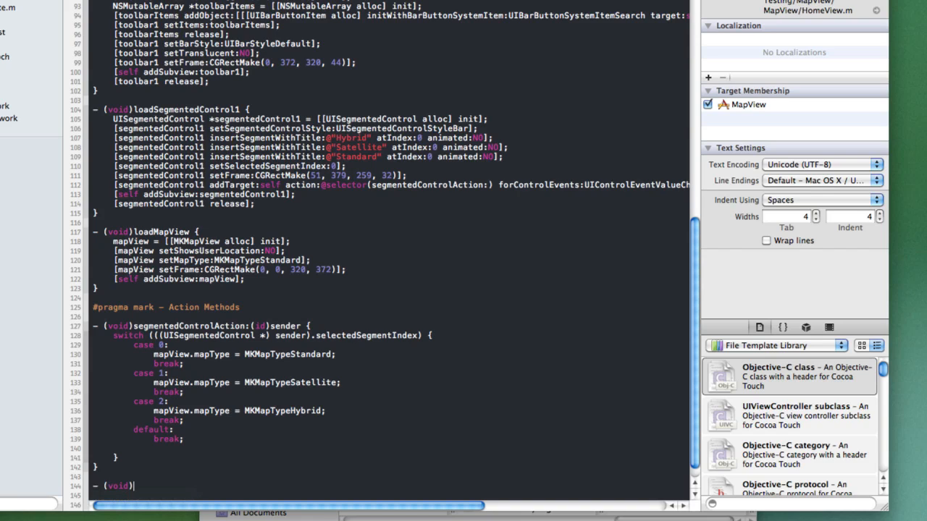
text(toolbar1Action1 {)
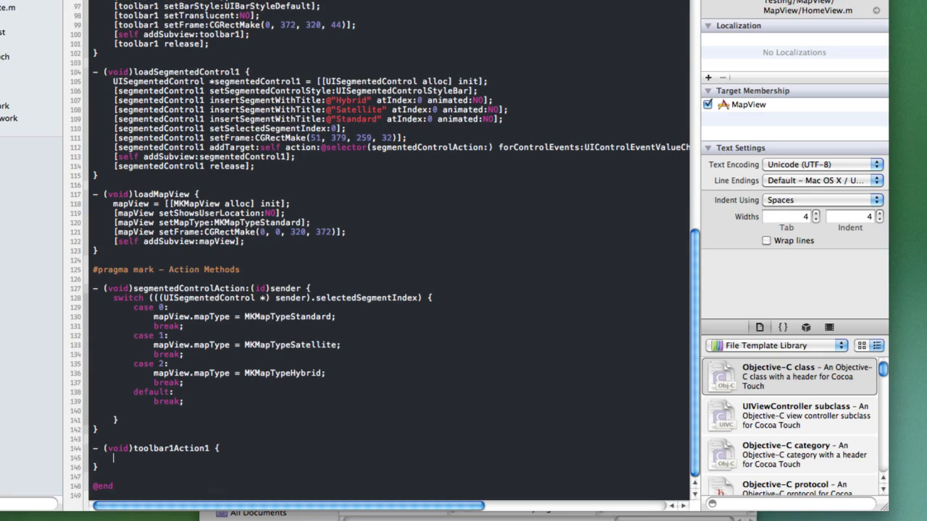
text(mapView)
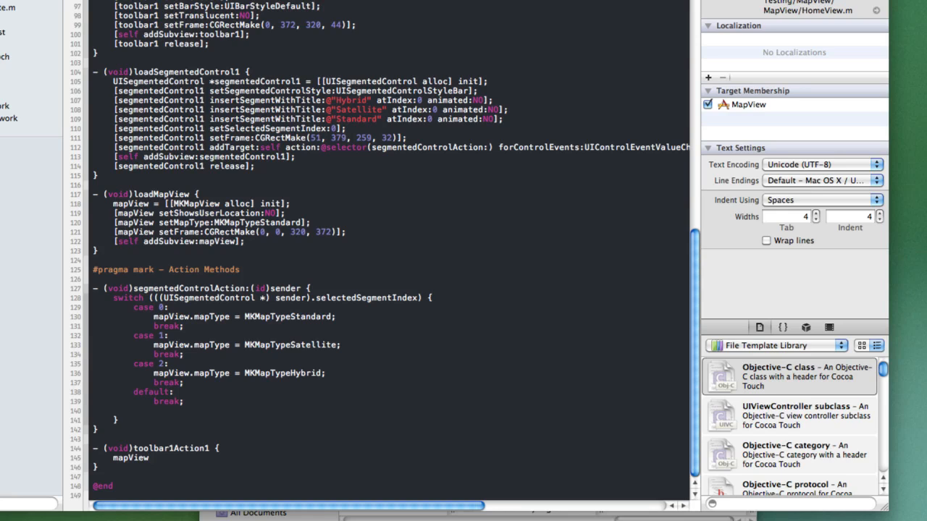
text(.showsU)
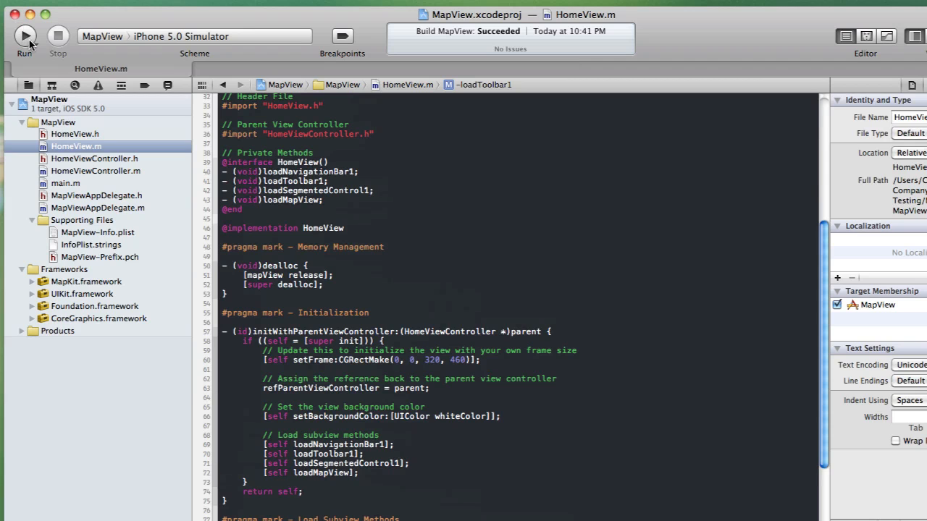
mouse_move(25, 35)
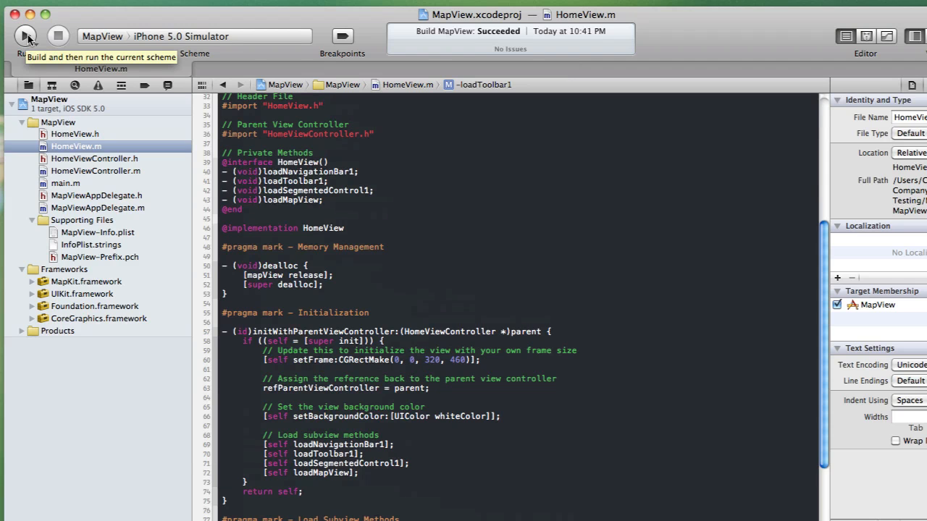
Step: Run the app, switch the map to Satellite then Hybrid, and allow current-location access
click(24, 35)
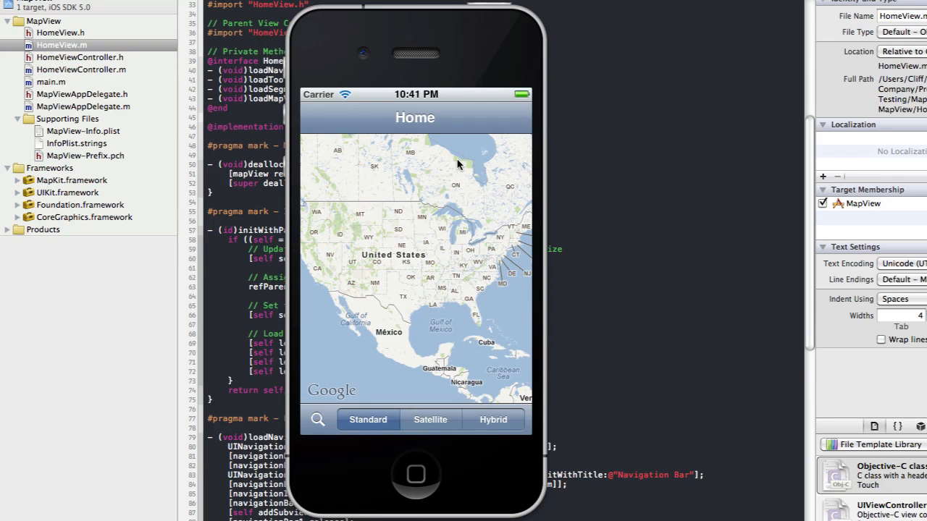
mouse_move(419, 236)
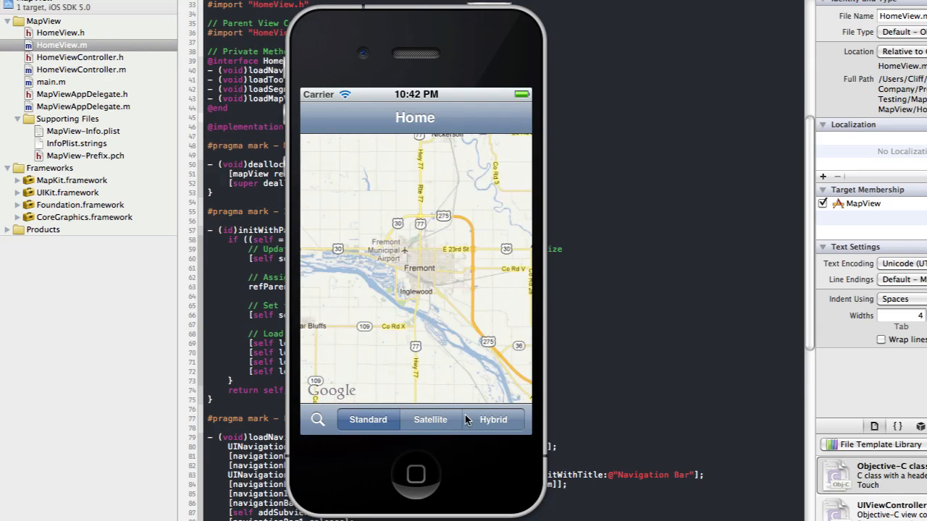
mouse_move(436, 423)
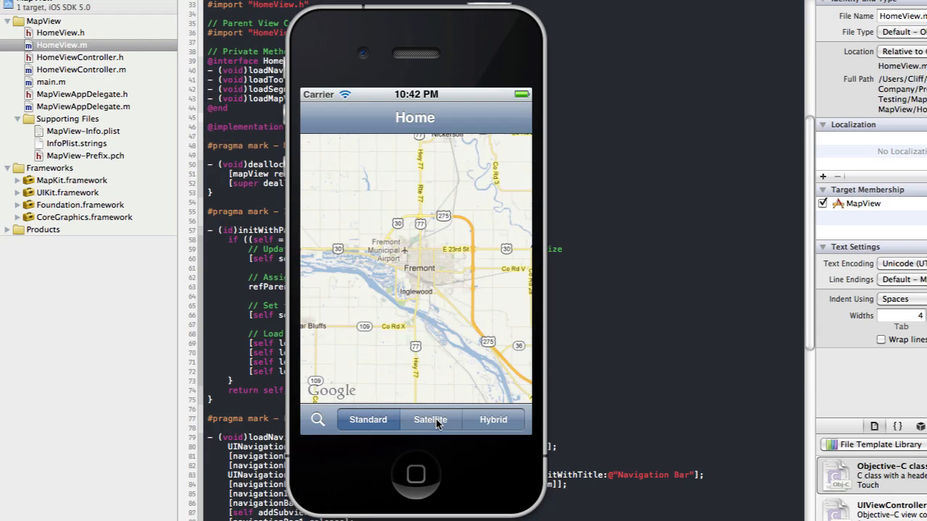
click(430, 420)
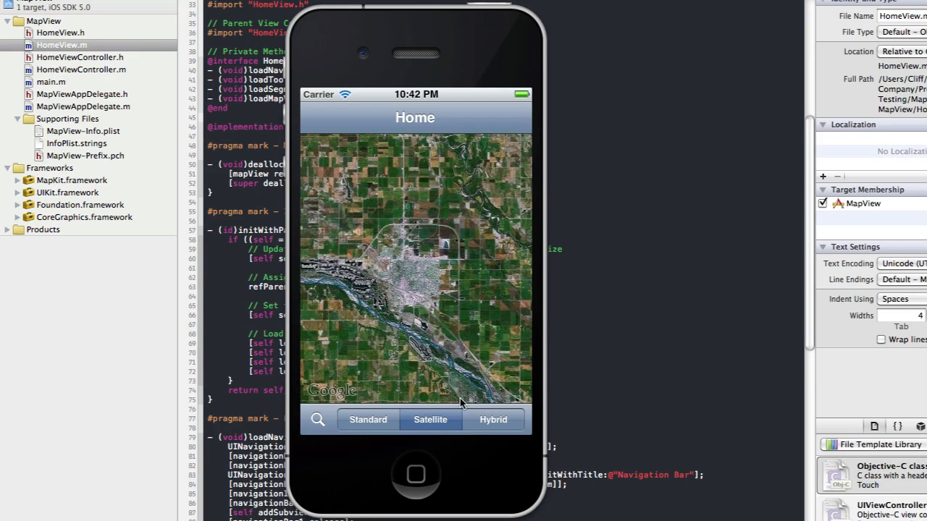
click(492, 419)
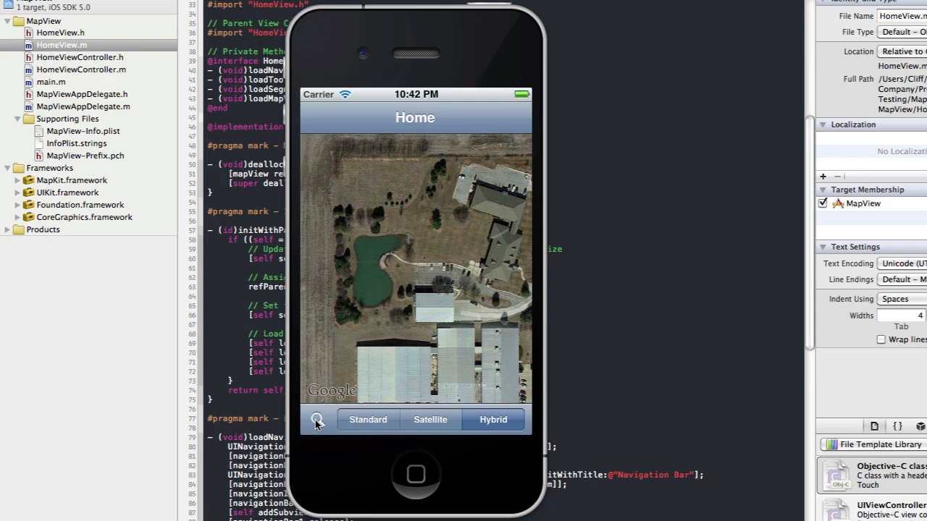
click(318, 419)
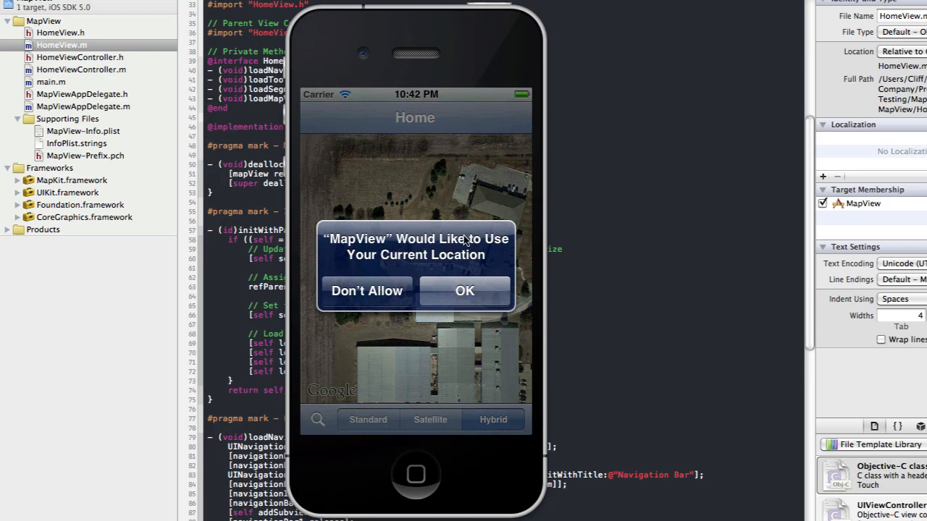
click(464, 290)
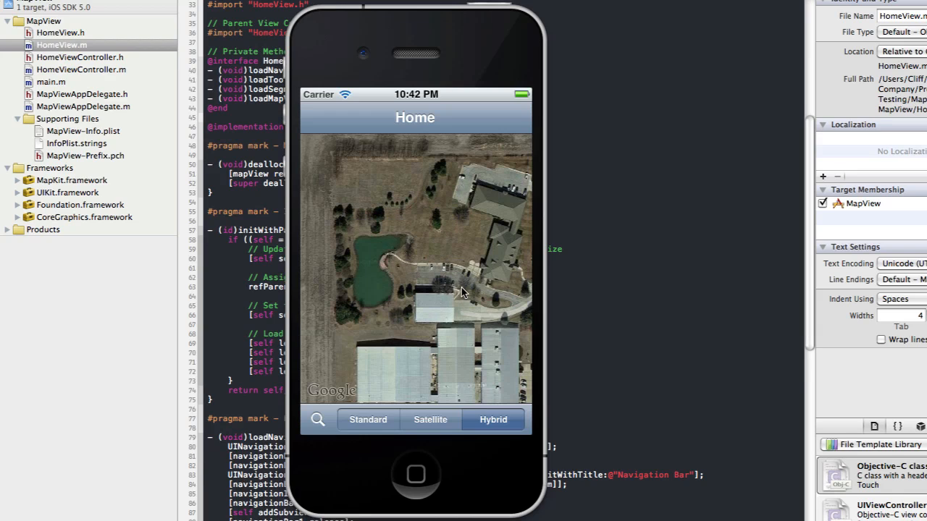